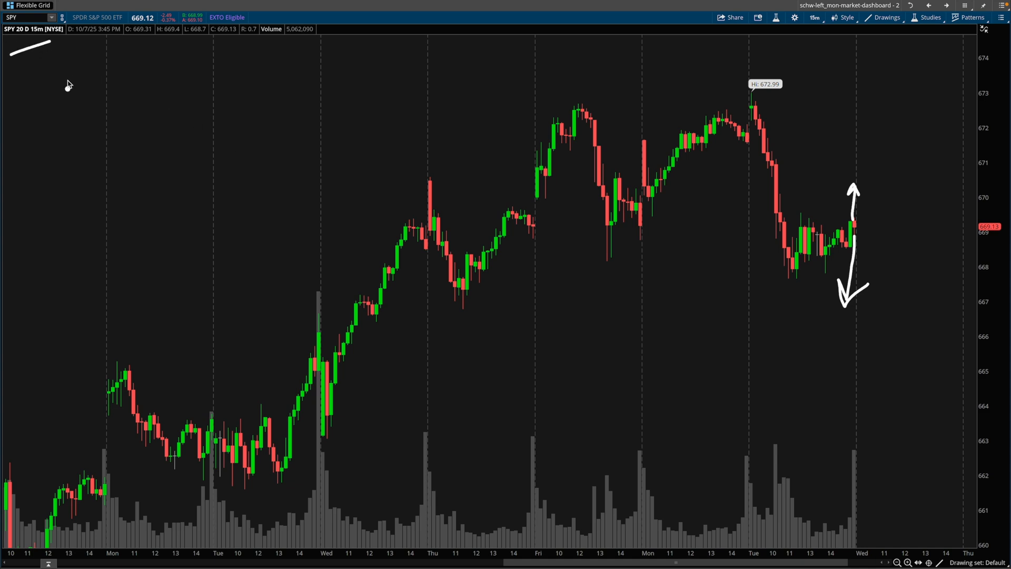
mouse_move(382, 110)
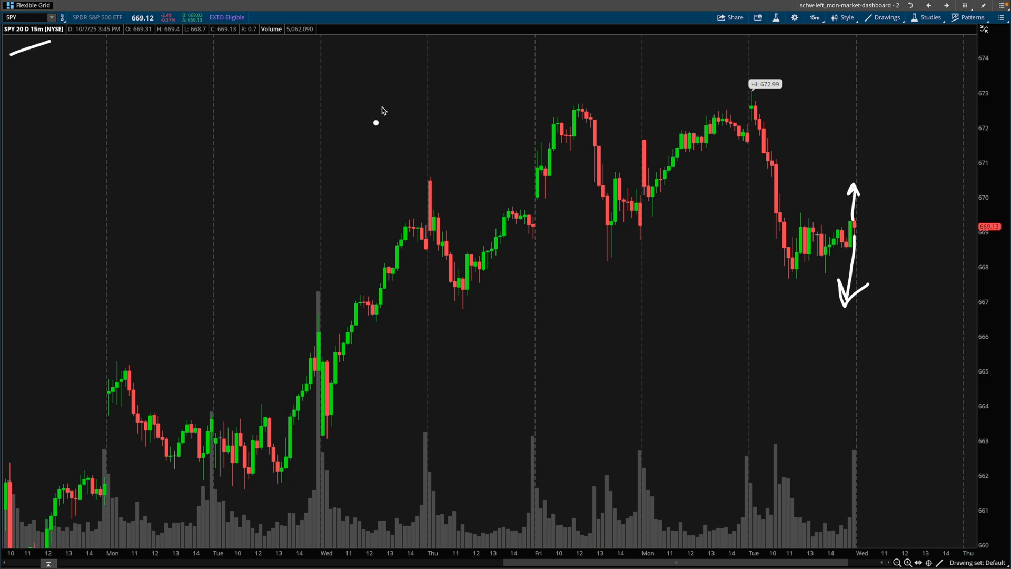
mouse_move(684, 285)
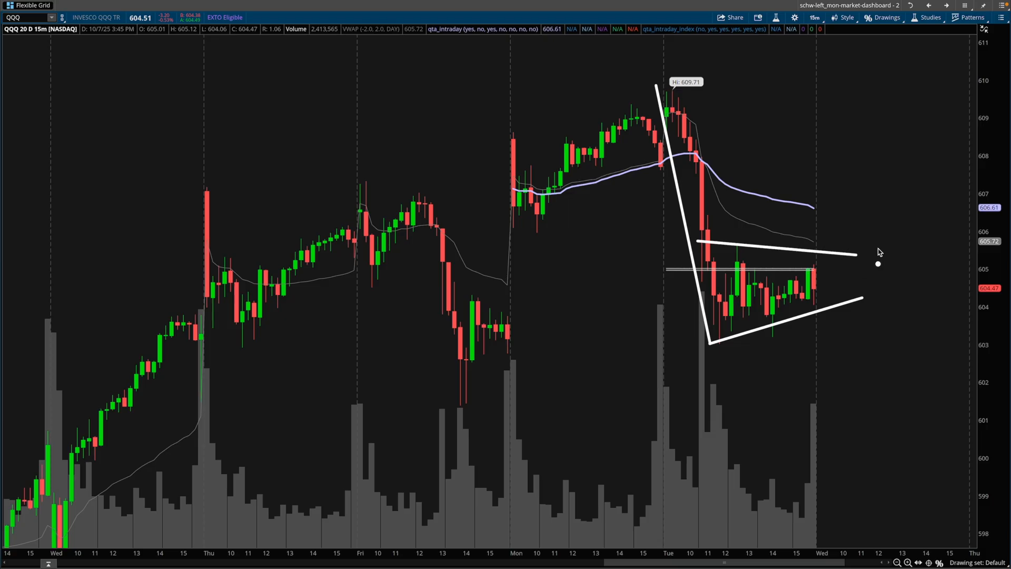
mouse_move(906, 190)
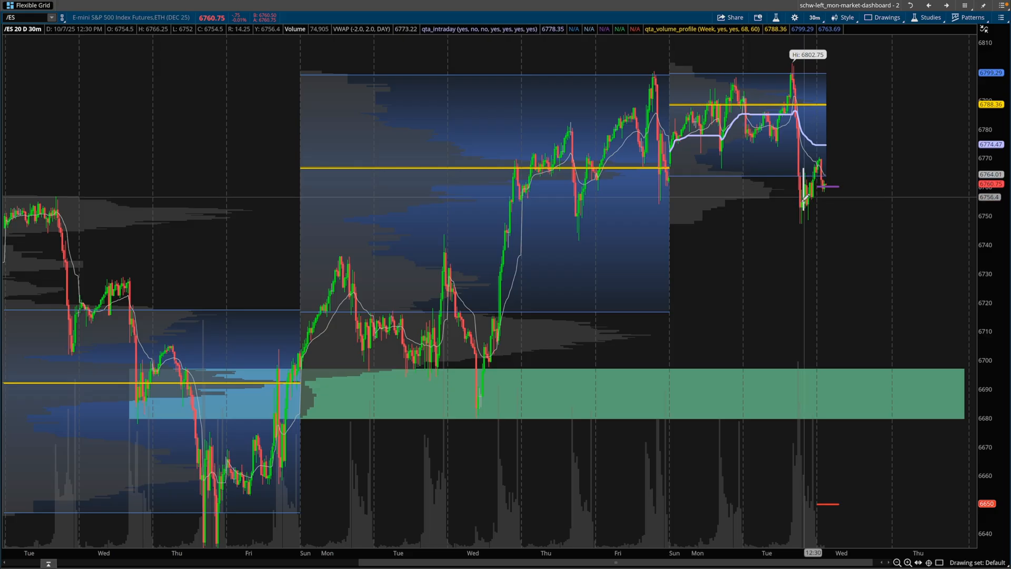
mouse_move(646, 173)
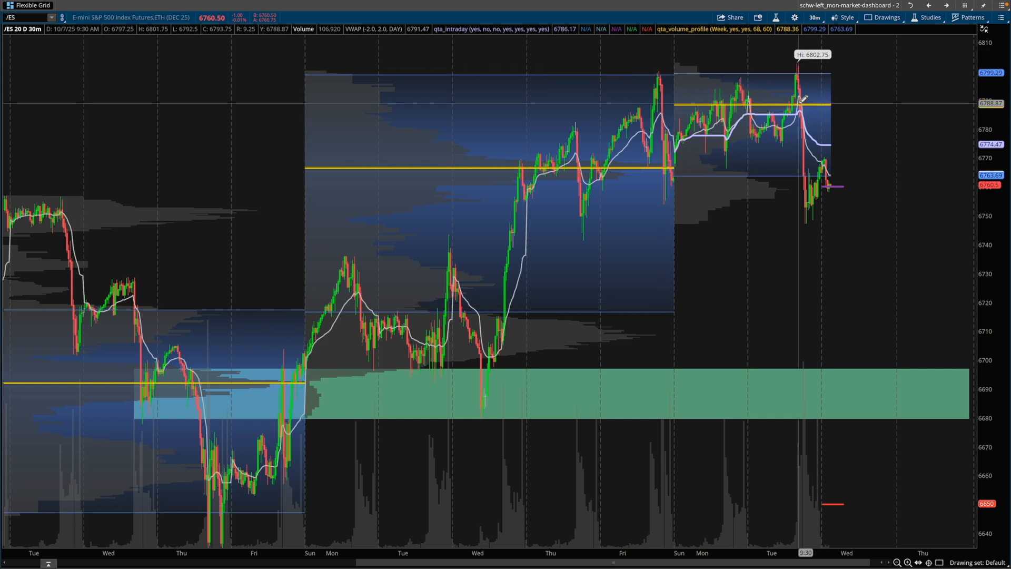
mouse_move(722, 157)
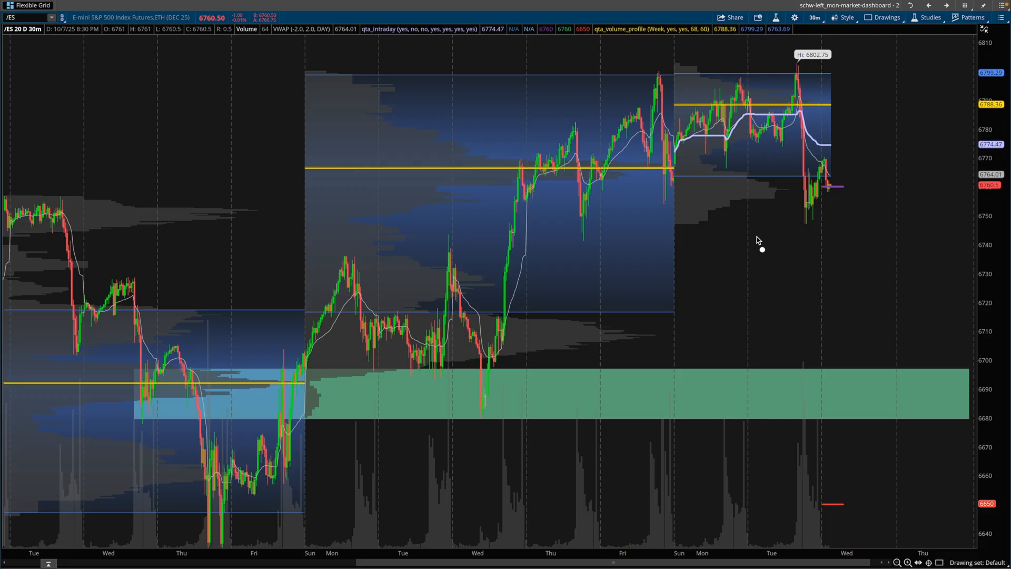
mouse_move(822, 204)
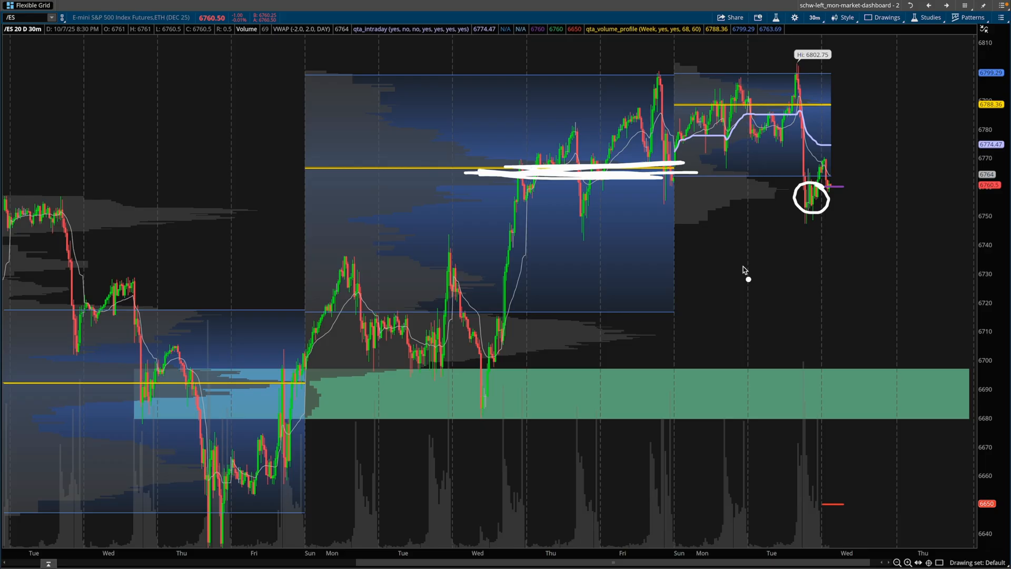
mouse_move(811, 198)
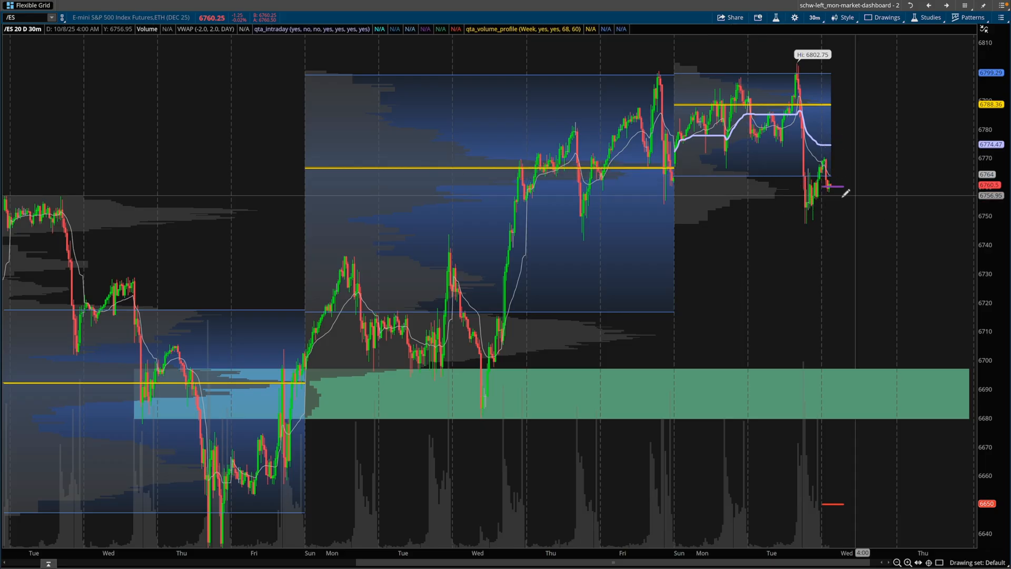
mouse_move(807, 224)
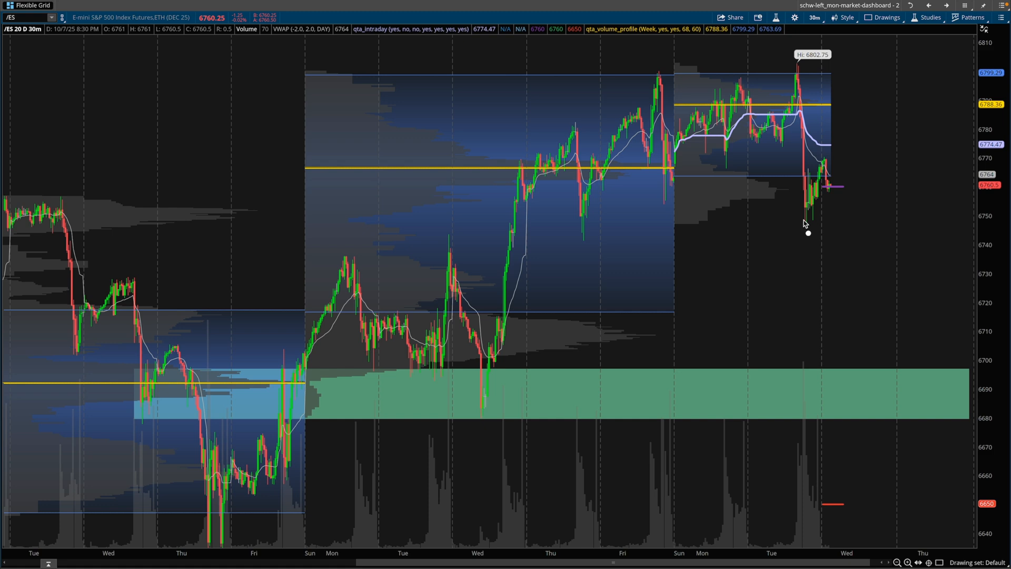
mouse_move(828, 215)
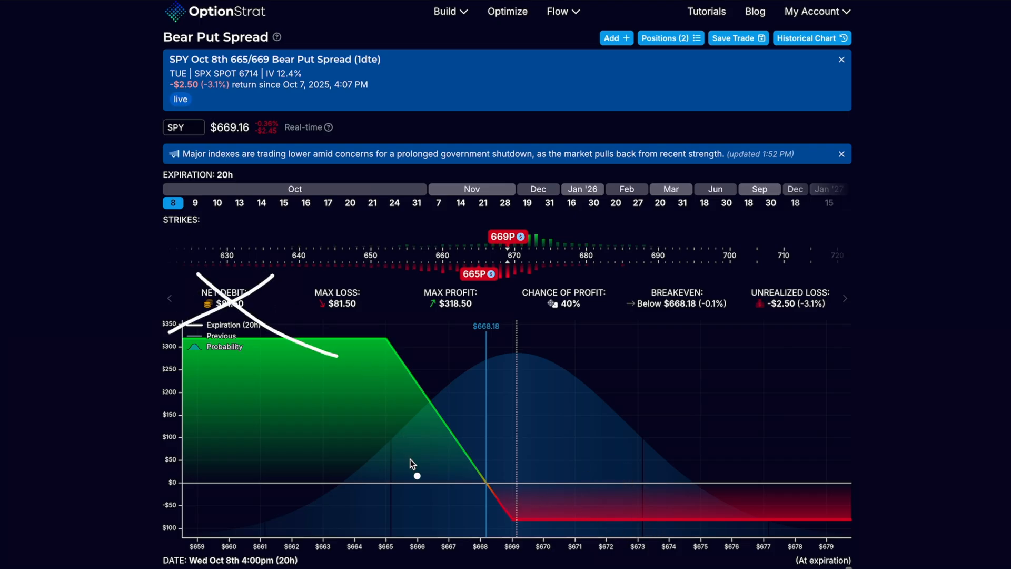
mouse_move(912, 430)
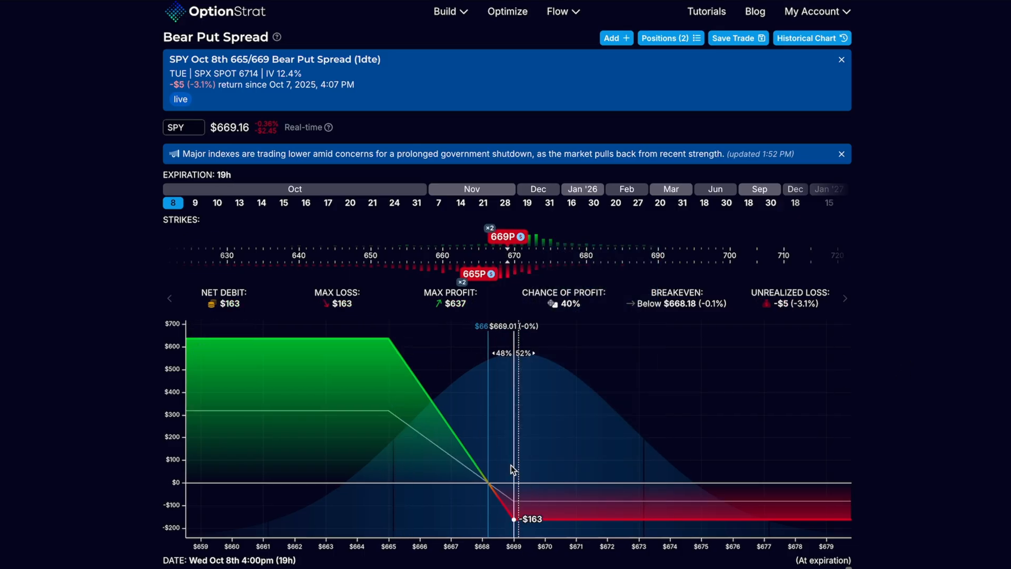
Cut the 669 put leg's quantity from 2 back to 1, net debit $81.50
click(505, 236)
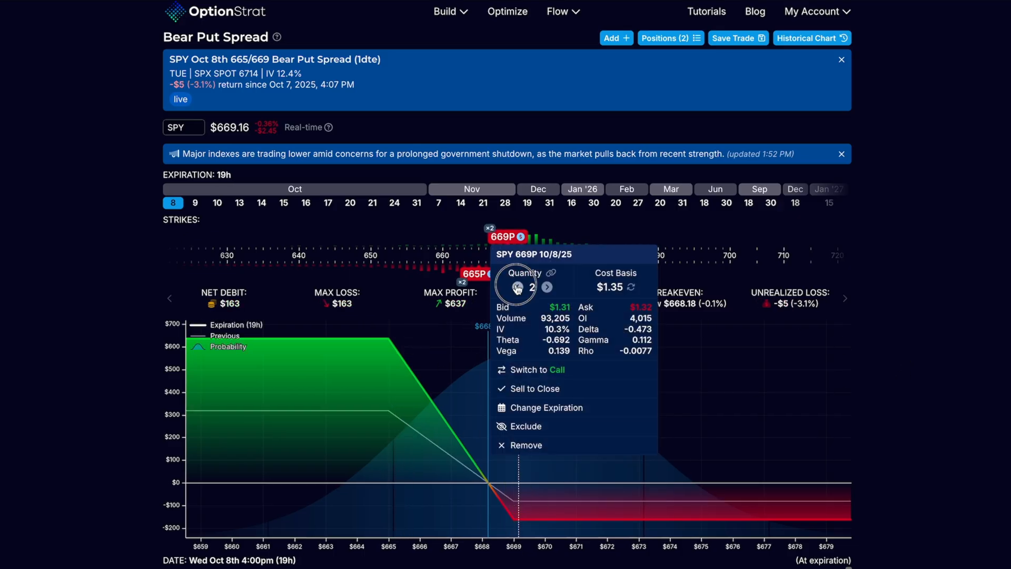
click(515, 286)
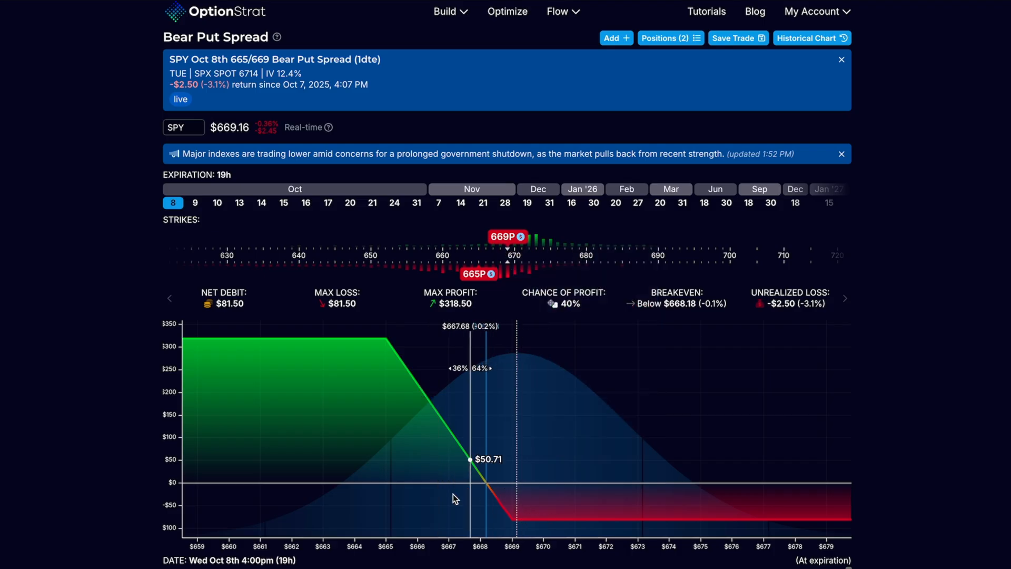
mouse_move(446, 507)
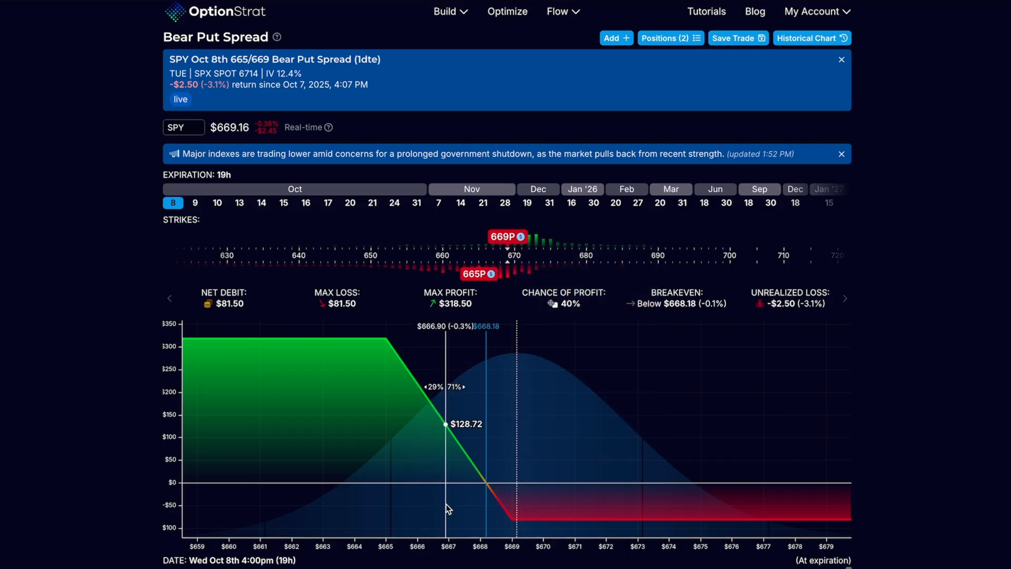
mouse_move(353, 387)
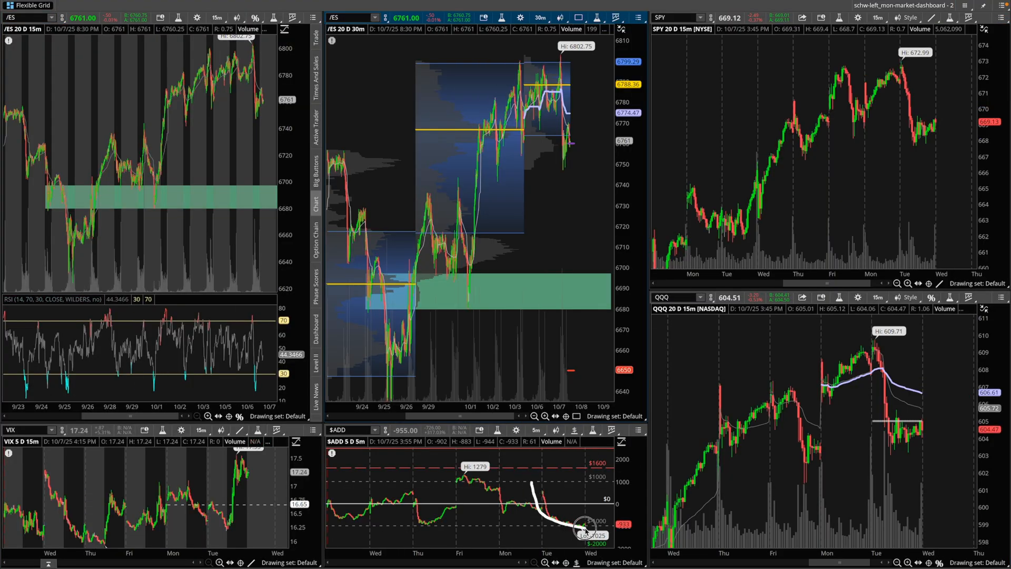
mouse_move(906, 189)
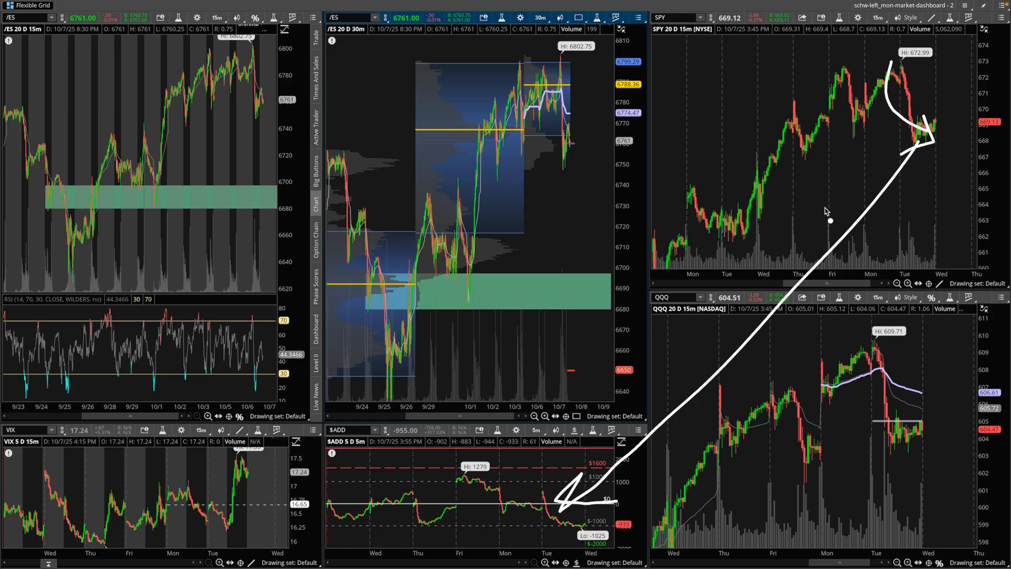
mouse_move(844, 237)
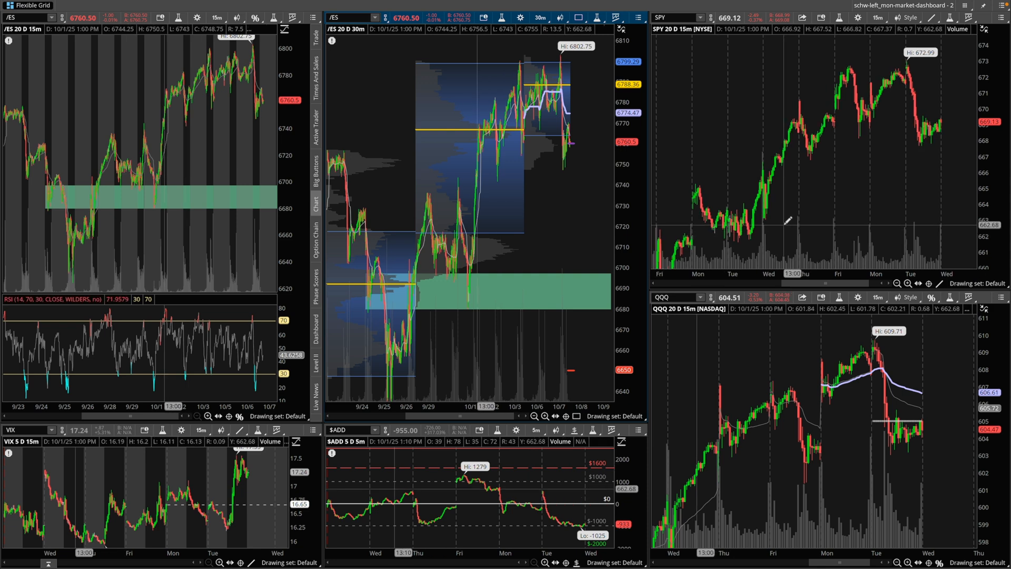
mouse_move(882, 188)
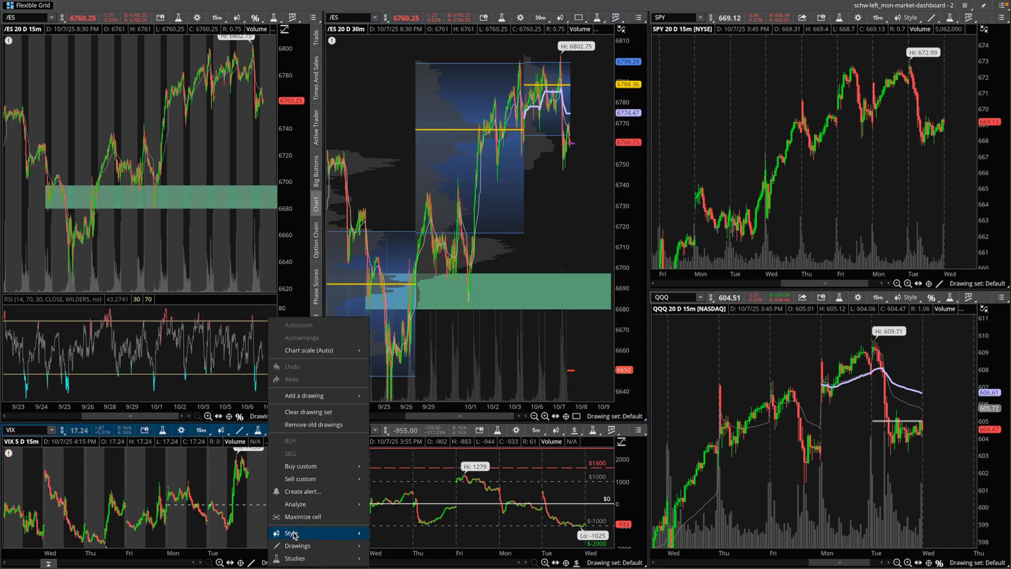
Maximize the VIX 15-minute chart cell so it fills the window, showing the spike to 17.55
click(304, 517)
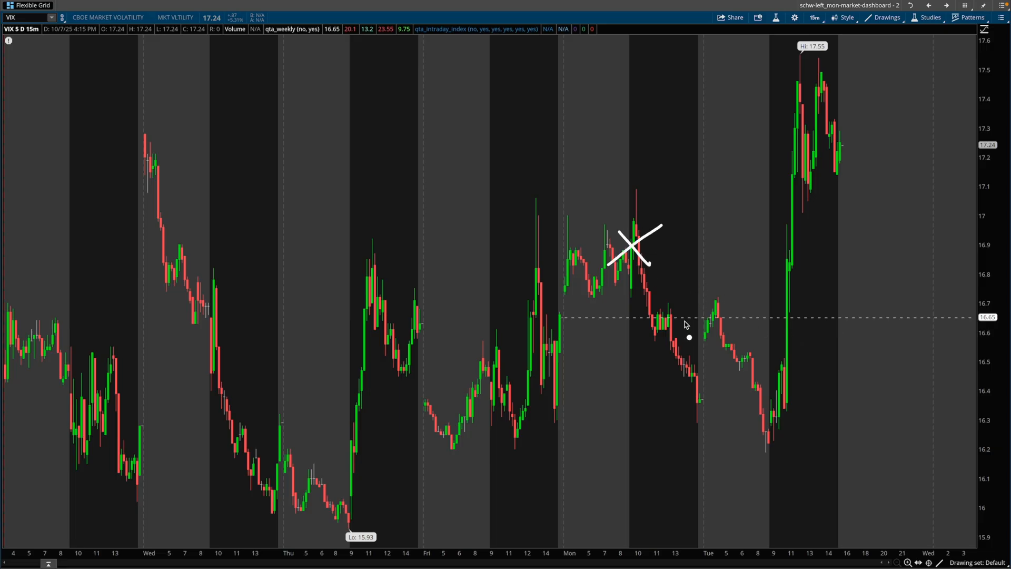
mouse_move(626, 237)
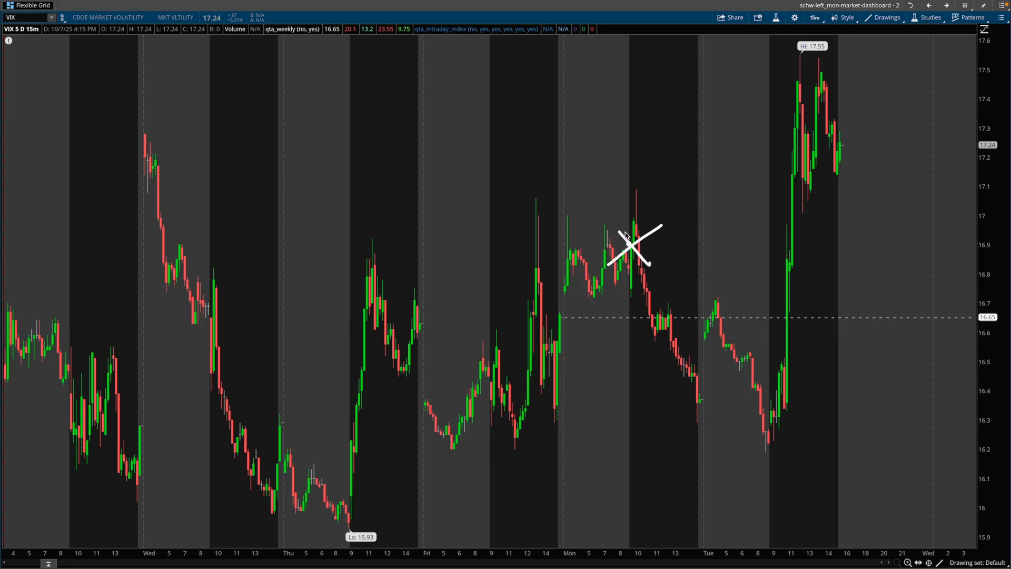
mouse_move(708, 244)
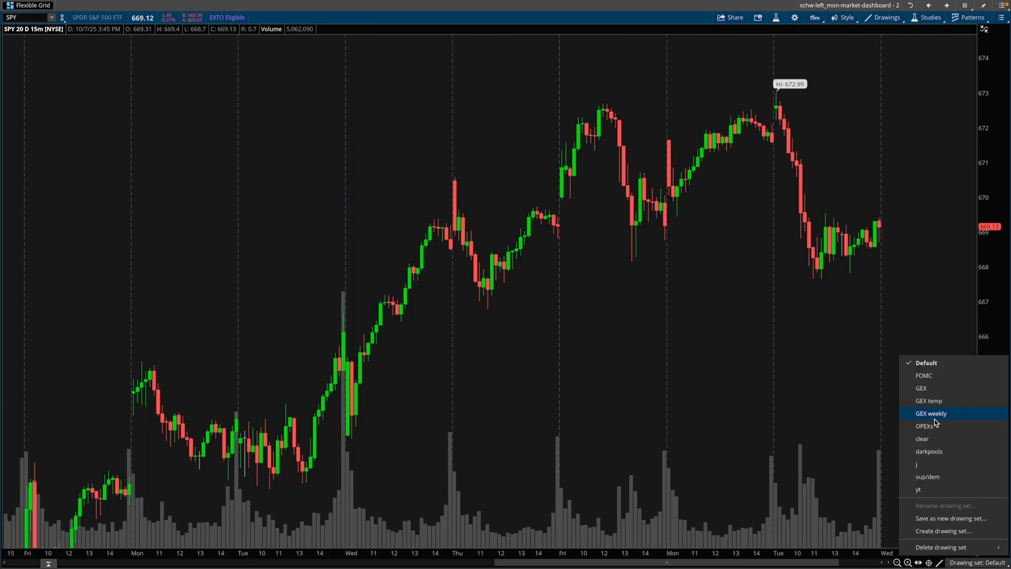
click(931, 412)
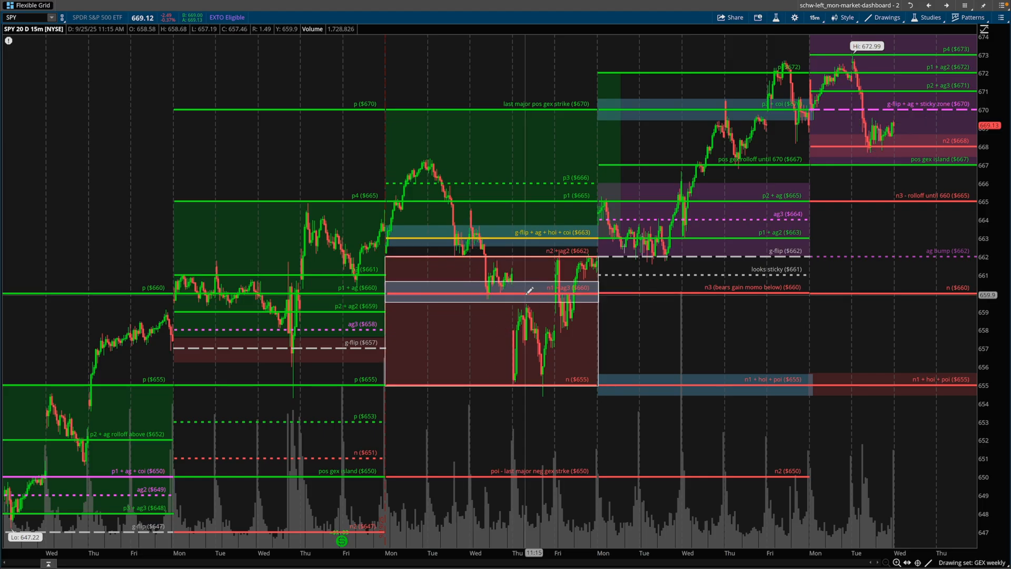
mouse_move(673, 323)
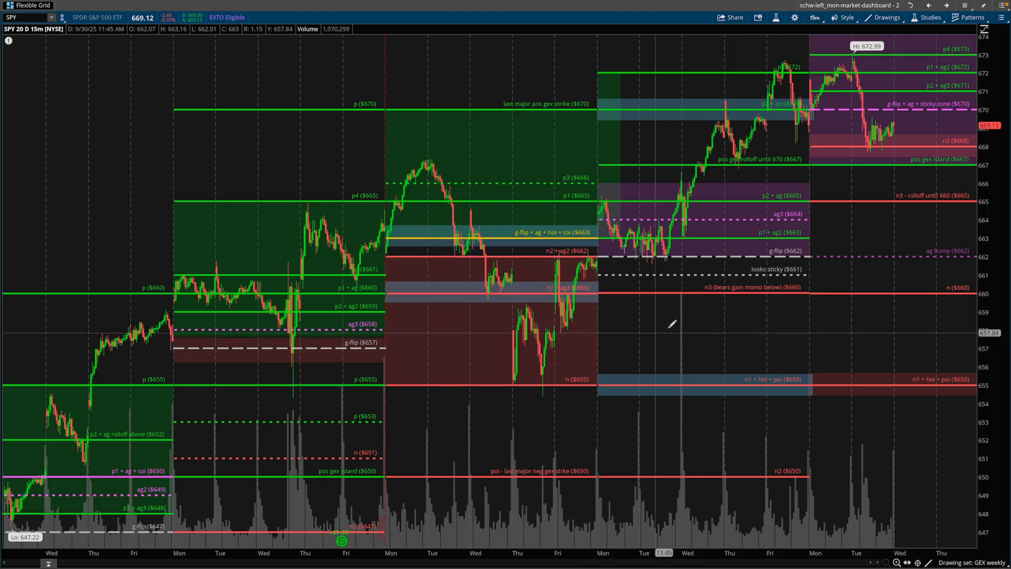
mouse_move(937, 185)
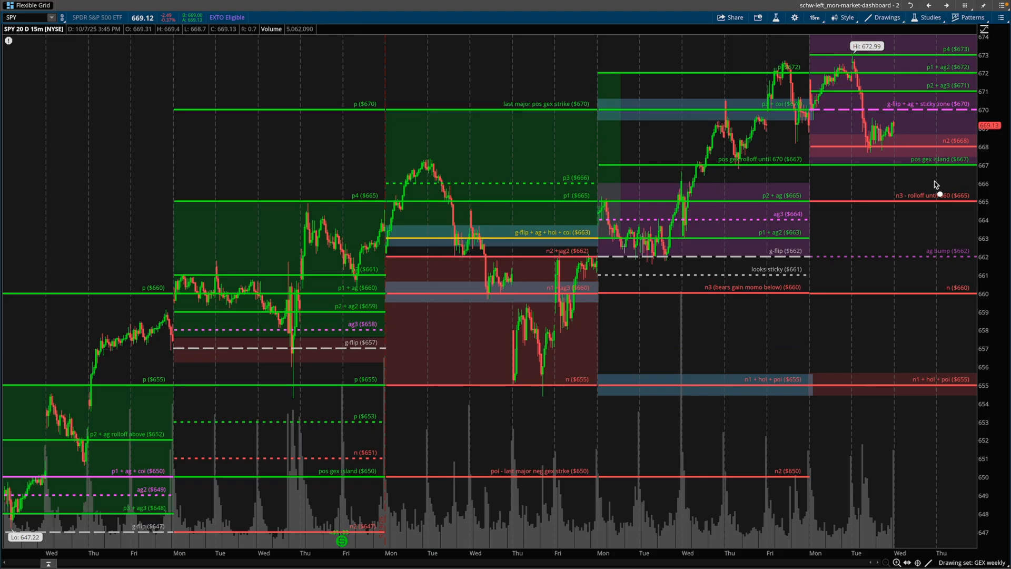
mouse_move(963, 169)
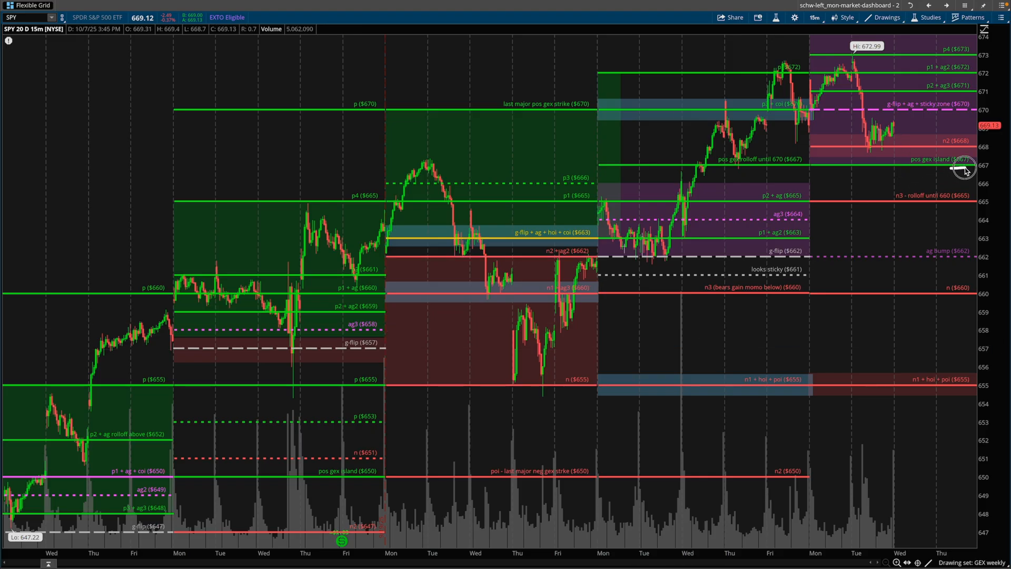
mouse_move(974, 209)
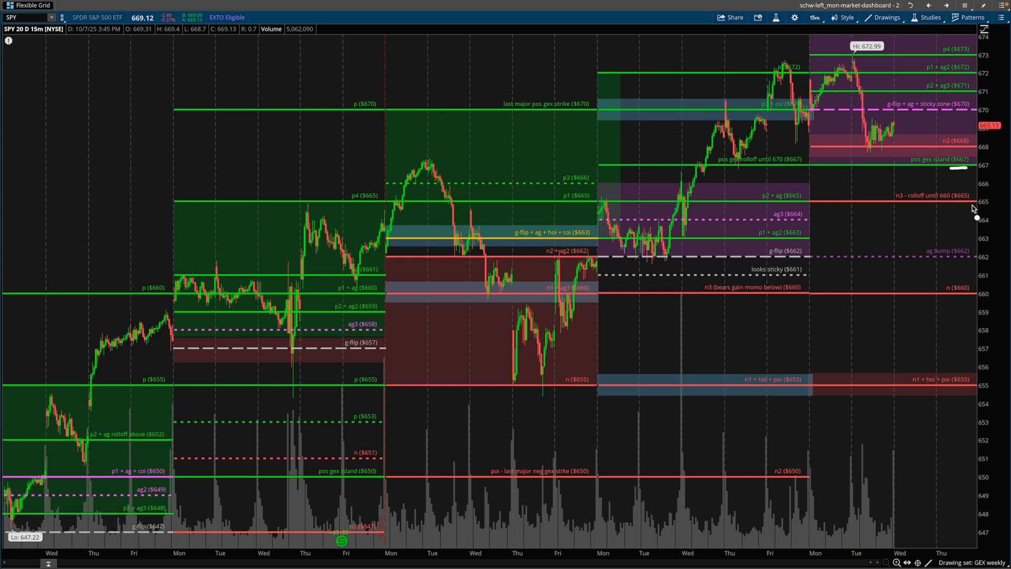
mouse_move(888, 244)
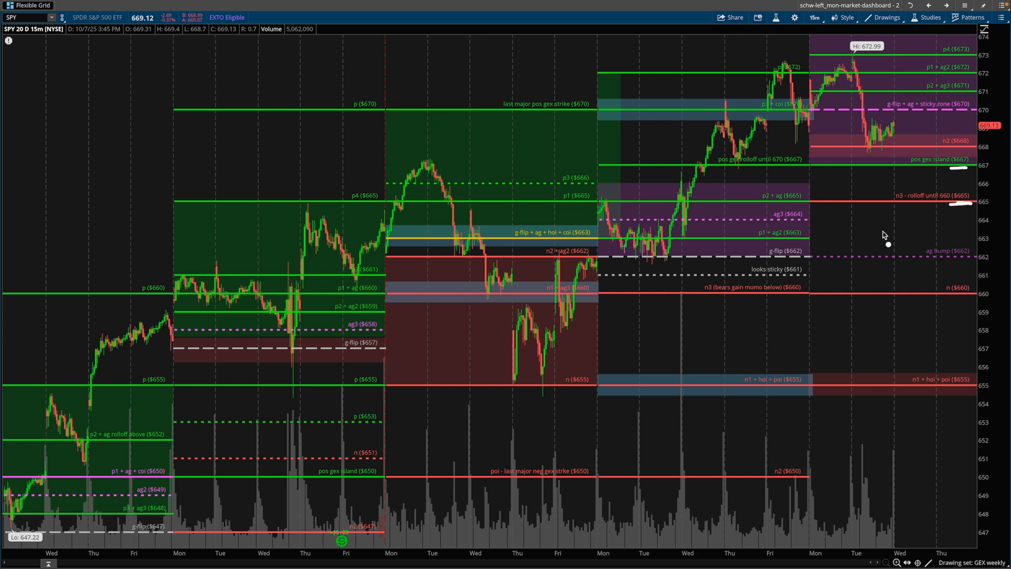
mouse_move(893, 159)
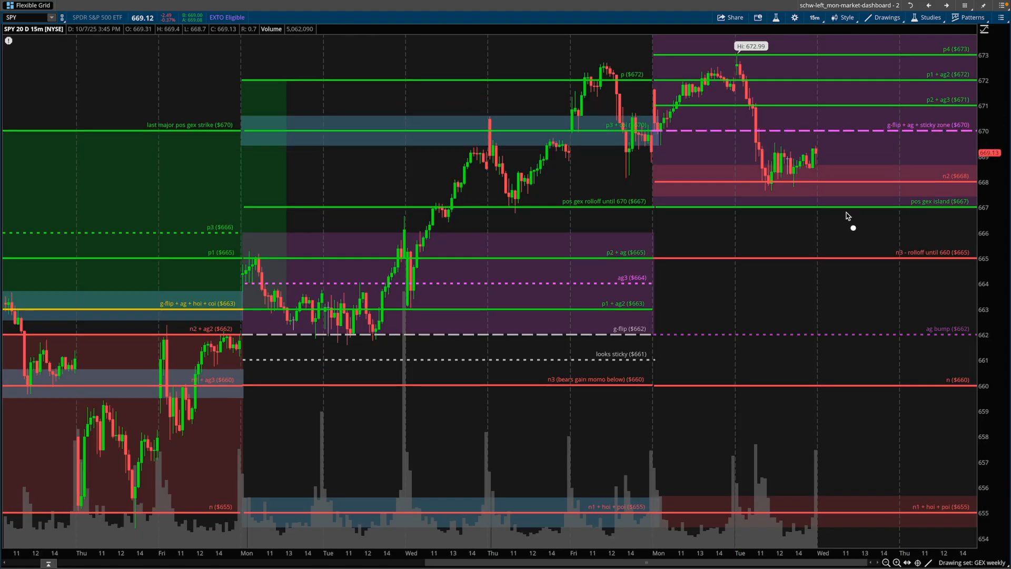
mouse_move(816, 156)
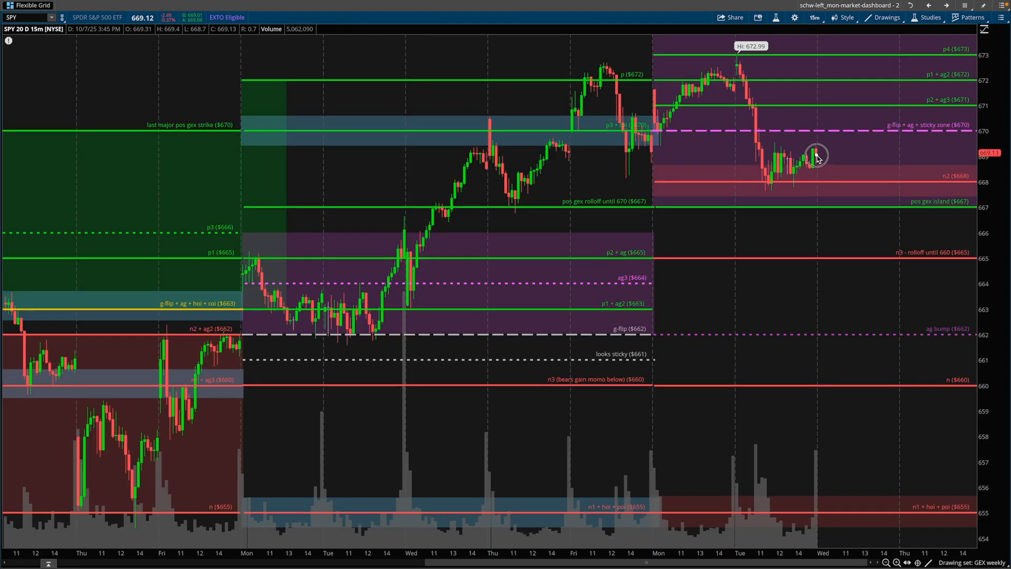
mouse_move(894, 226)
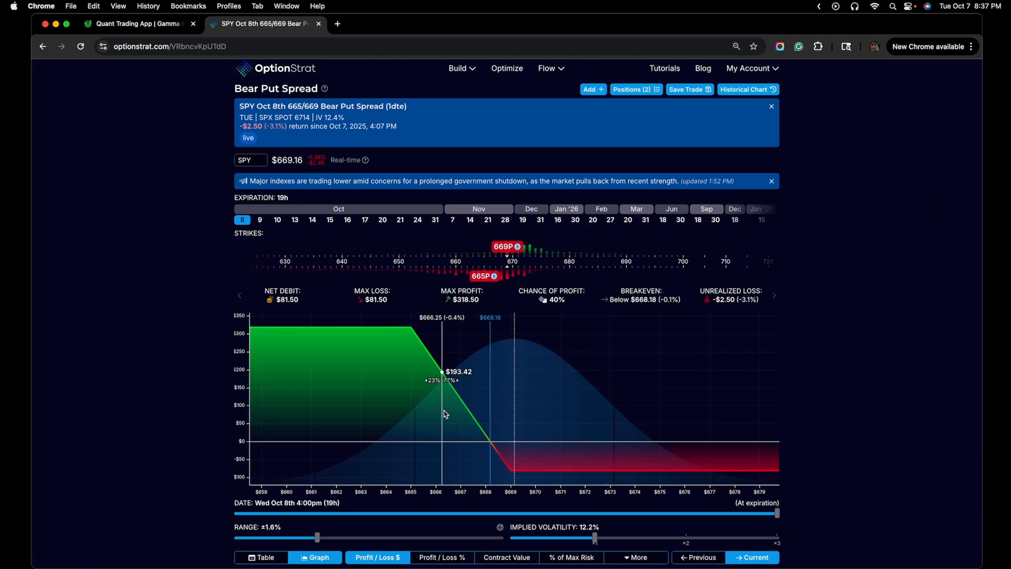
mouse_move(416, 409)
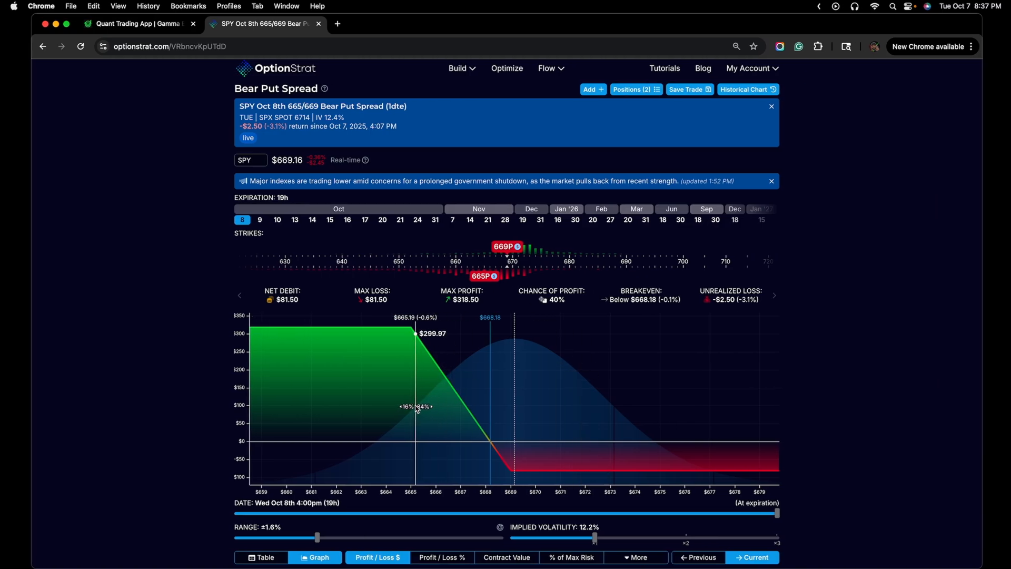
Raise the 669 put leg's quantity to 2, doubling the spread to risk $163 for $637
click(507, 247)
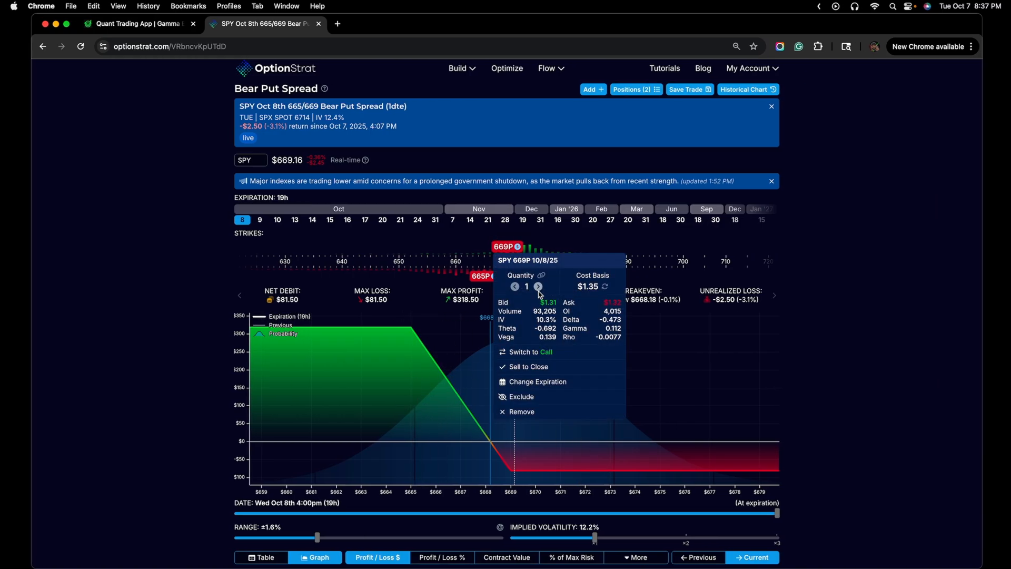
click(538, 287)
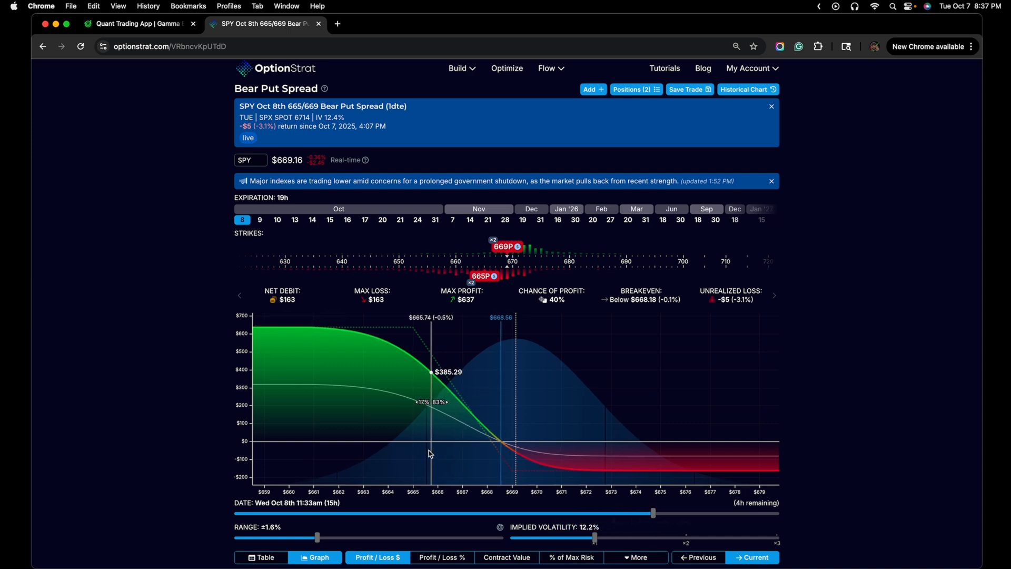
mouse_move(406, 445)
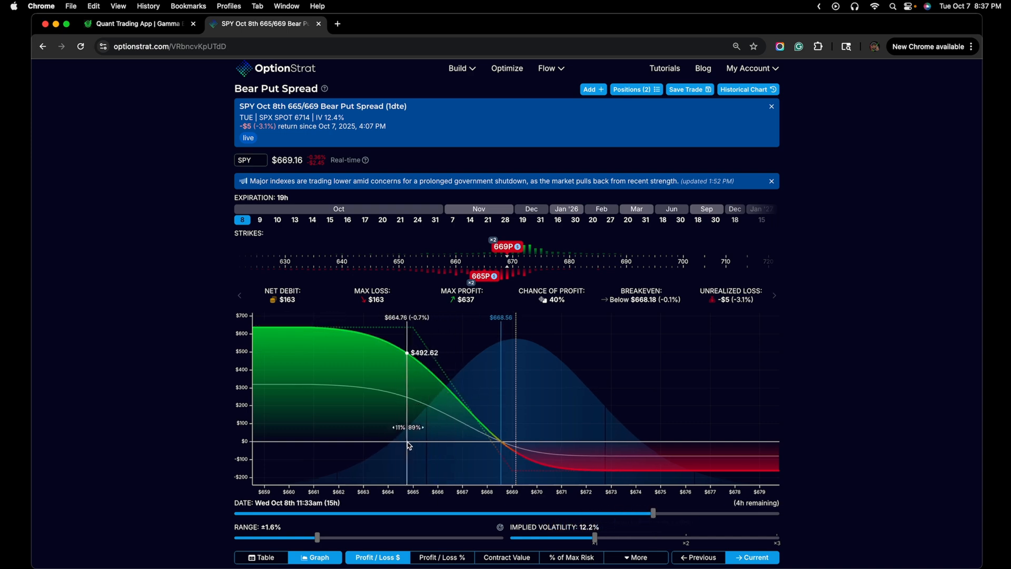
mouse_move(402, 443)
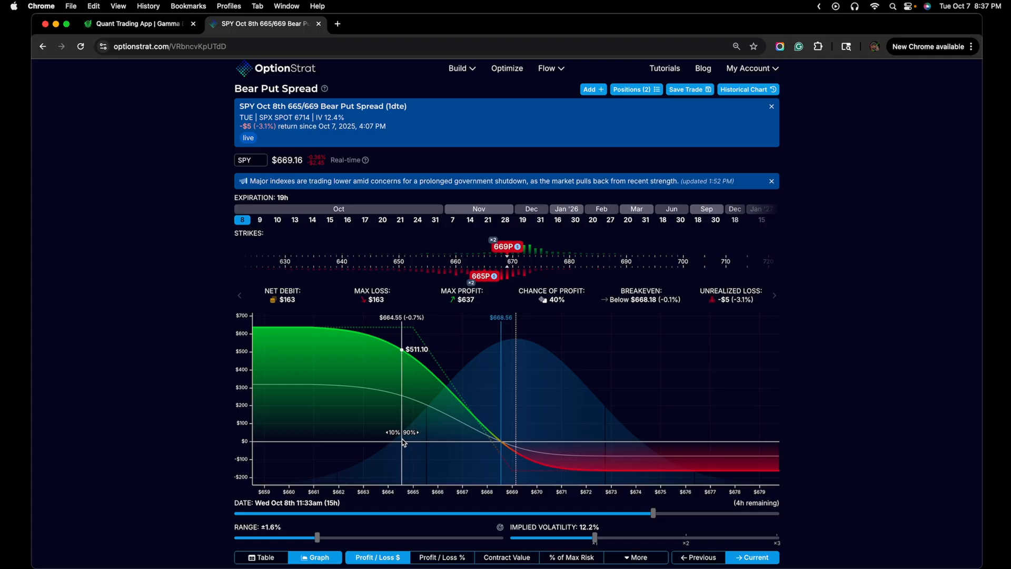
mouse_move(405, 149)
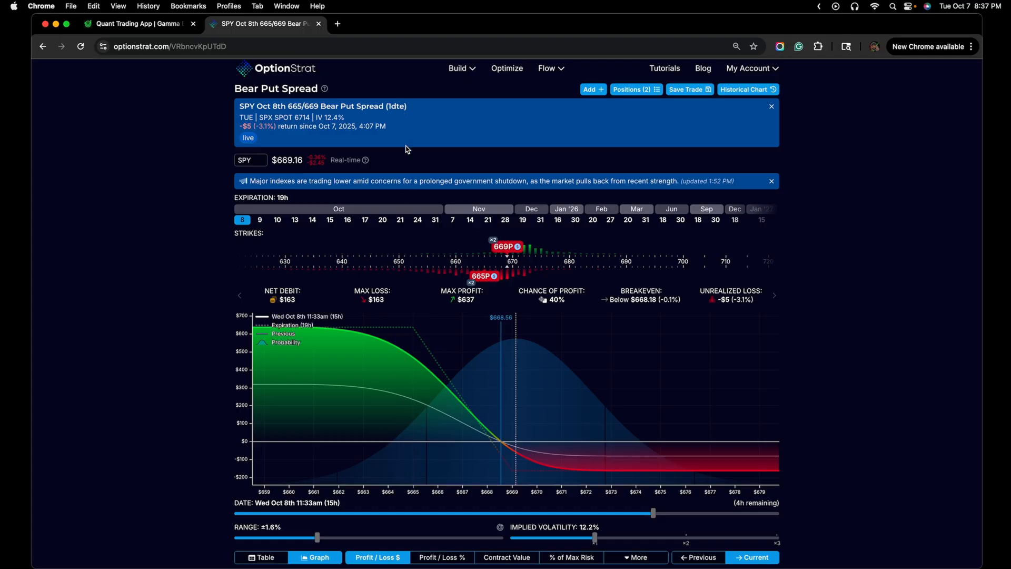
mouse_move(393, 397)
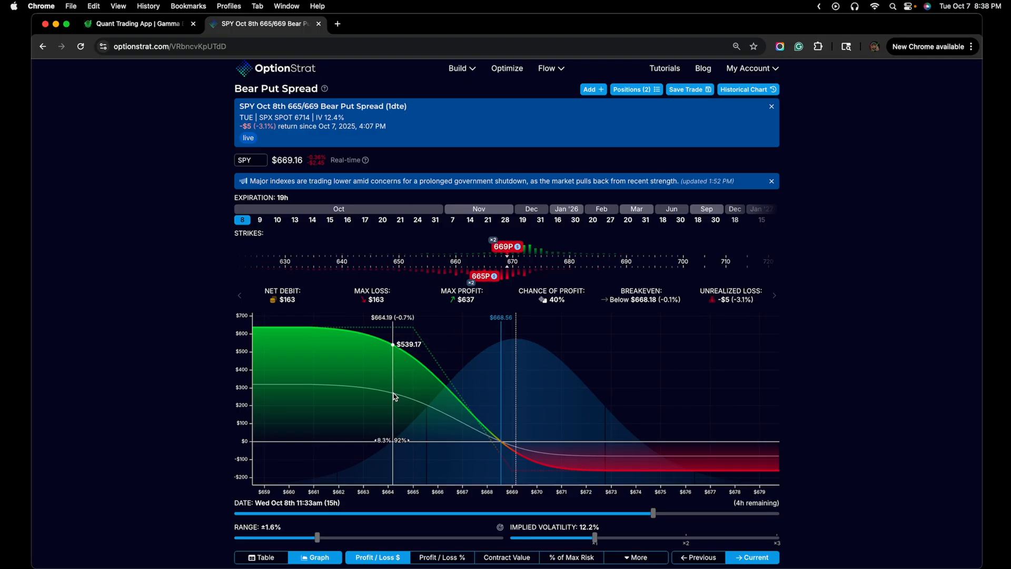
mouse_move(408, 399)
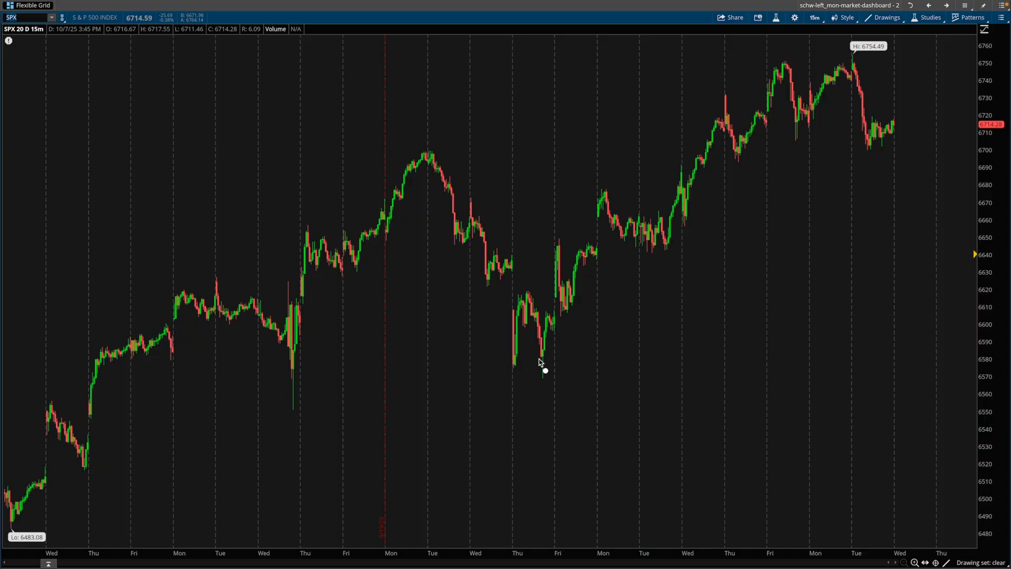
Restore the SPX chart cell back into the Flexible Grid dashboard layout
click(885, 17)
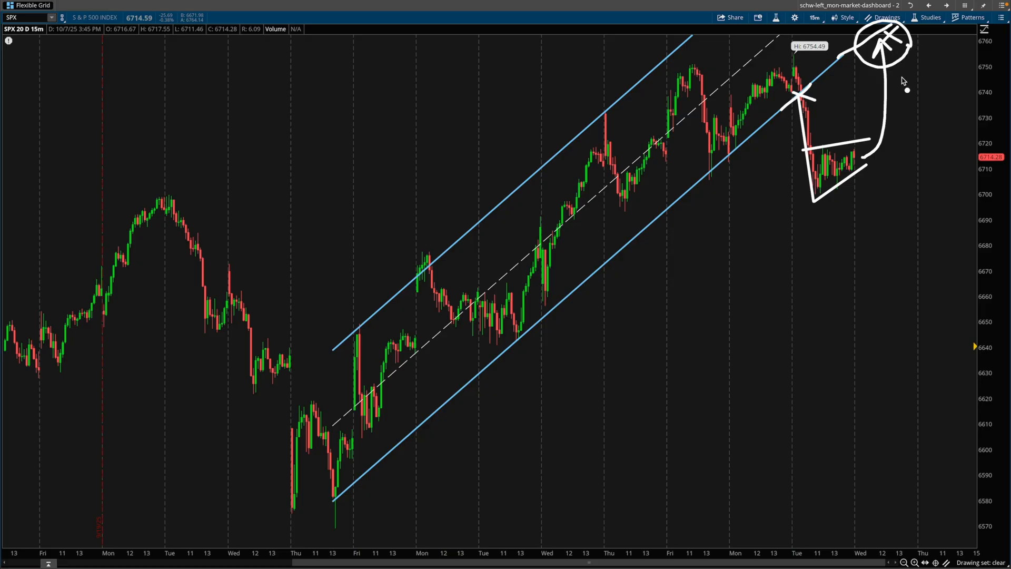
mouse_move(906, 80)
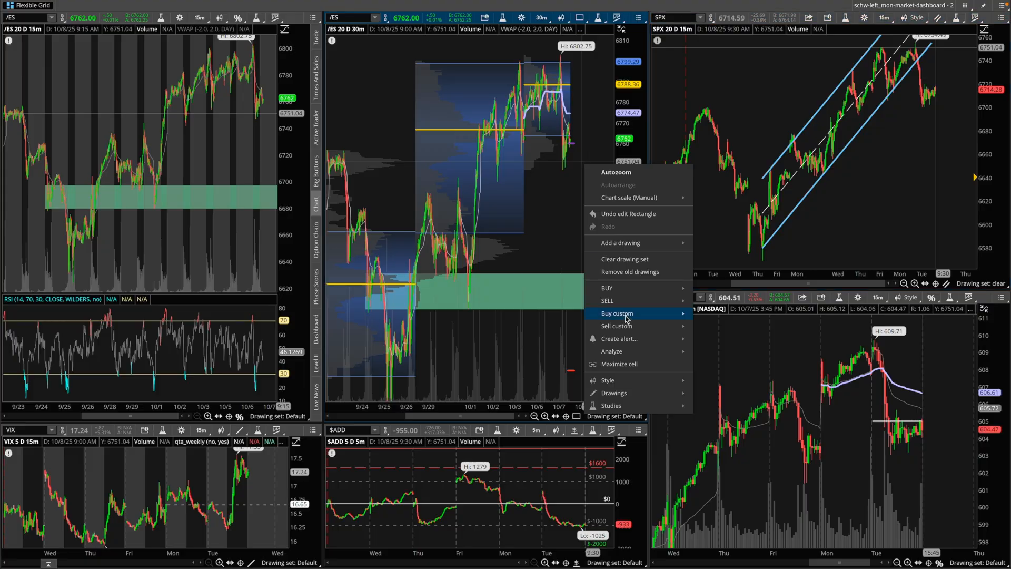
Maximize the /ES 30-minute futures chart with volume profile, then restore the dashboard grid
click(620, 363)
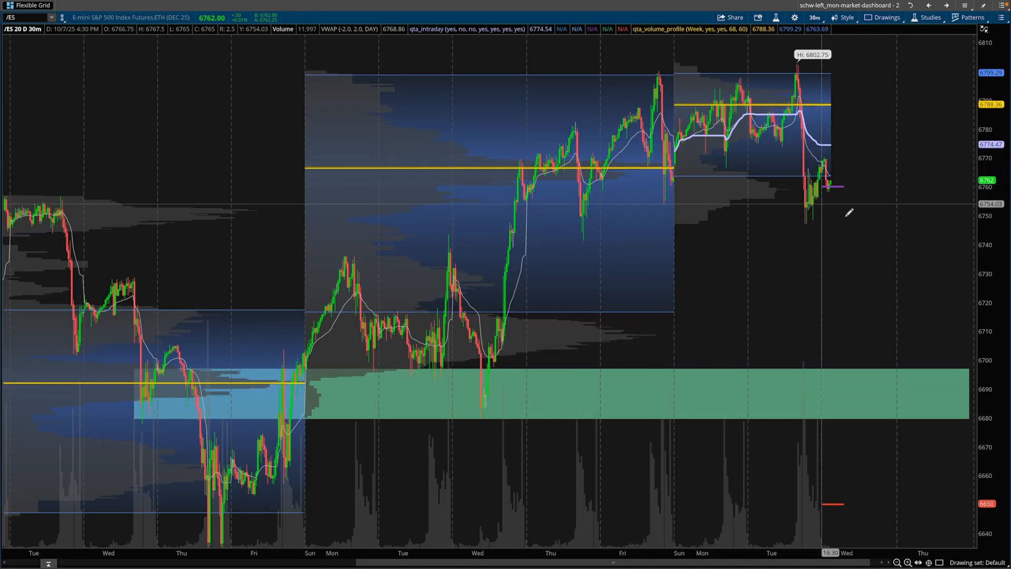
mouse_move(844, 201)
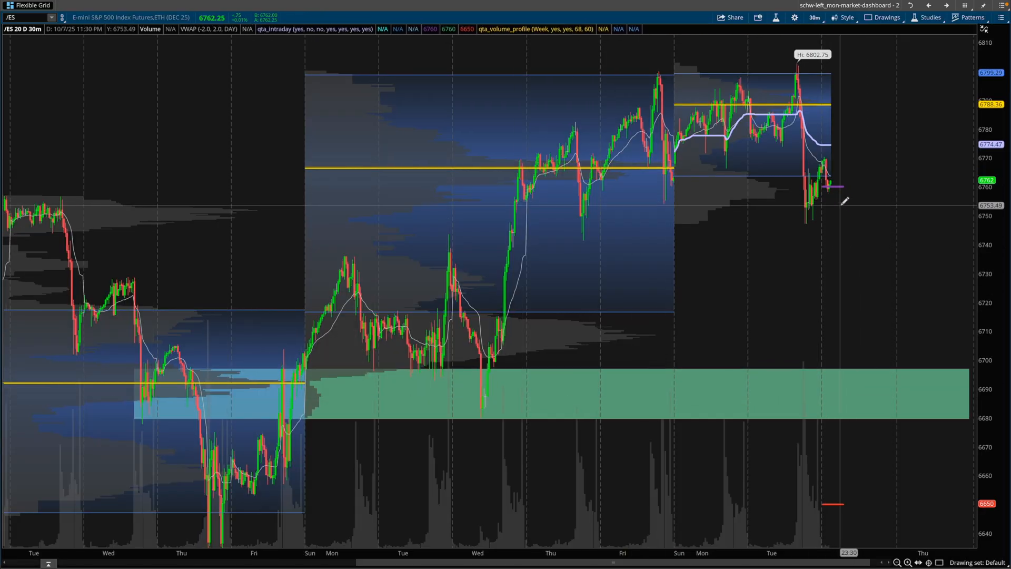
mouse_move(857, 215)
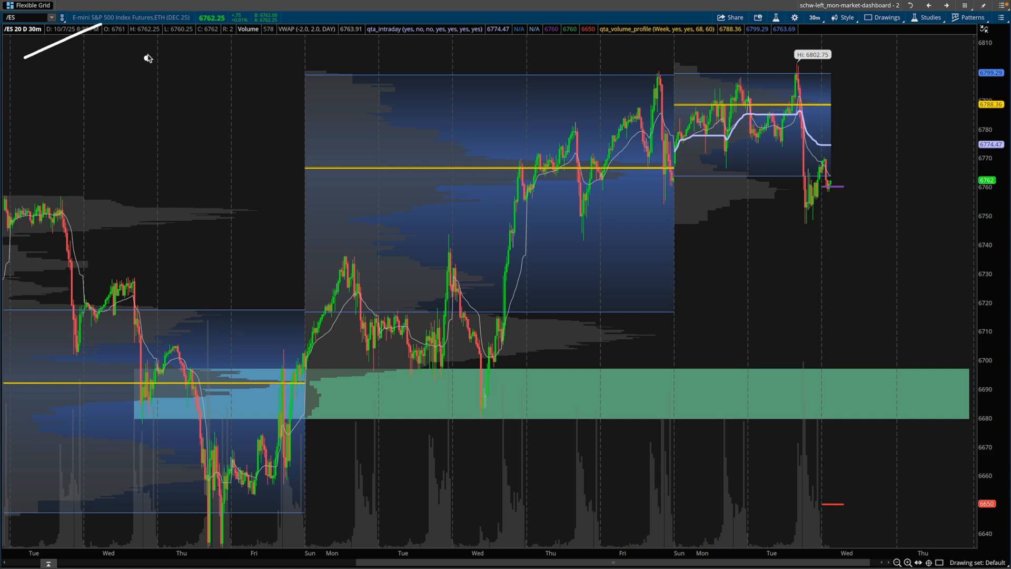
mouse_move(766, 261)
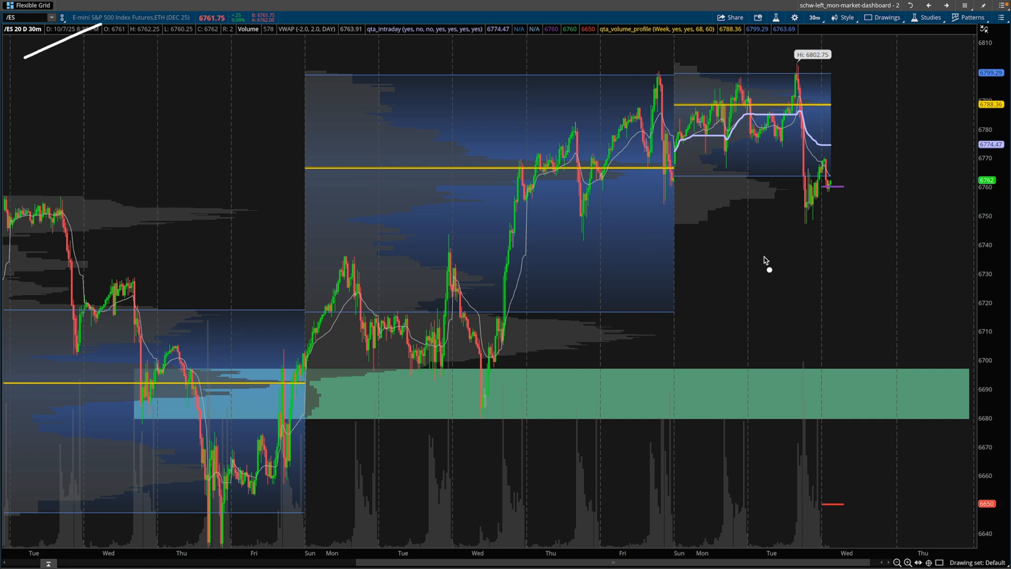
mouse_move(778, 258)
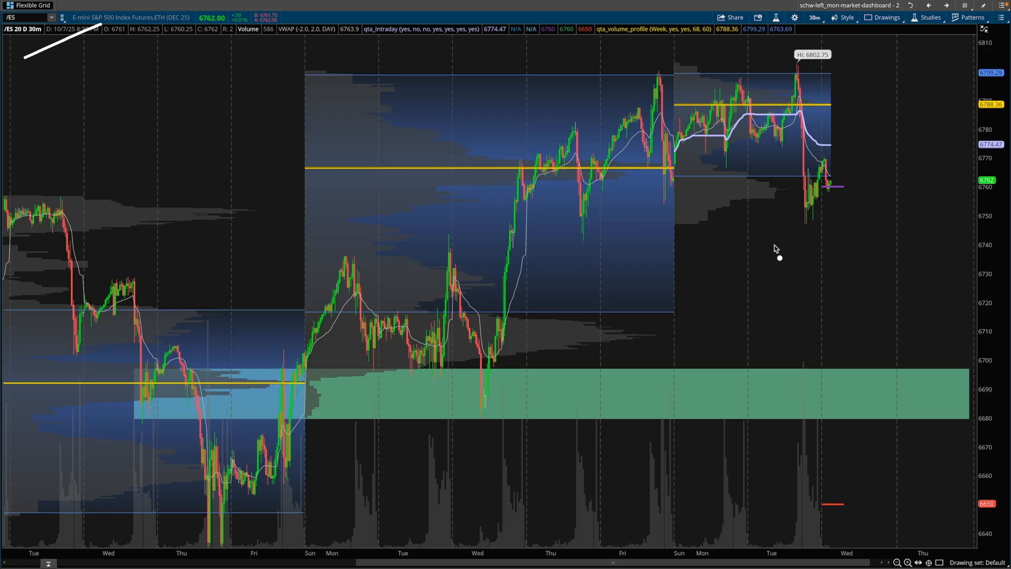
mouse_move(785, 256)
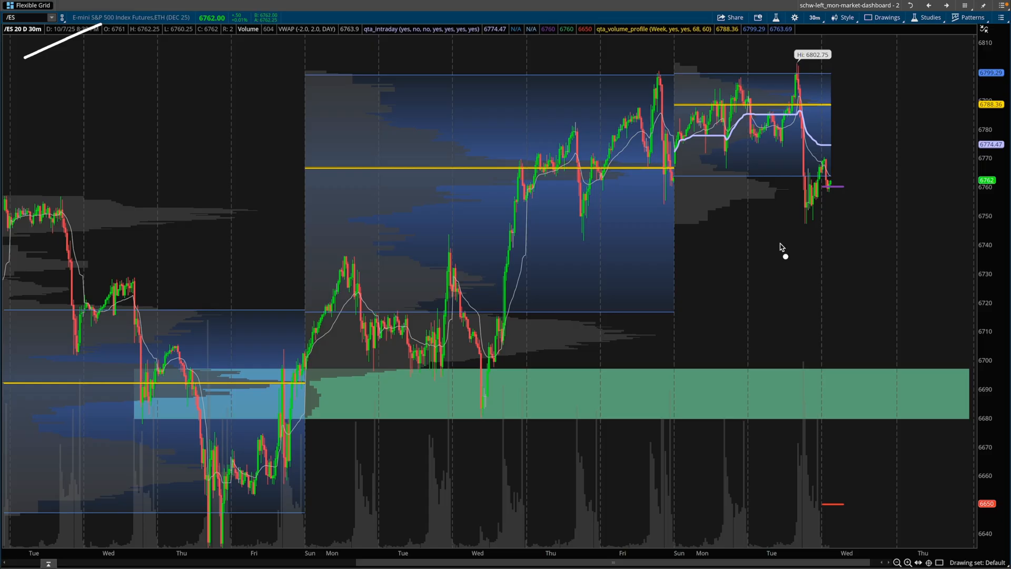
mouse_move(788, 252)
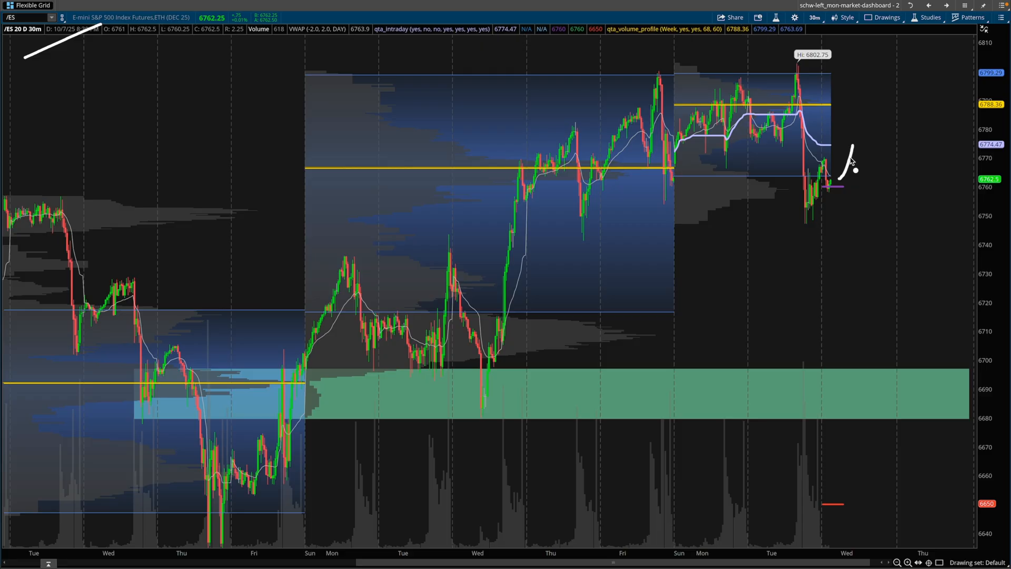
mouse_move(856, 118)
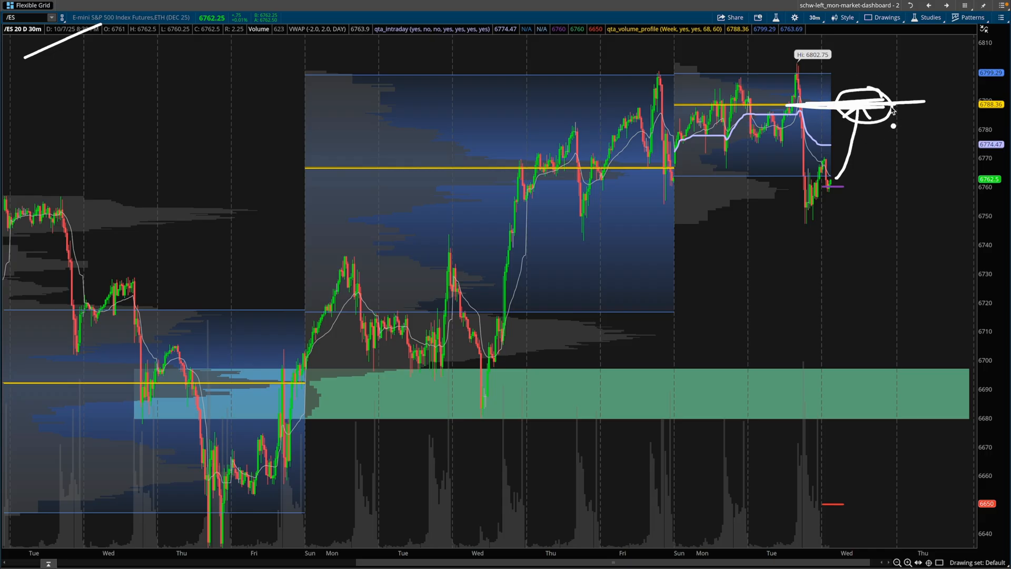
click(910, 6)
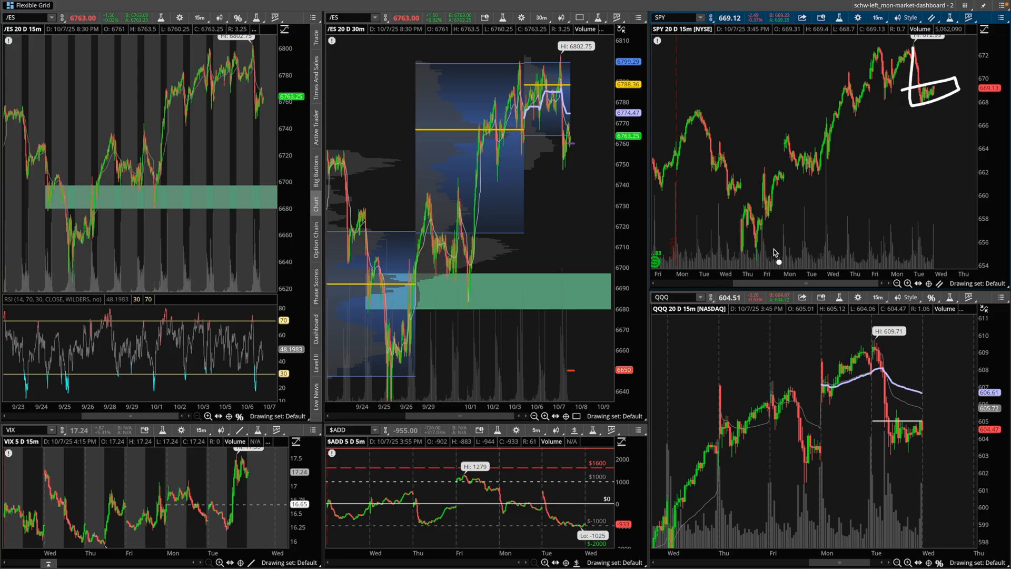
mouse_move(850, 94)
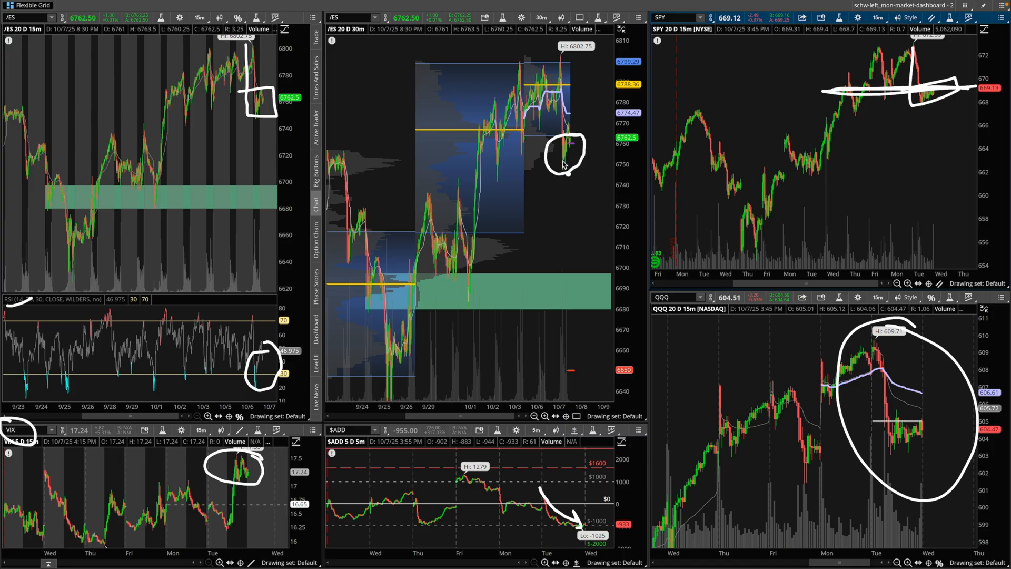
mouse_move(431, 131)
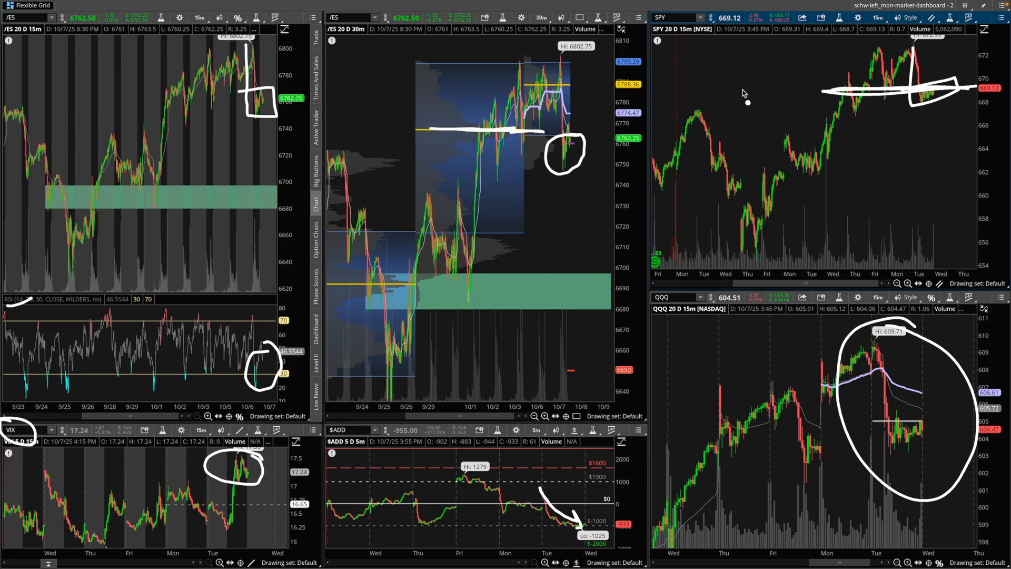
mouse_move(728, 97)
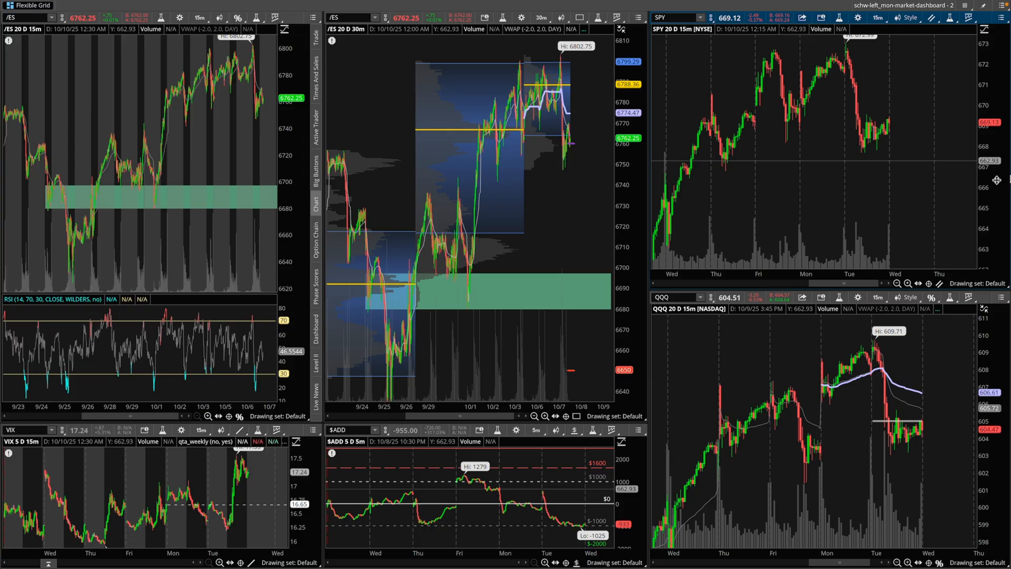
mouse_move(896, 124)
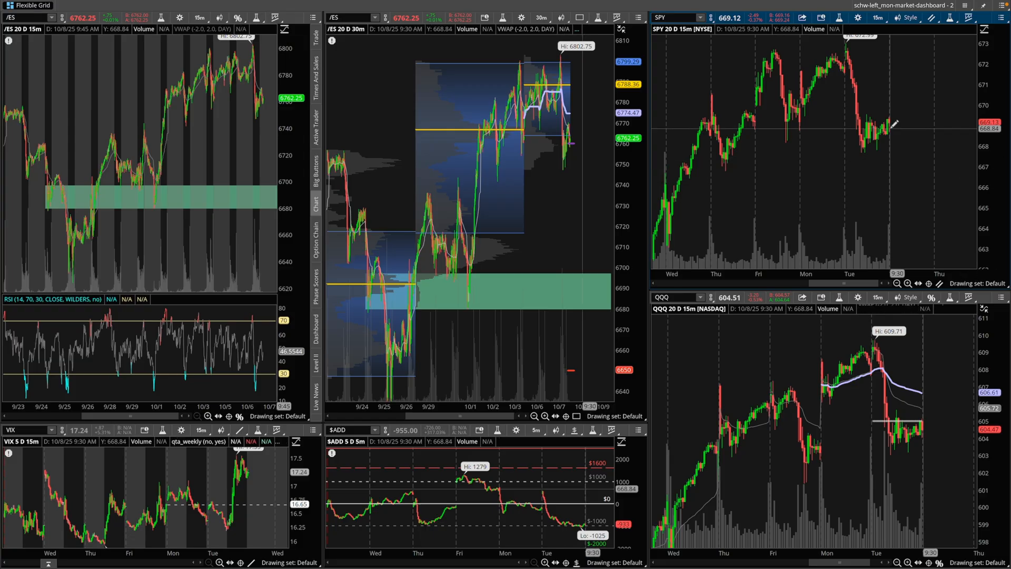
mouse_move(896, 129)
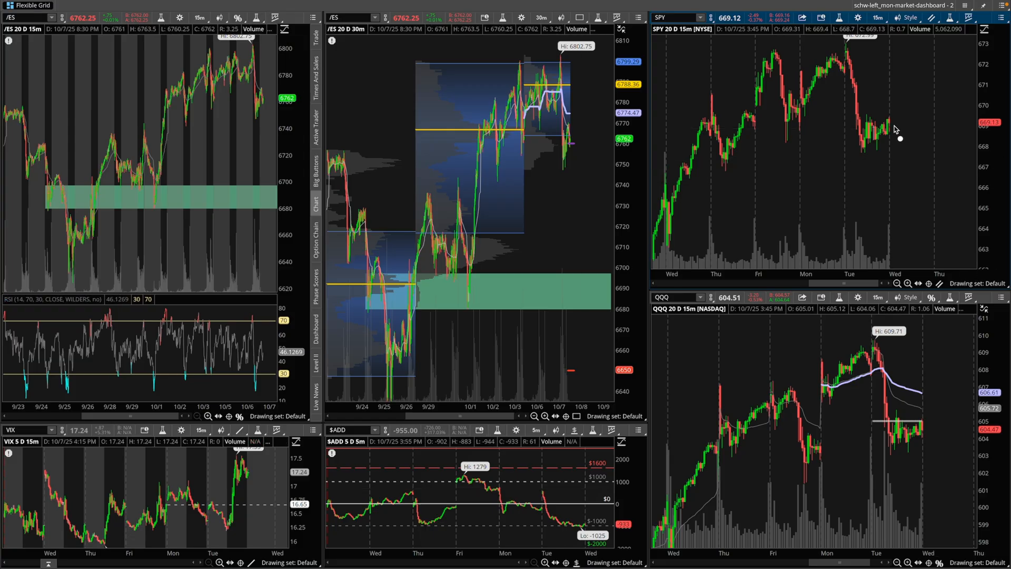
mouse_move(896, 144)
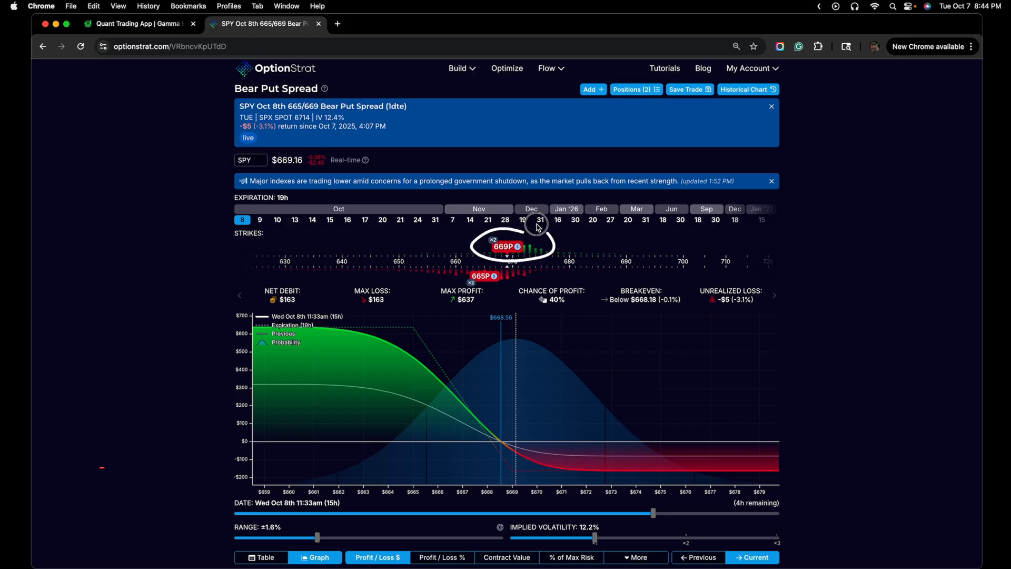
Exclude the 665 put, leaving a single long 669 put at $135, charted as % of max risk
click(507, 247)
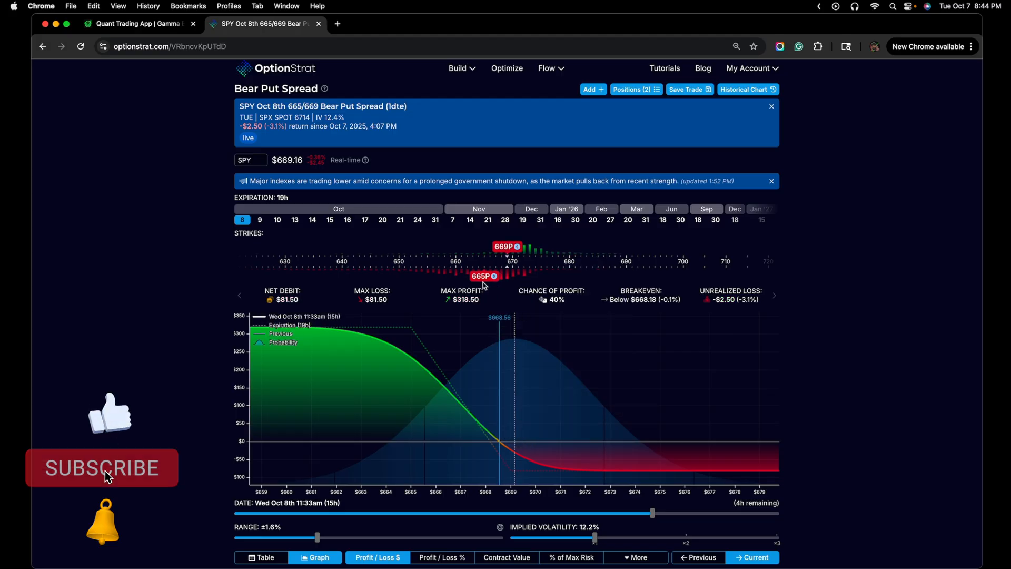
click(480, 276)
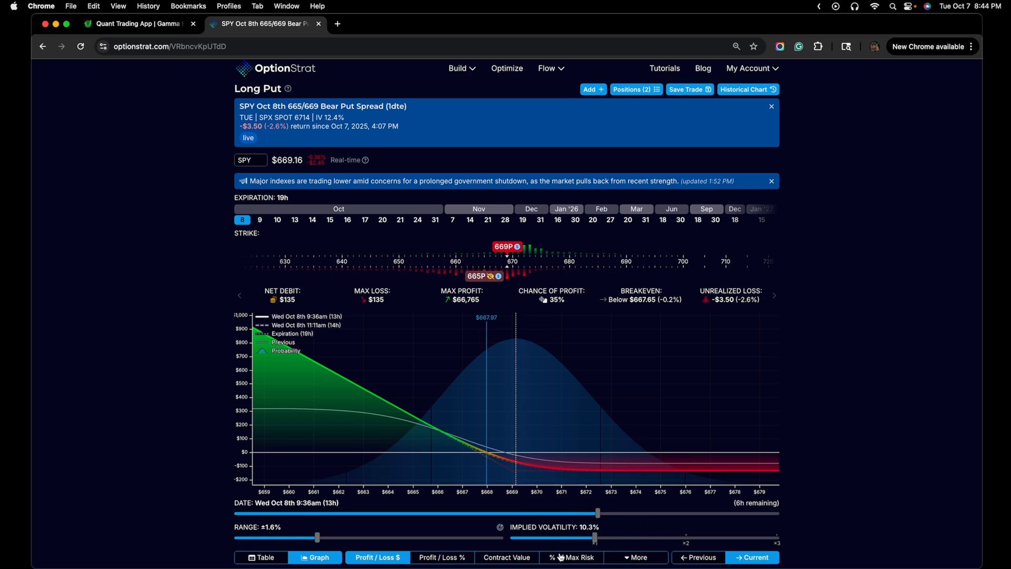
click(569, 557)
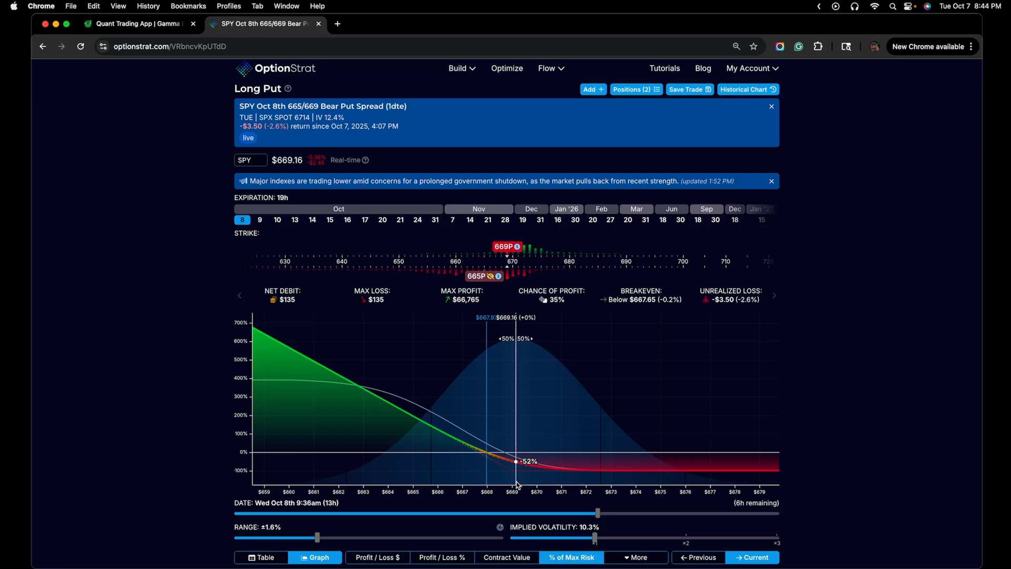
mouse_move(517, 480)
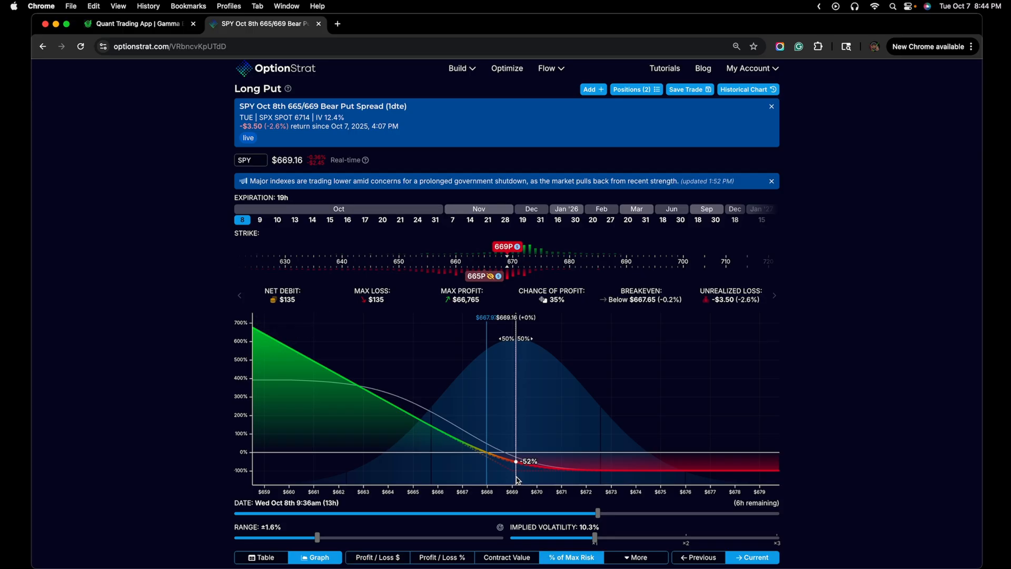
mouse_move(526, 464)
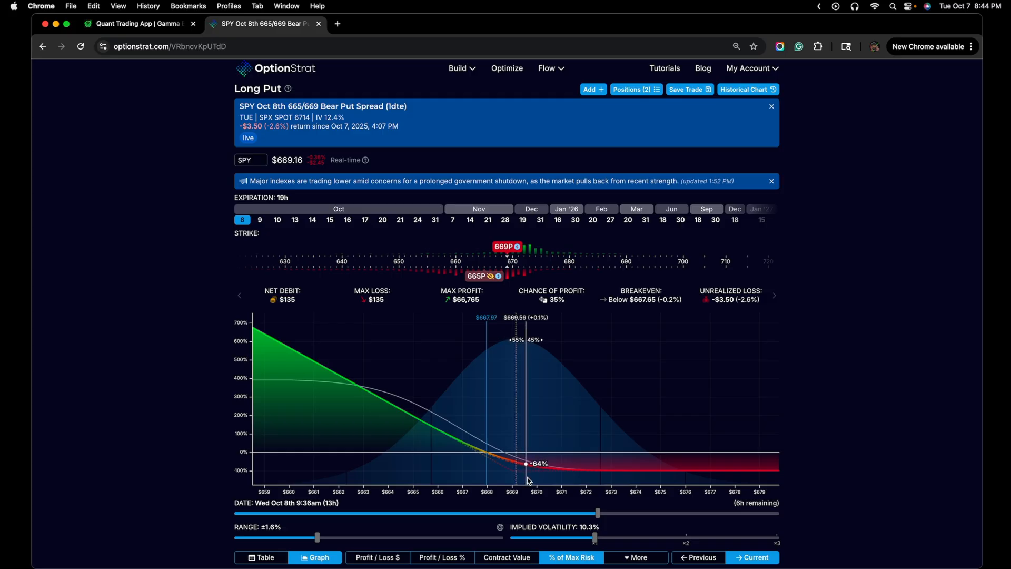
mouse_move(528, 463)
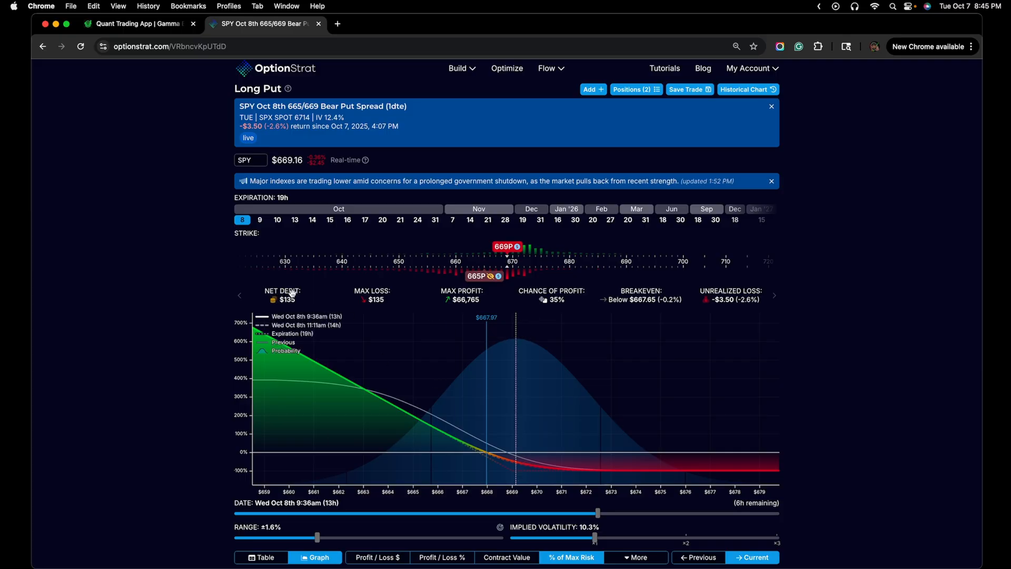
mouse_move(516, 474)
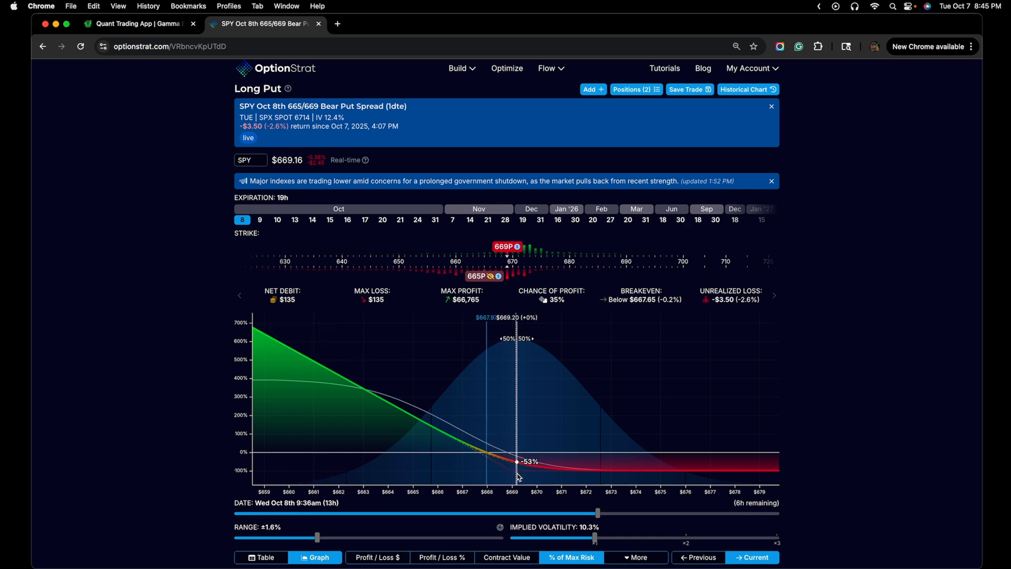
Include the 665 put leg again, restoring the bear put spread at $81.50 risk
click(480, 276)
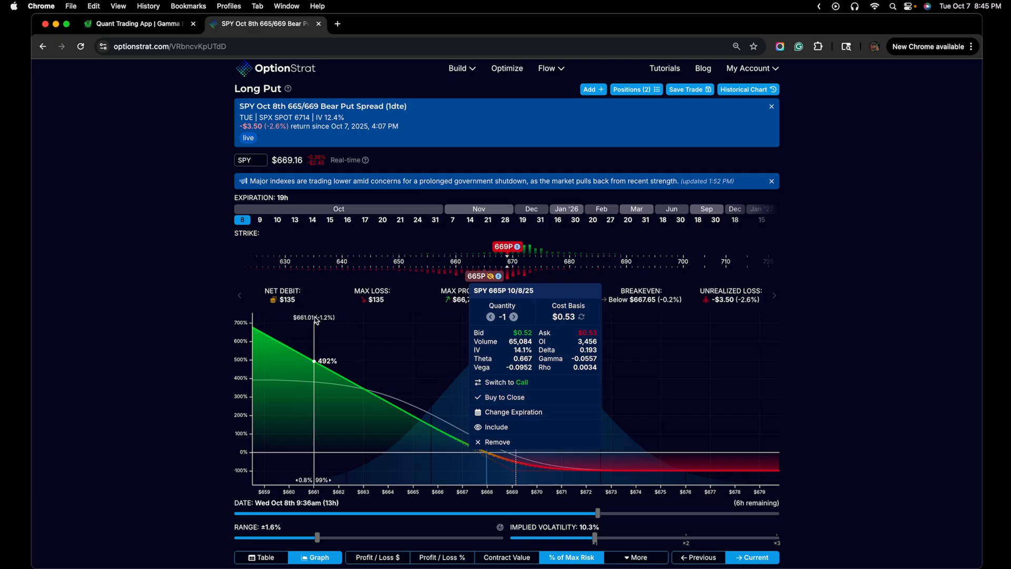
mouse_move(509, 442)
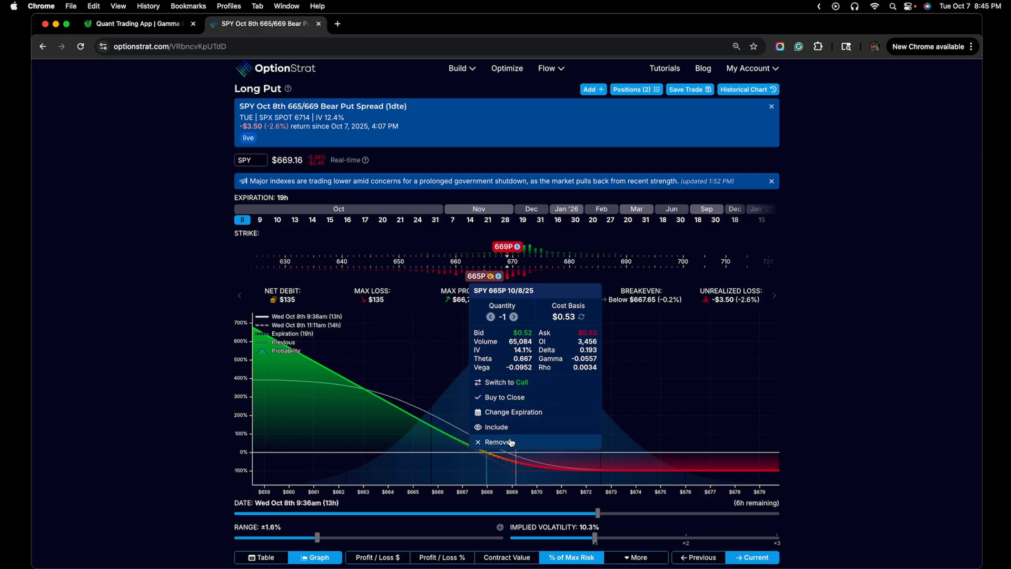
mouse_move(496, 426)
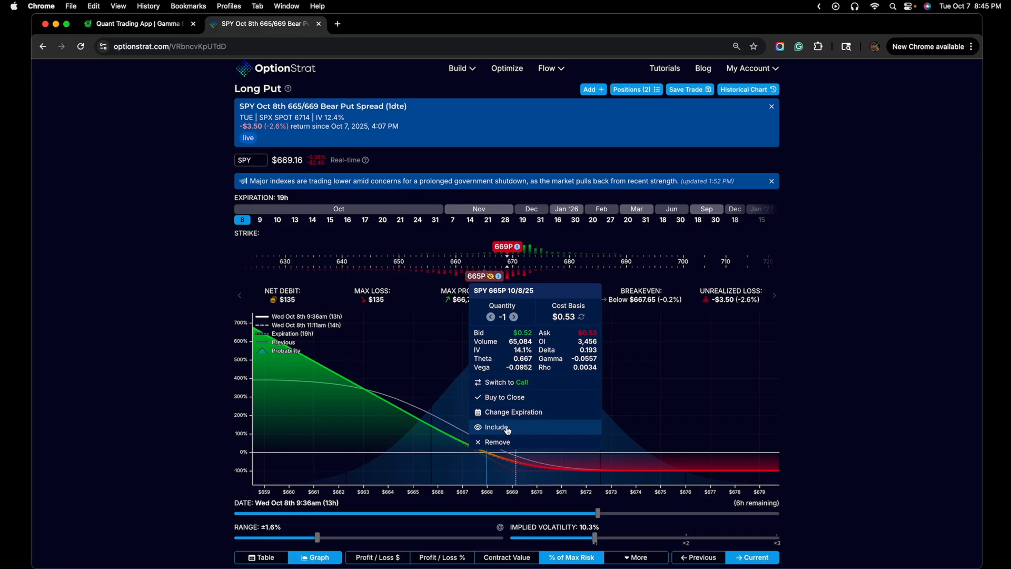
click(496, 426)
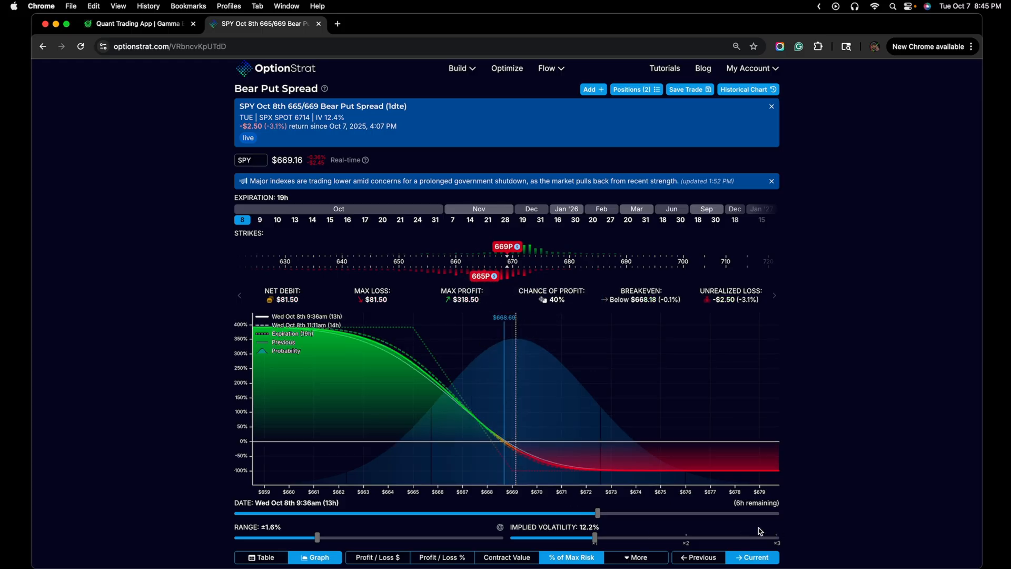
mouse_move(516, 474)
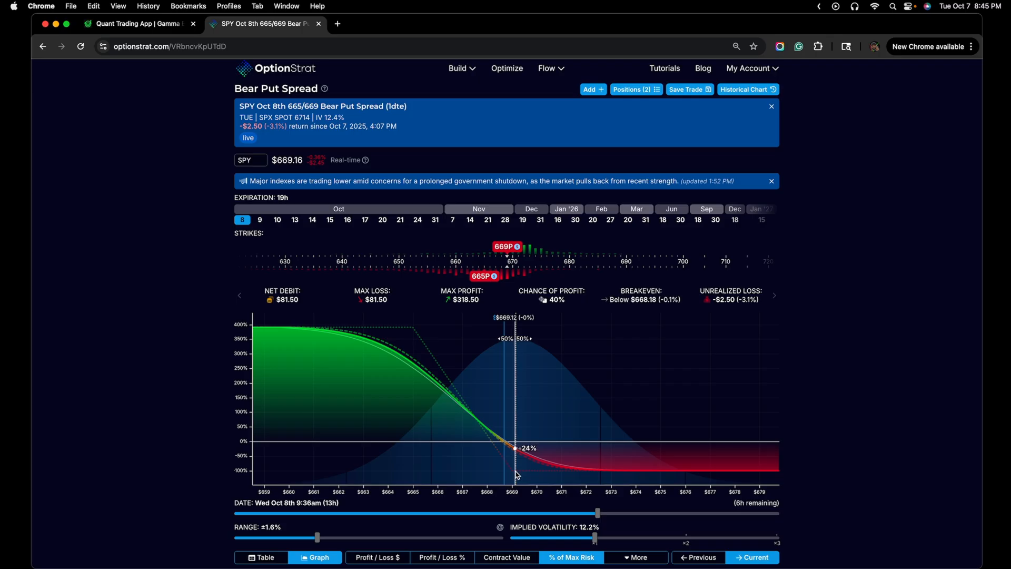
mouse_move(613, 546)
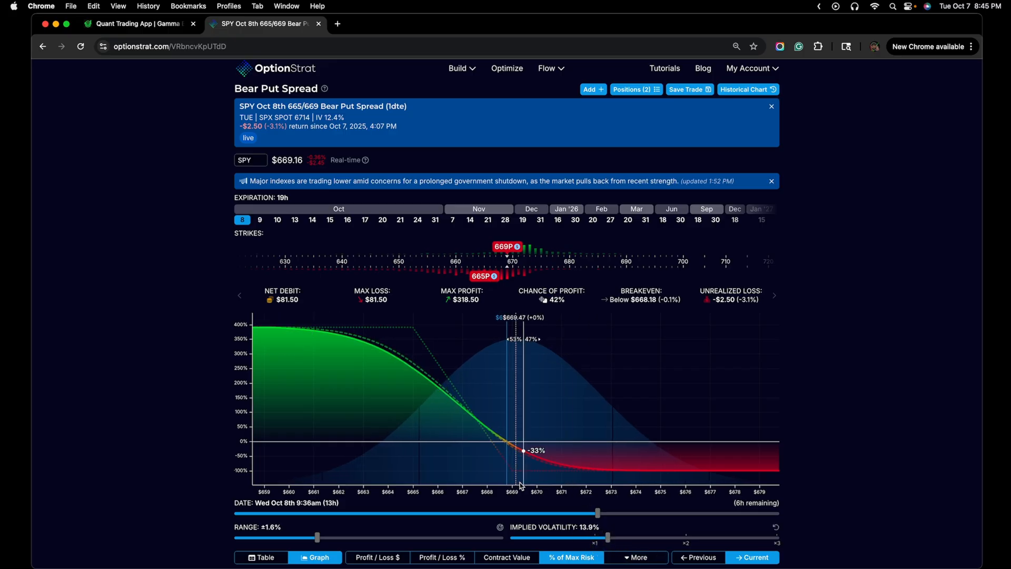
mouse_move(516, 483)
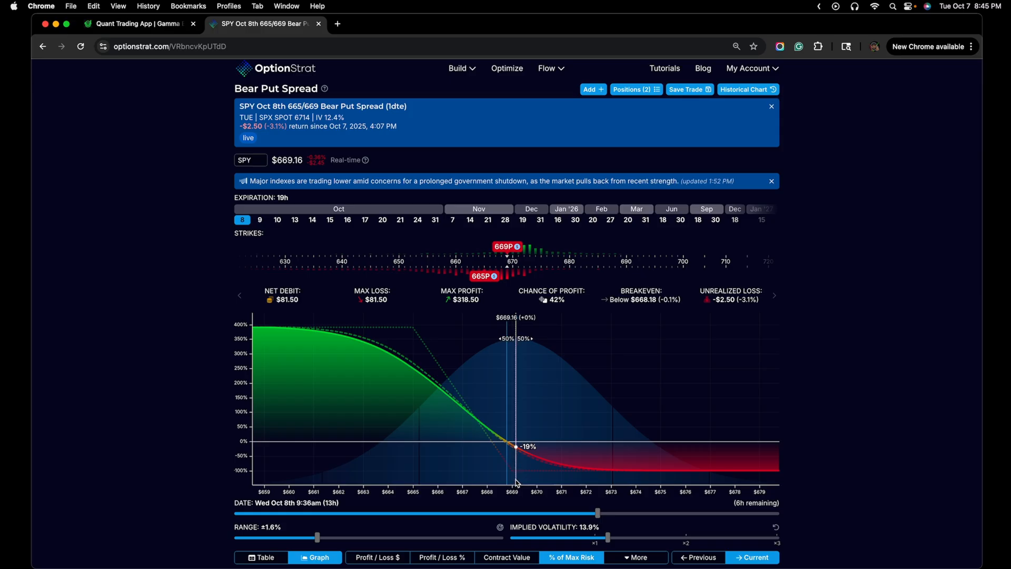
mouse_move(517, 482)
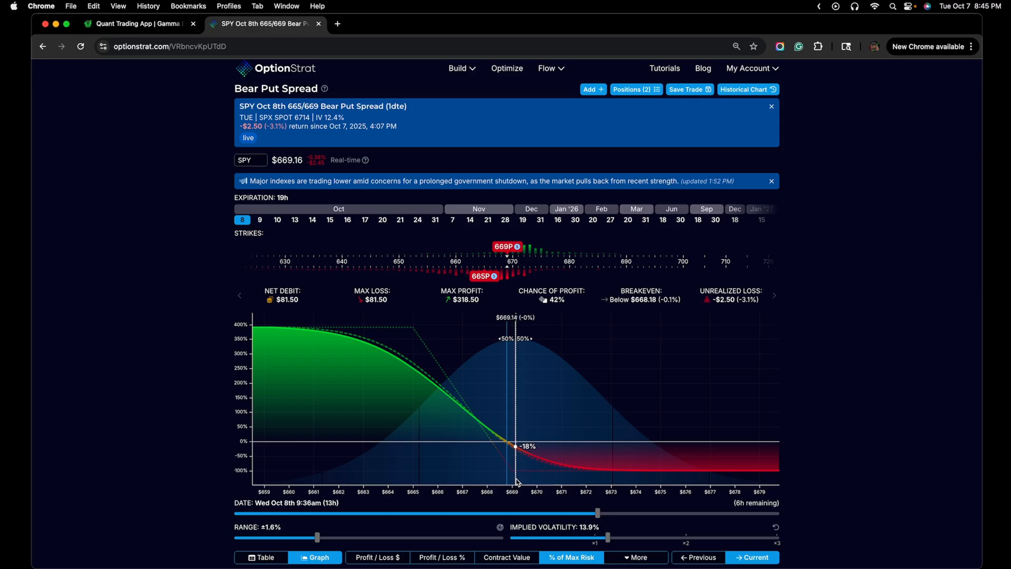
mouse_move(536, 487)
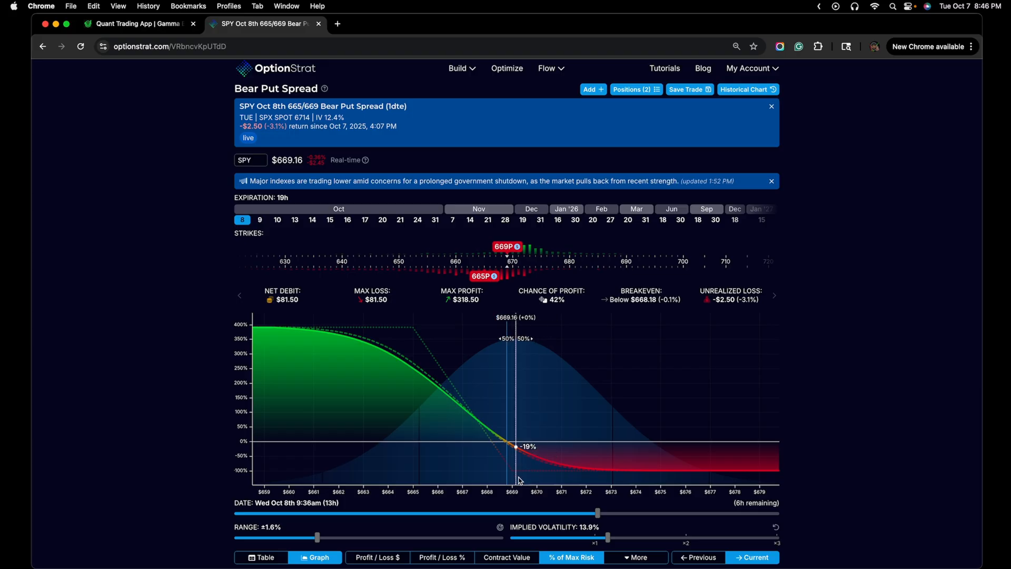
mouse_move(790, 362)
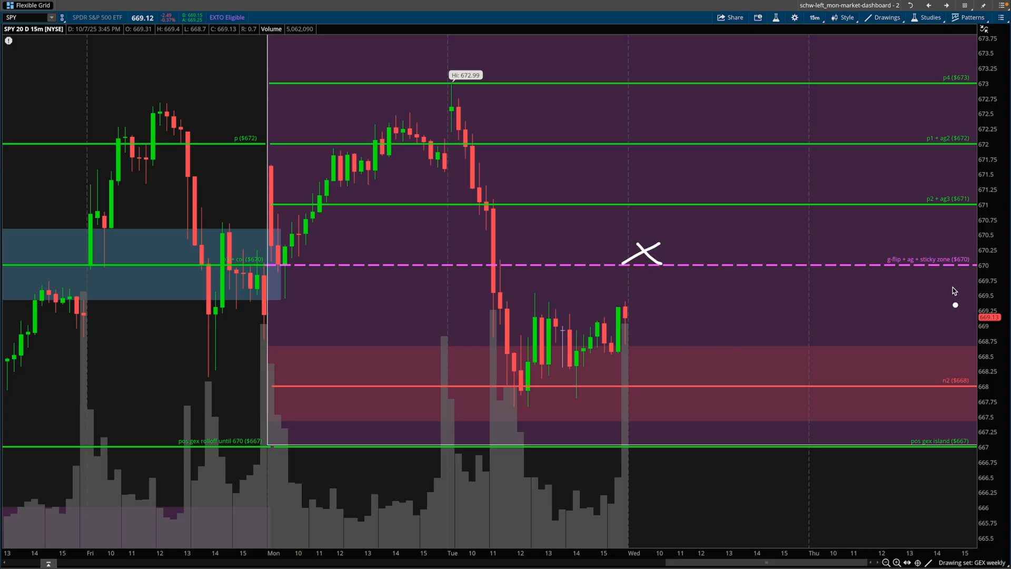
mouse_move(791, 271)
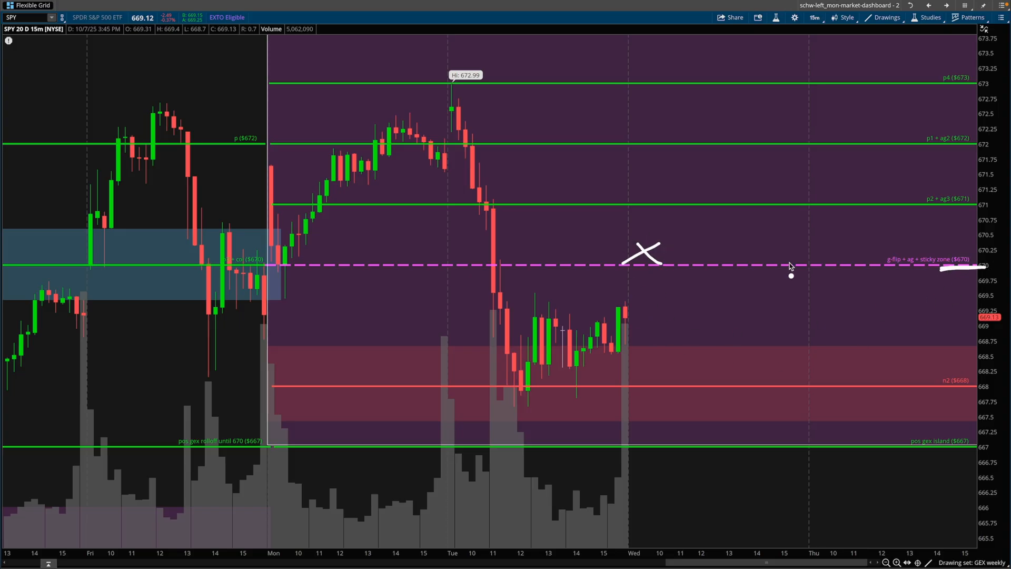
mouse_move(632, 316)
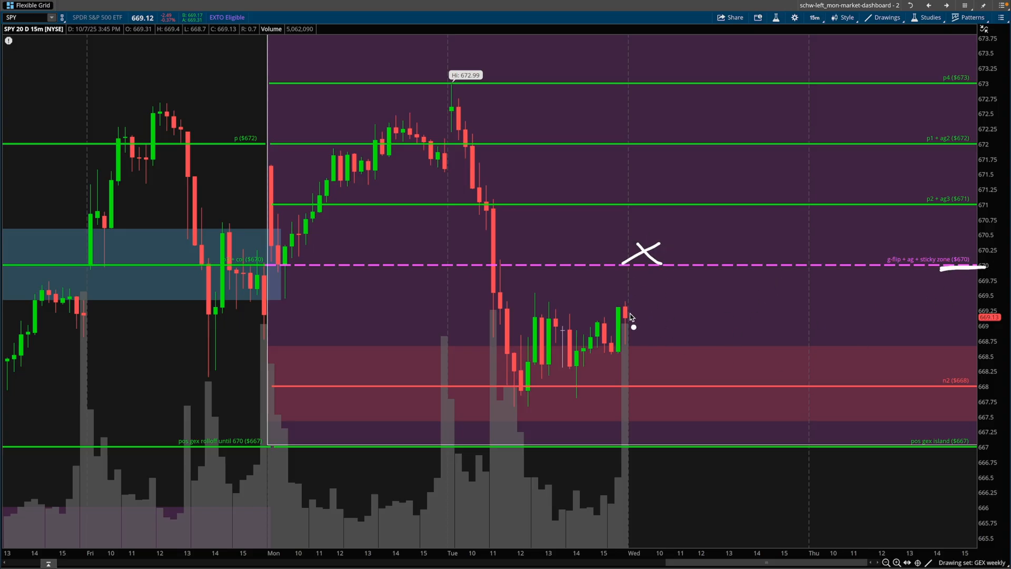
mouse_move(641, 299)
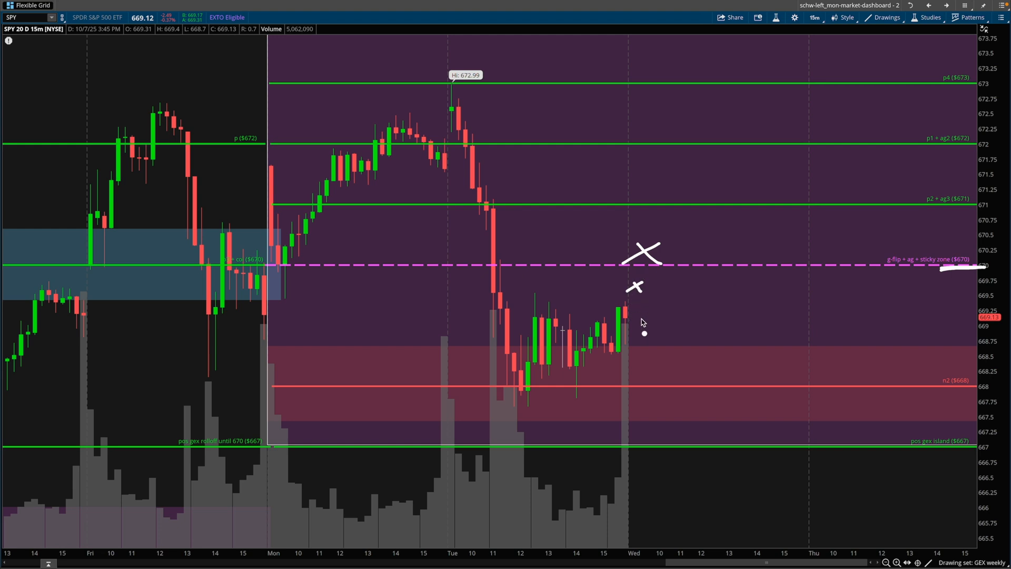
mouse_move(647, 280)
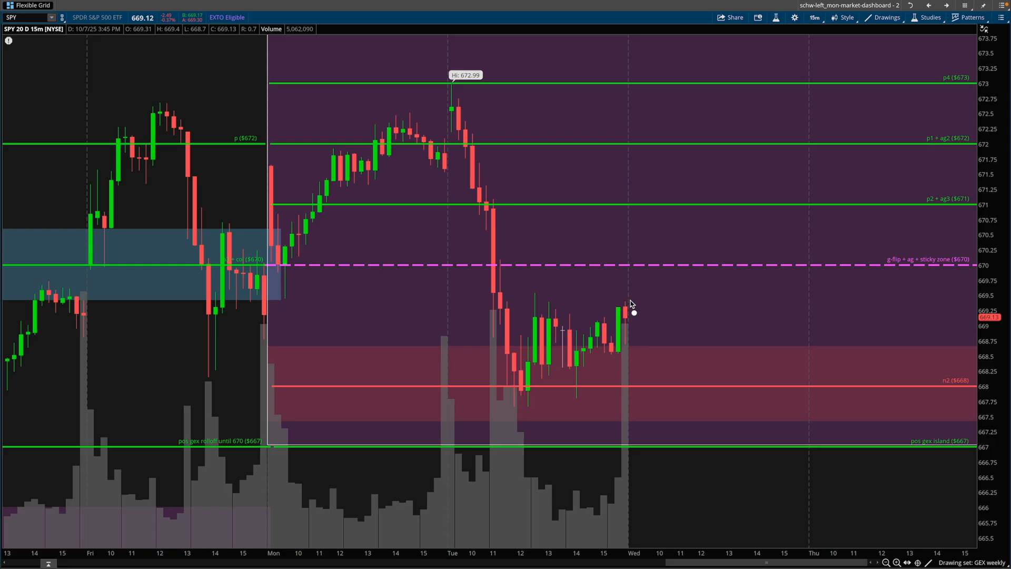
mouse_move(649, 305)
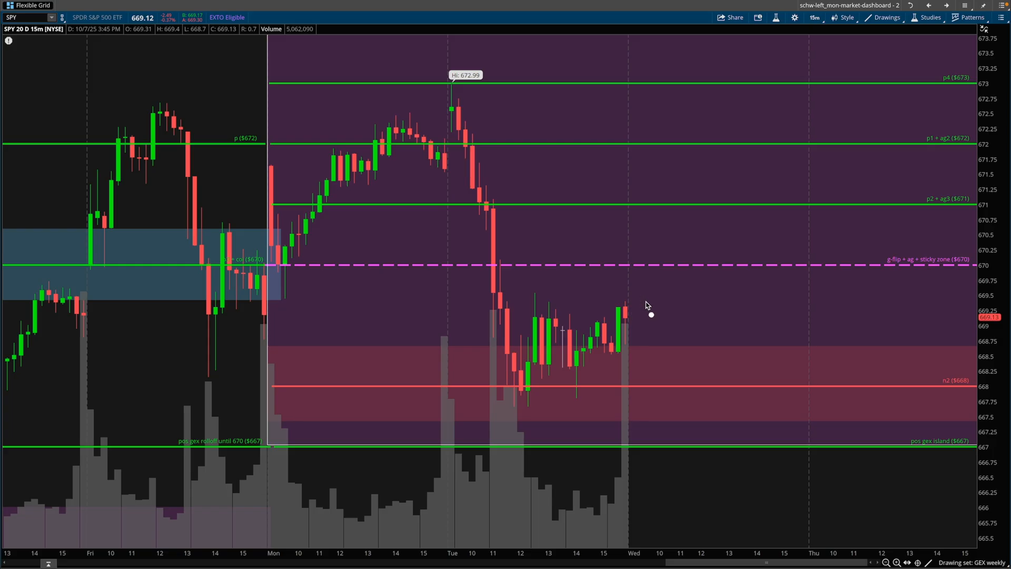
mouse_move(649, 308)
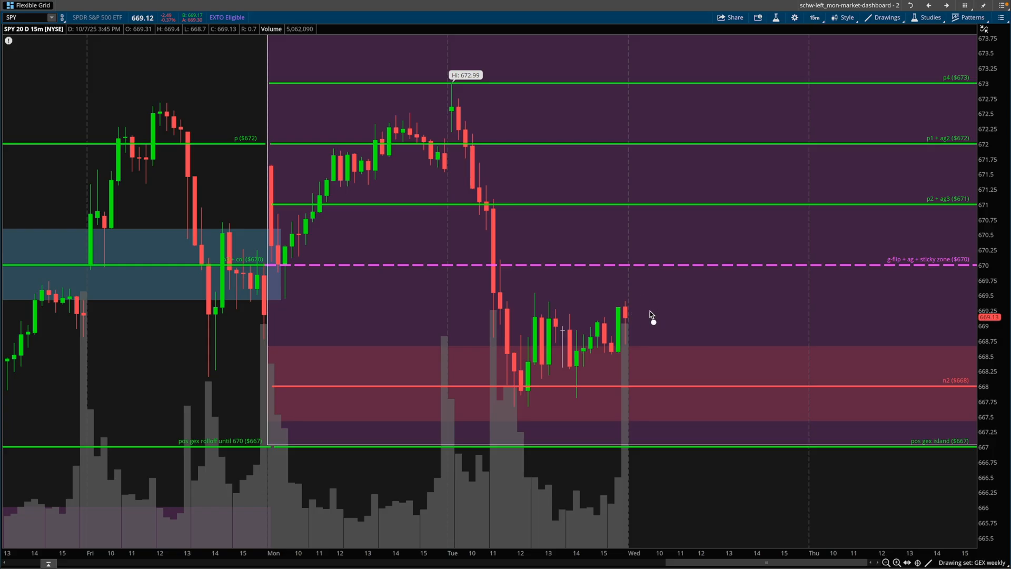
scroll(down, 3)
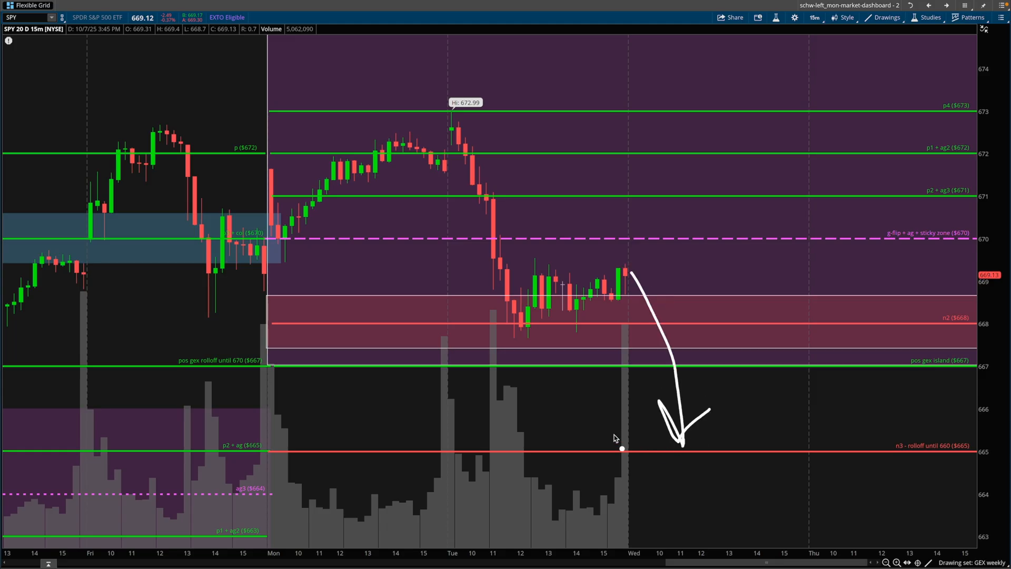
mouse_move(652, 314)
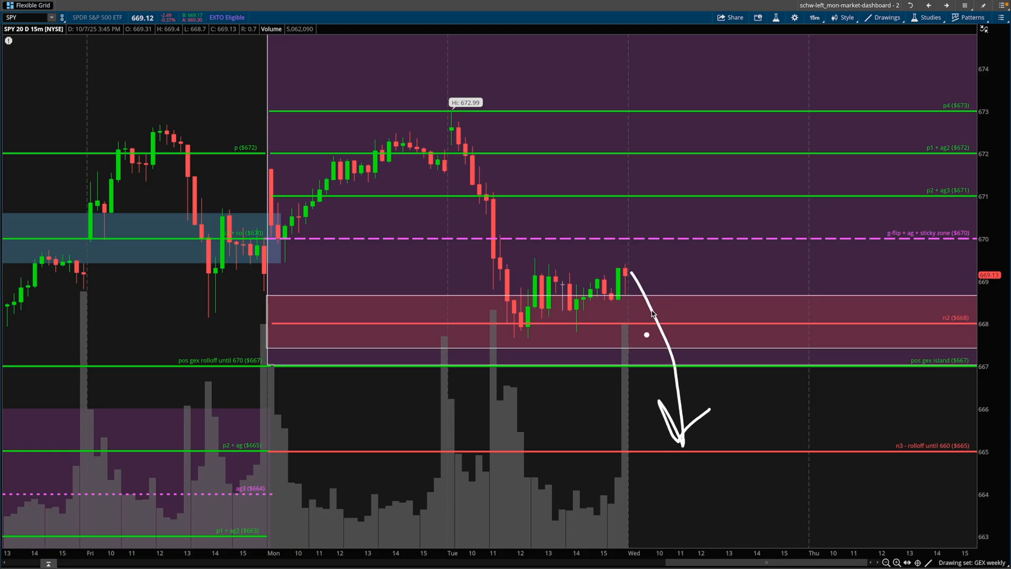
mouse_move(660, 262)
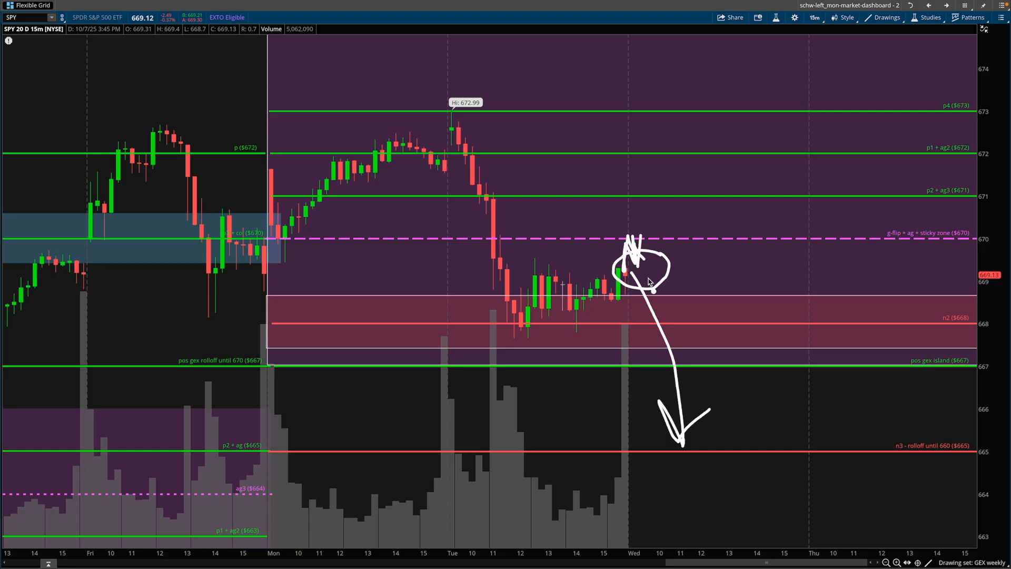
mouse_move(648, 272)
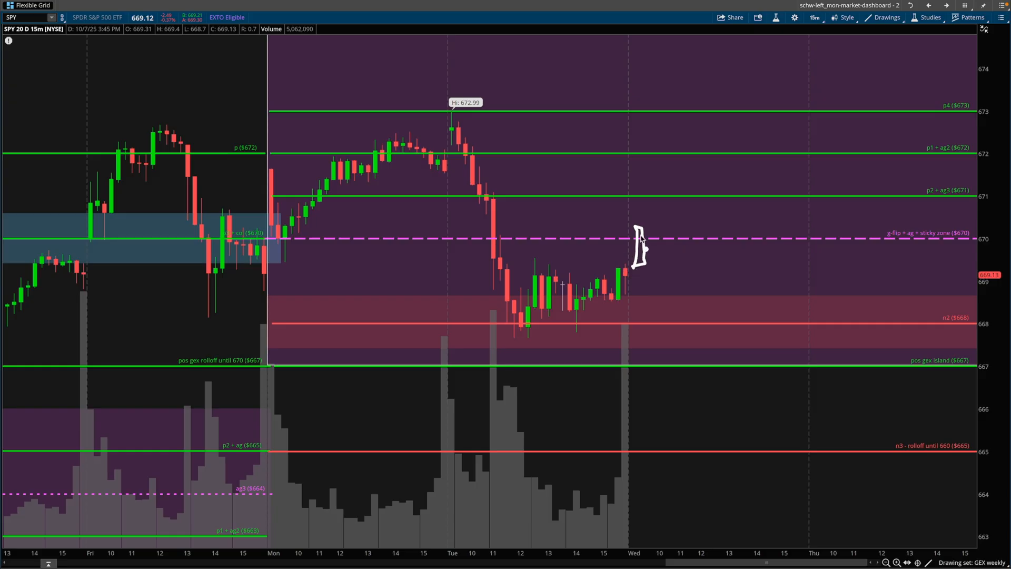
mouse_move(649, 238)
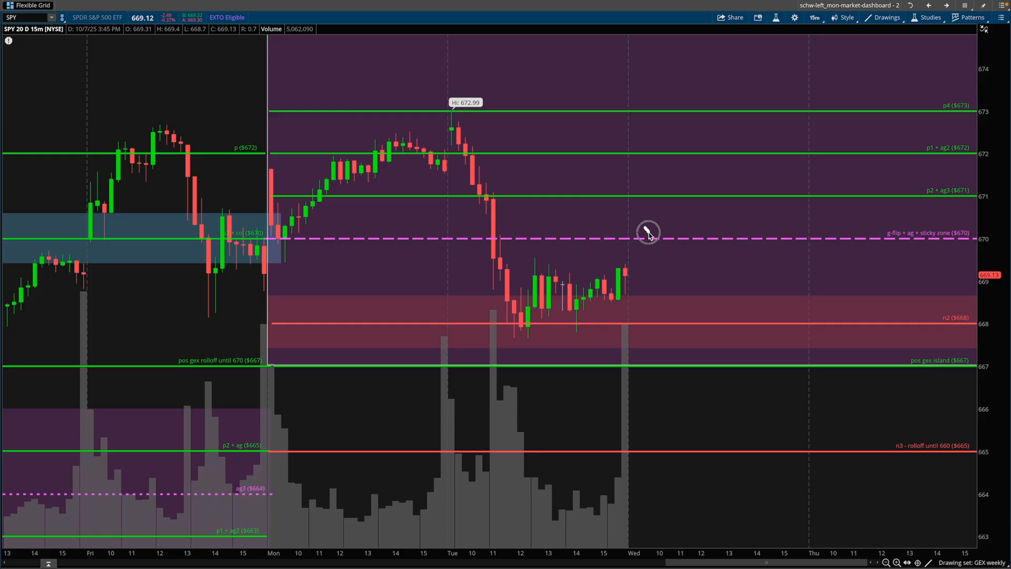
mouse_move(655, 252)
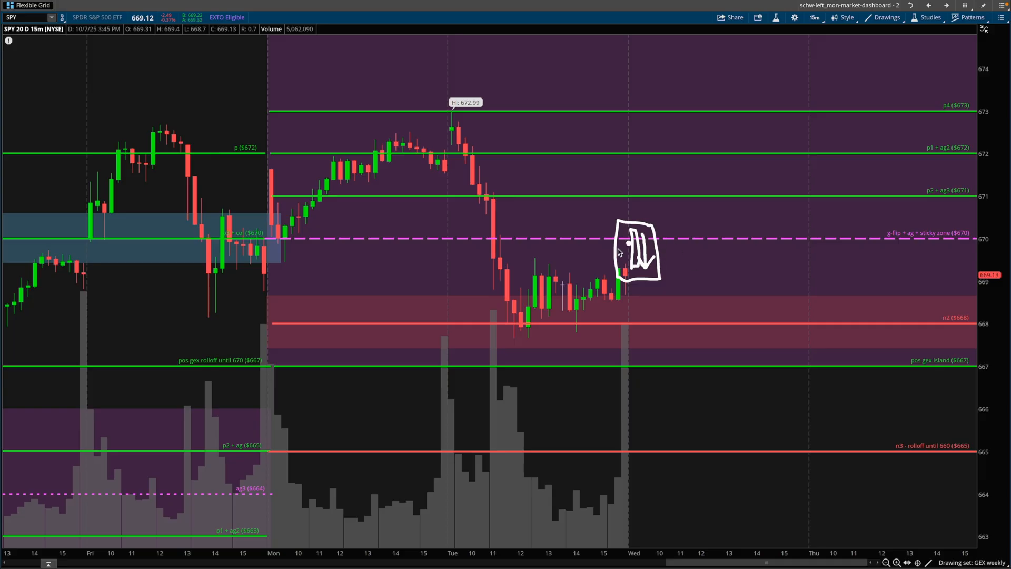
mouse_move(670, 264)
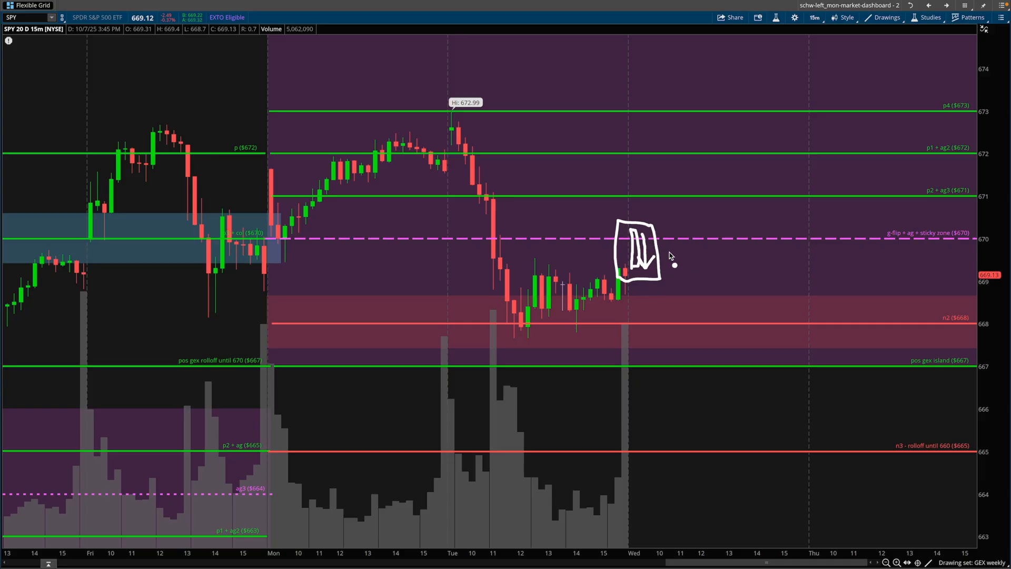
mouse_move(669, 259)
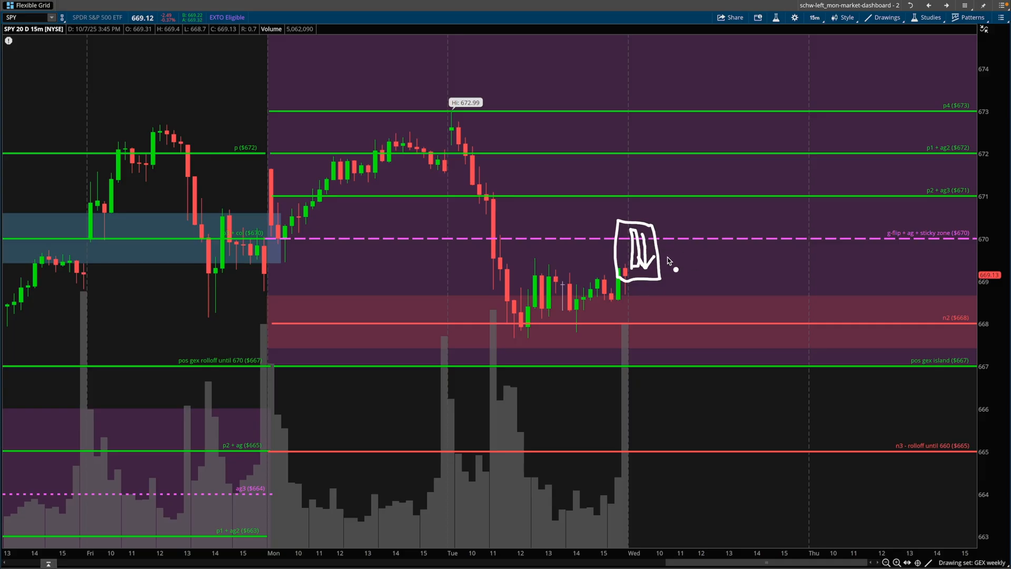
mouse_move(673, 272)
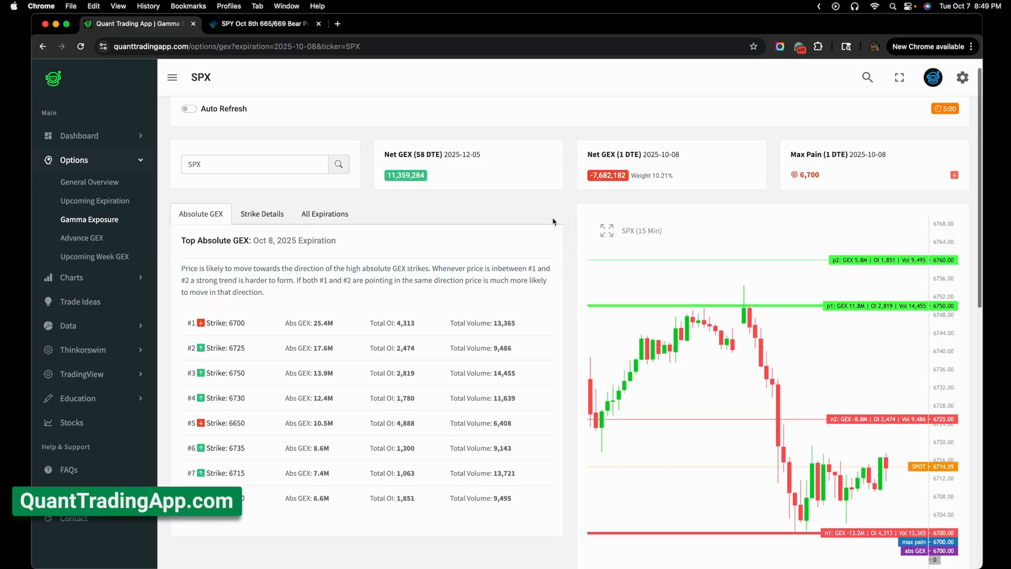
Scroll the SPX gamma exposure page to the Oct 8 Net GEX per-strike chart, max pain 6,700
scroll(down, 3)
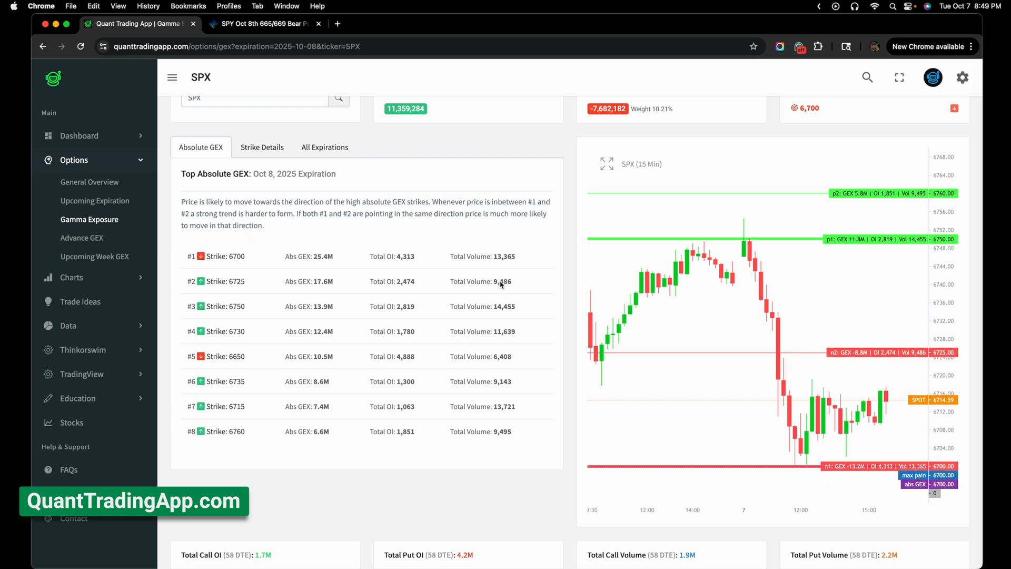
scroll(down, 3)
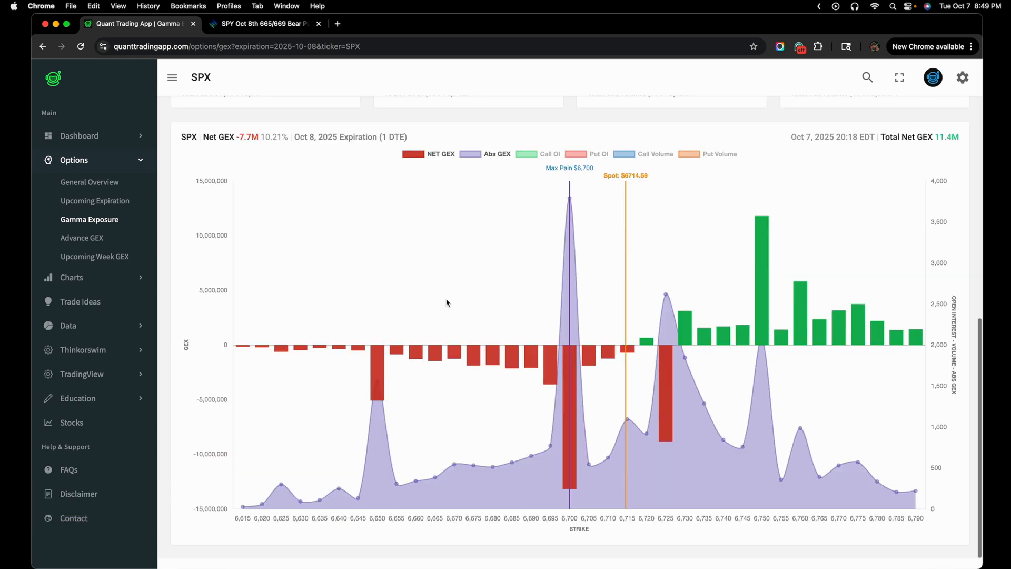
scroll(up, 3)
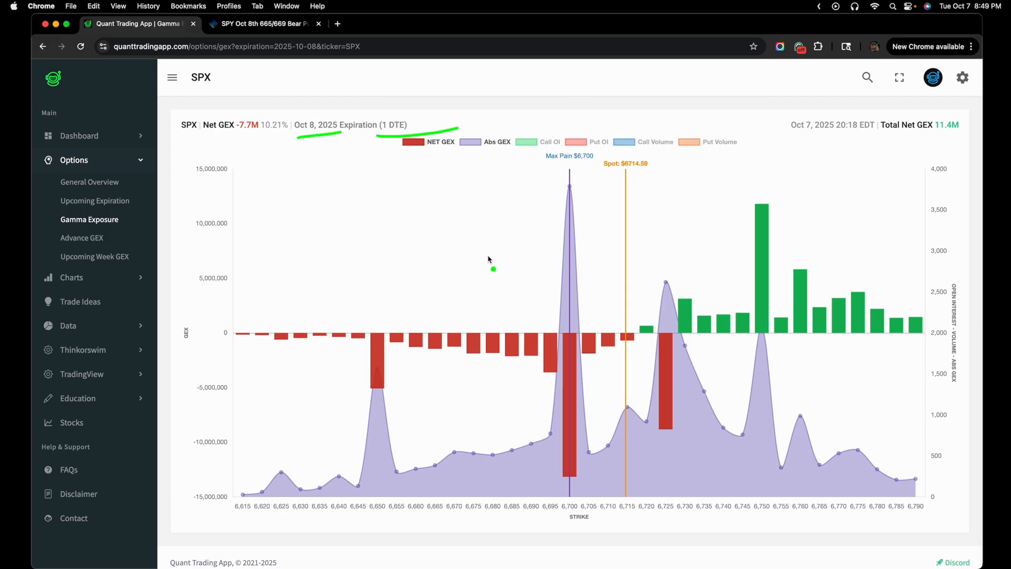
mouse_move(629, 314)
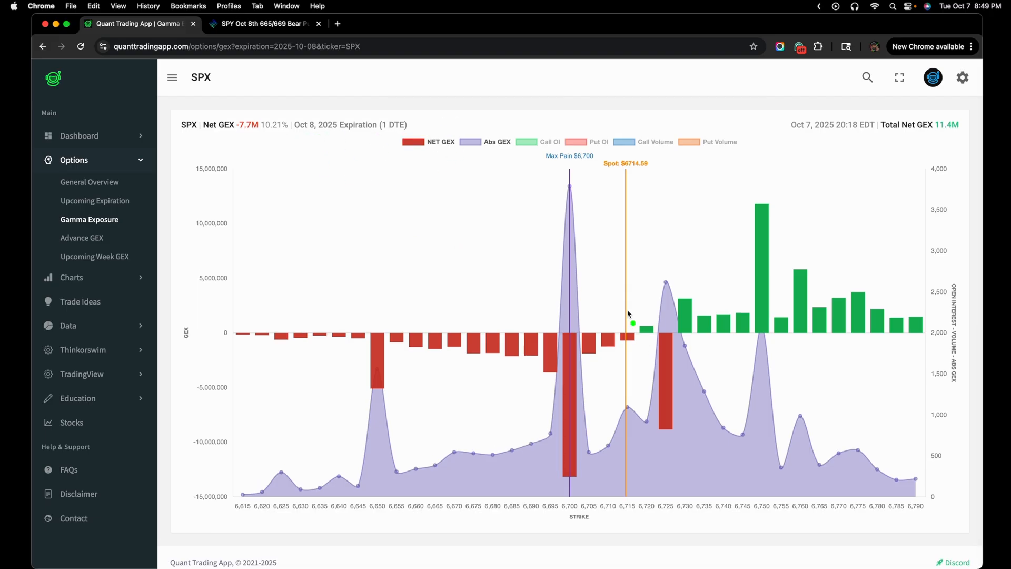
mouse_move(614, 397)
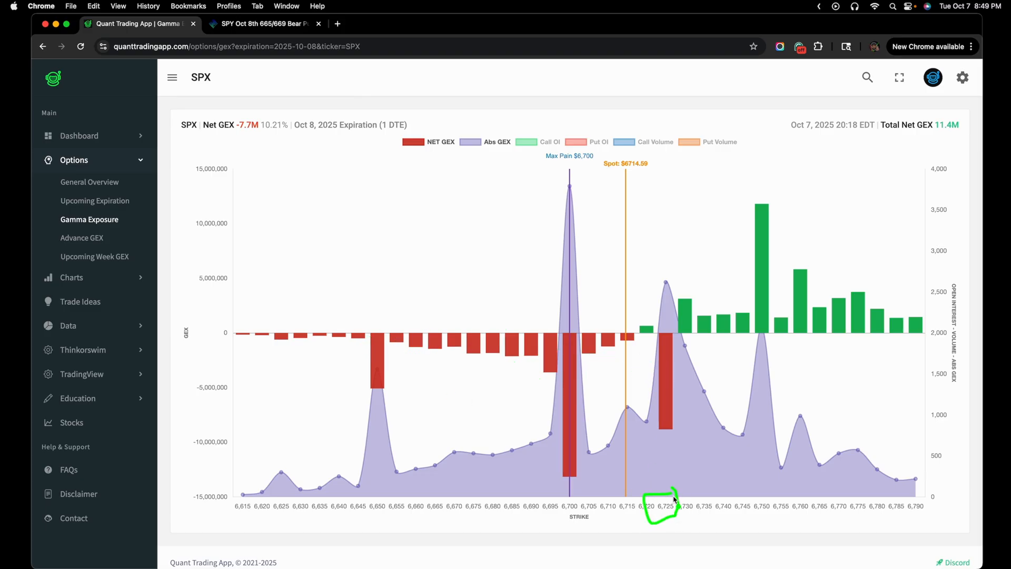
mouse_move(698, 204)
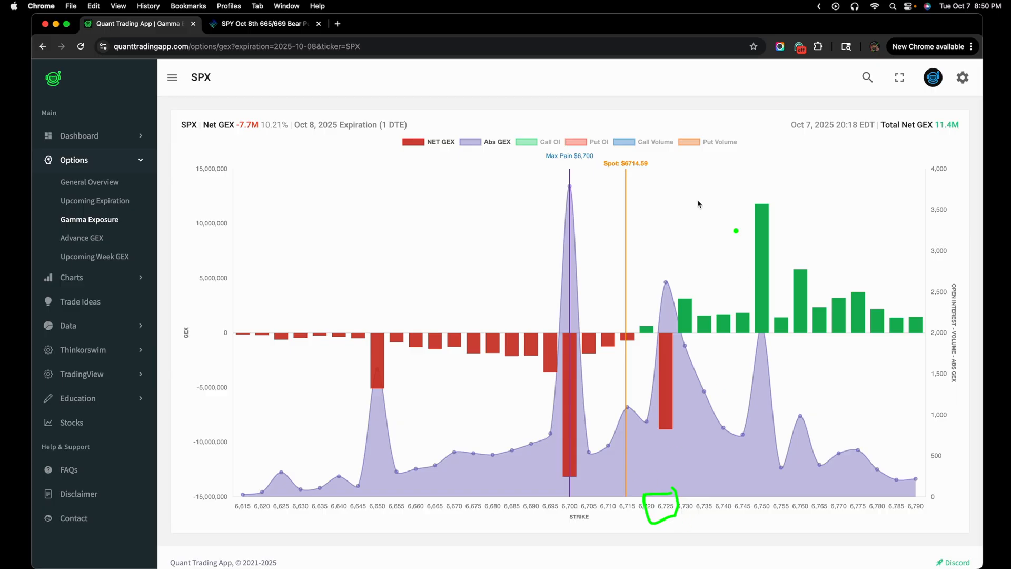
mouse_move(562, 254)
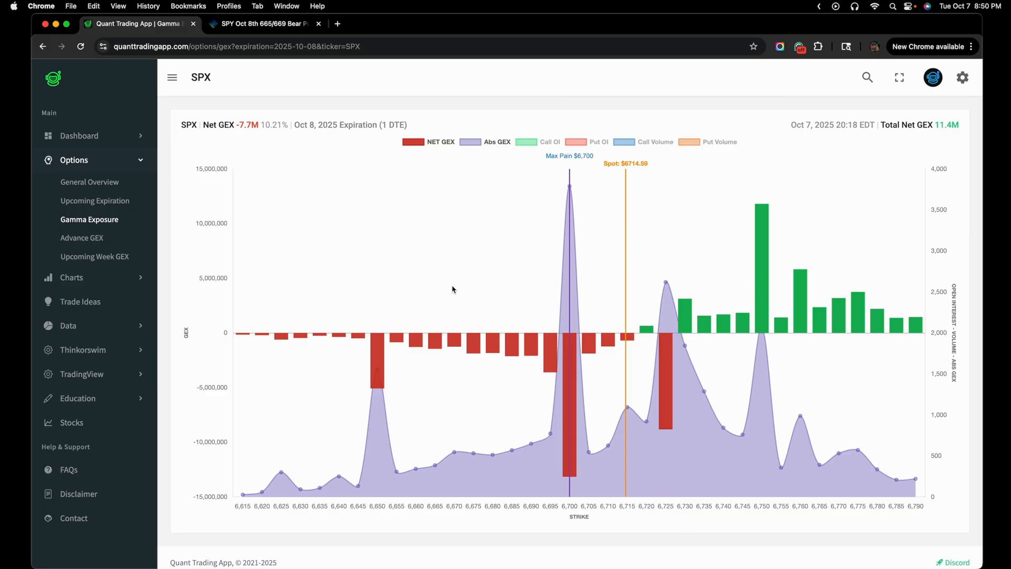
mouse_move(675, 226)
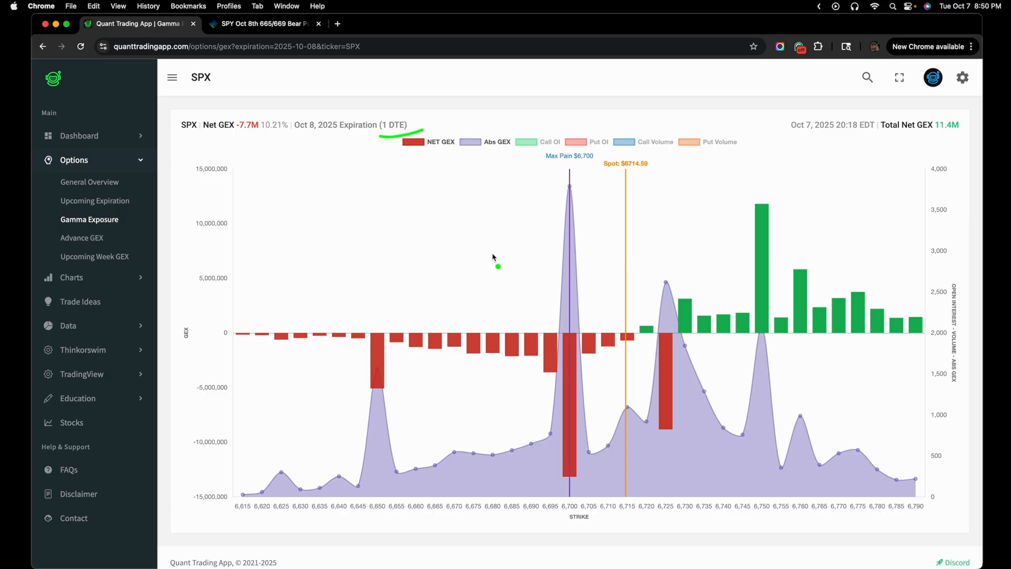
mouse_move(671, 414)
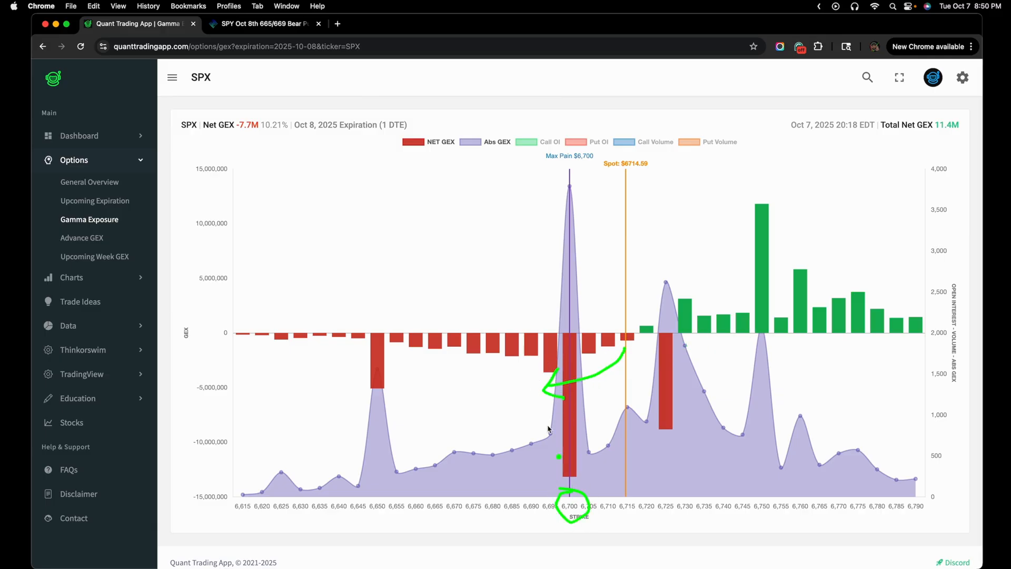
mouse_move(618, 342)
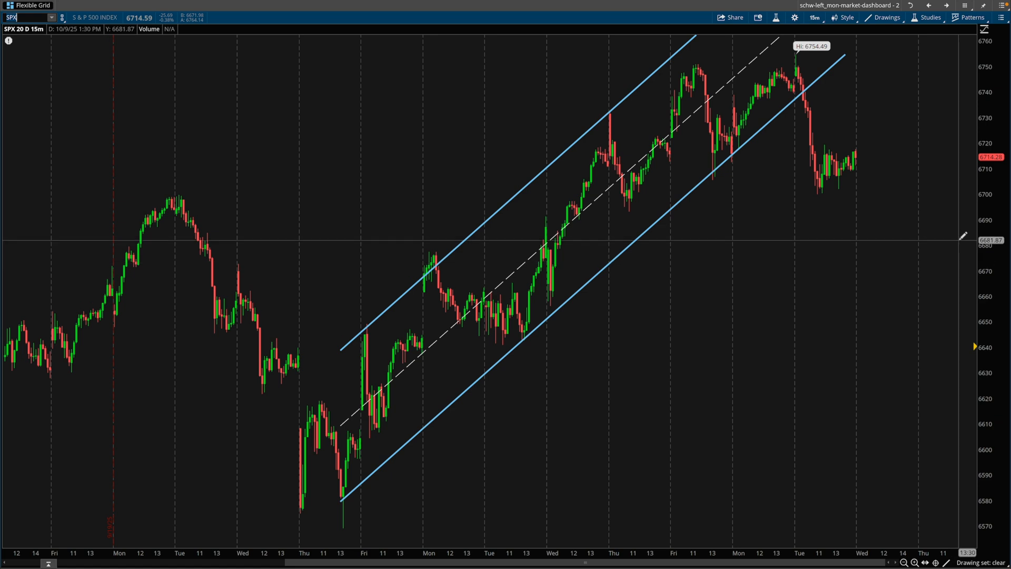
mouse_move(858, 158)
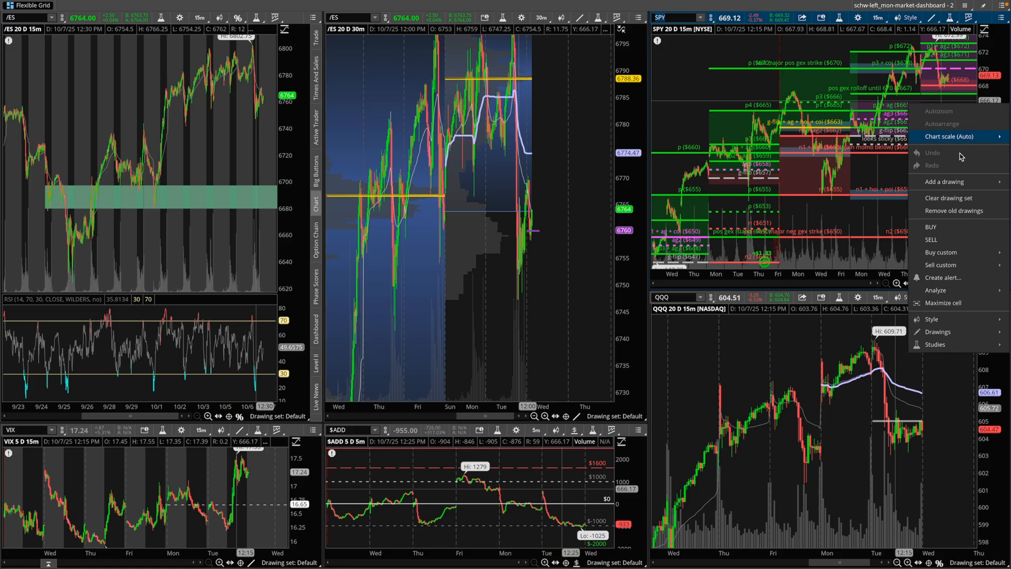
Dismiss the chart's right-click menu on the thinkorswim dashboard before returning to the GEX page
click(943, 303)
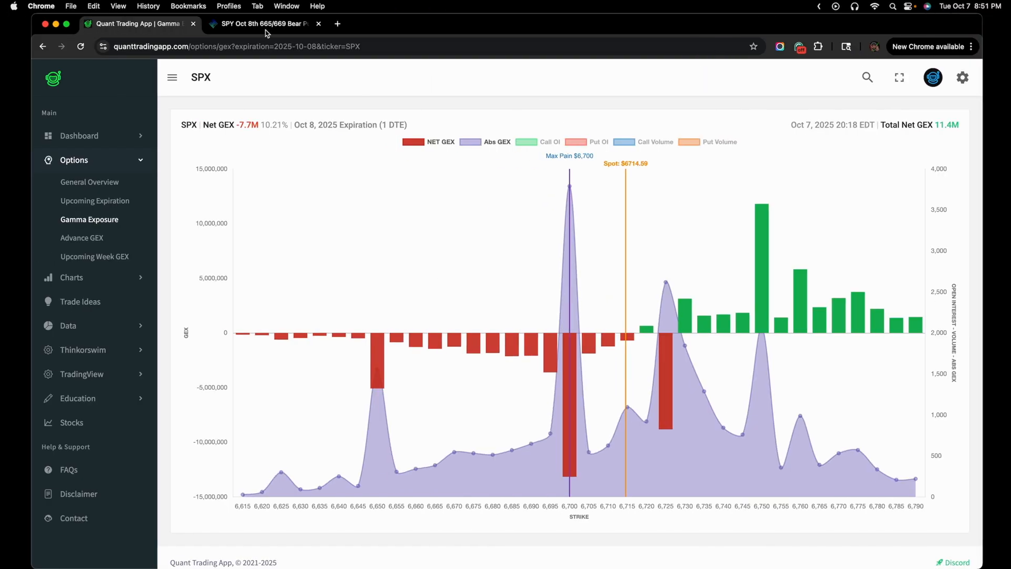
Switch to the OptionStrat SPY 665/669 spread and chart its payoff as dollar profit/loss, max $318.50
click(264, 23)
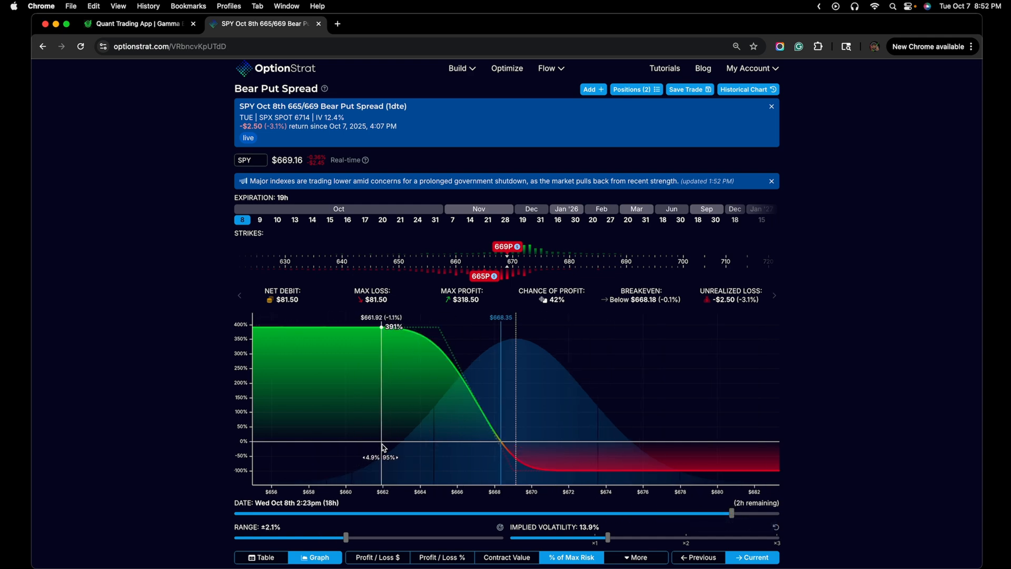
click(377, 557)
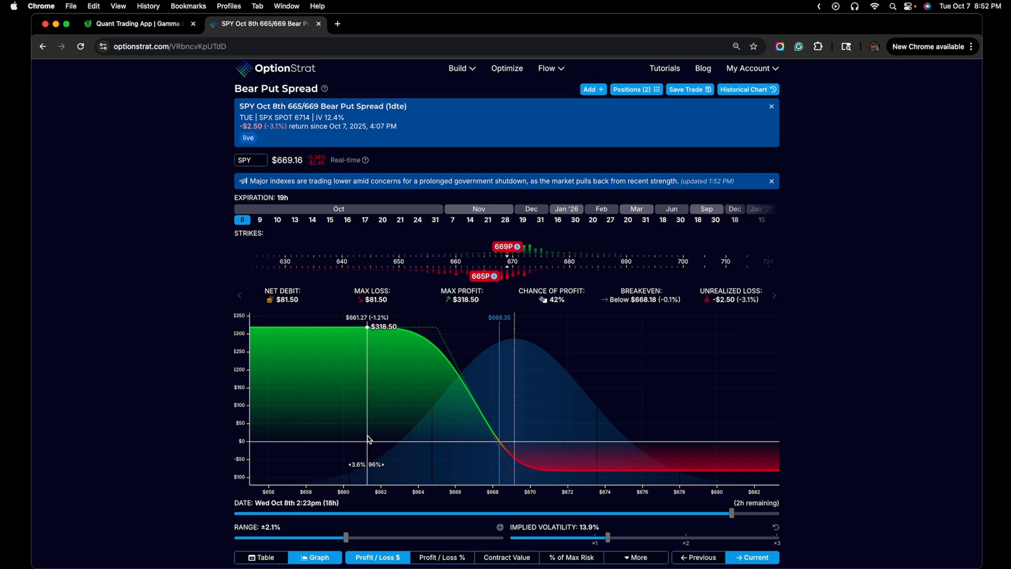
mouse_move(434, 448)
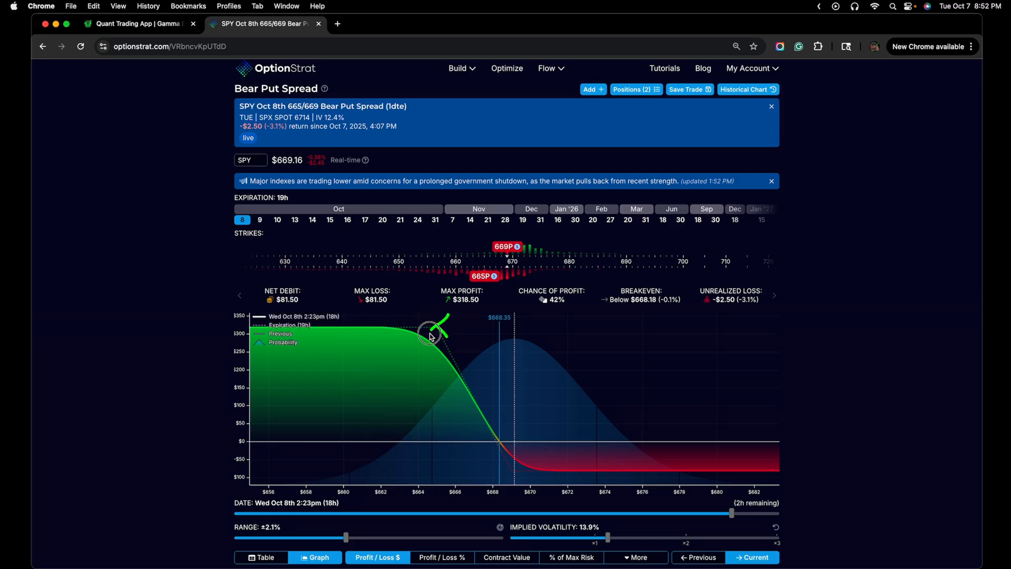
mouse_move(435, 437)
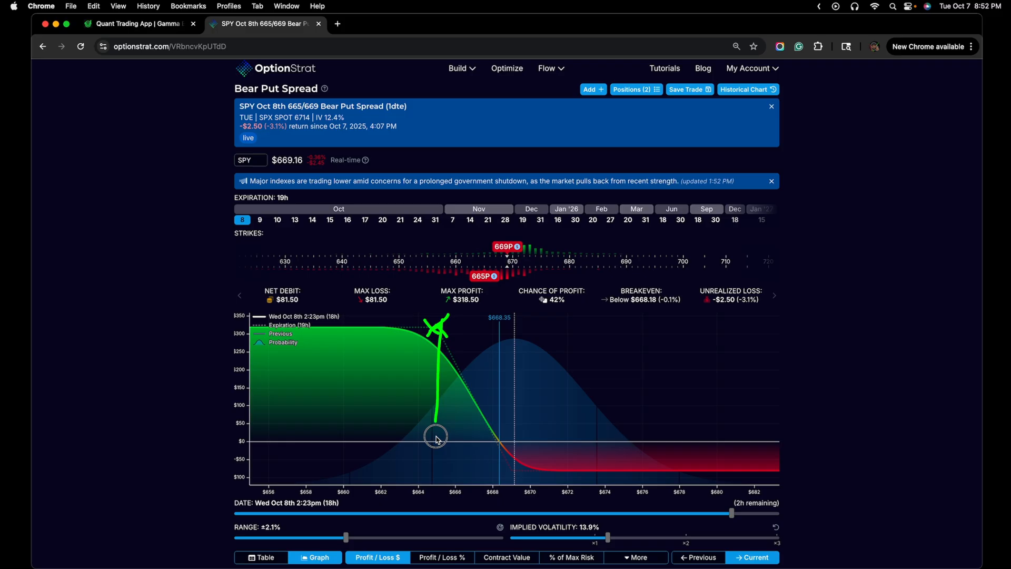
mouse_move(465, 361)
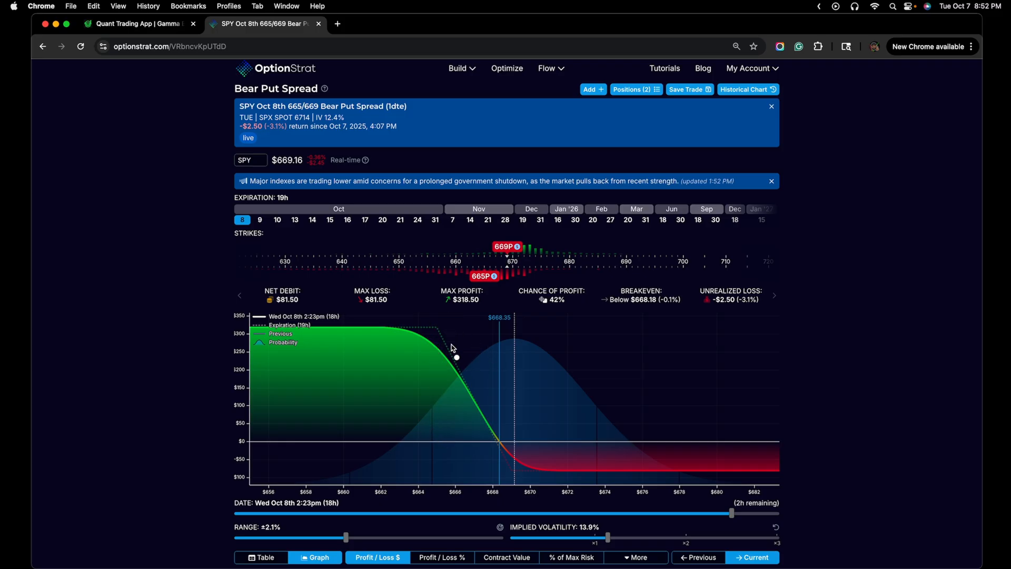
mouse_move(463, 340)
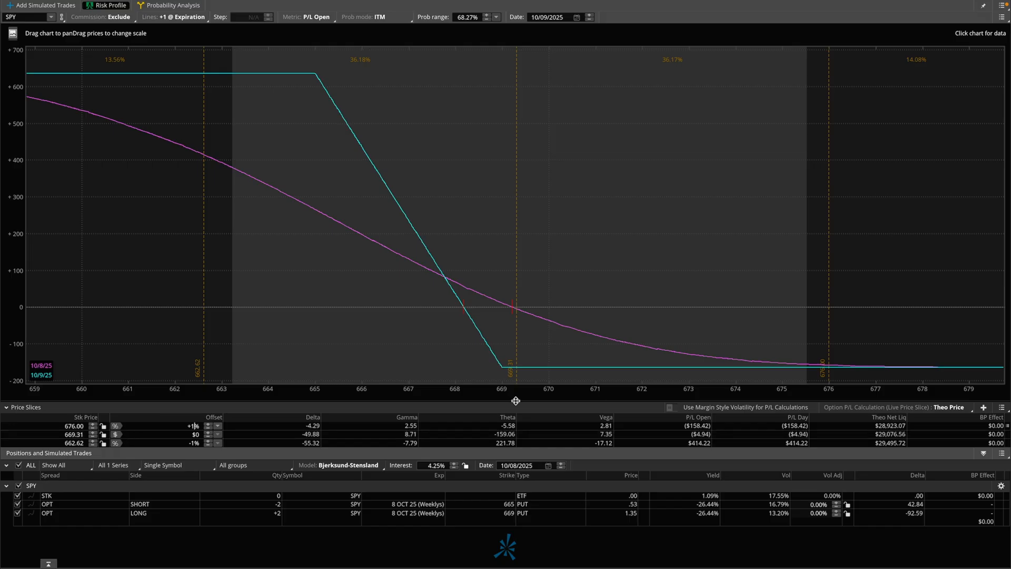
mouse_move(813, 325)
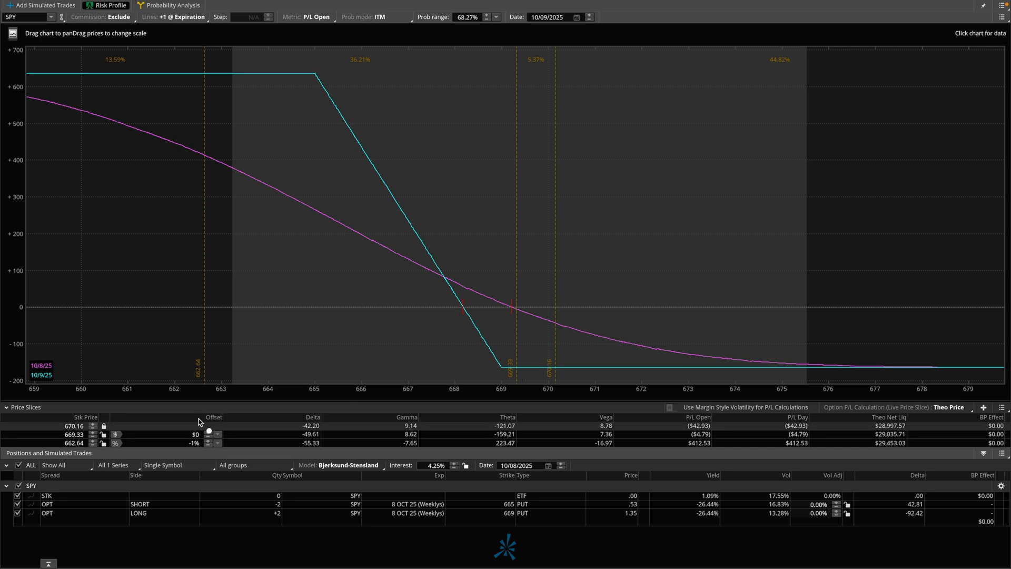
mouse_move(474, 395)
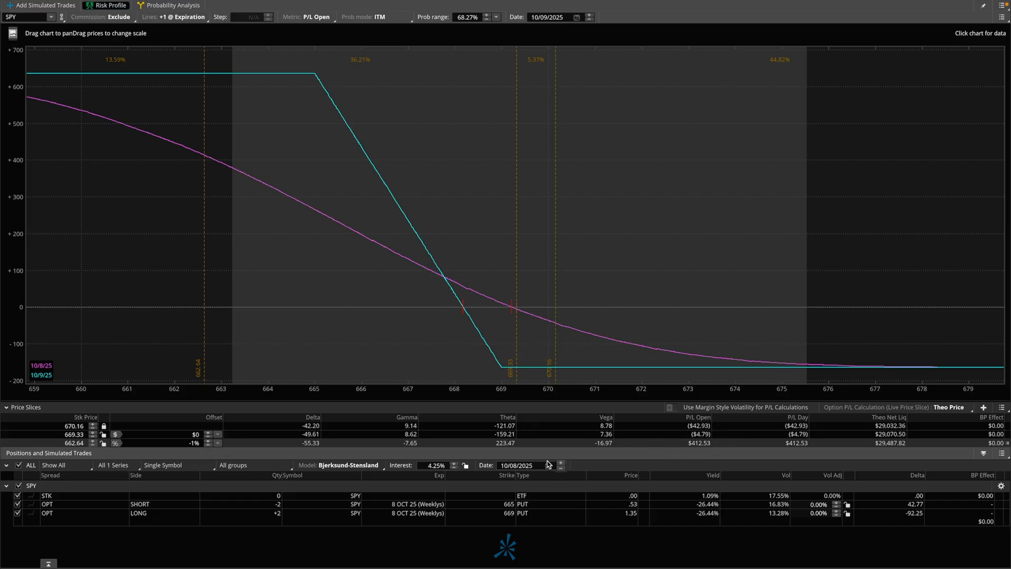
click(549, 465)
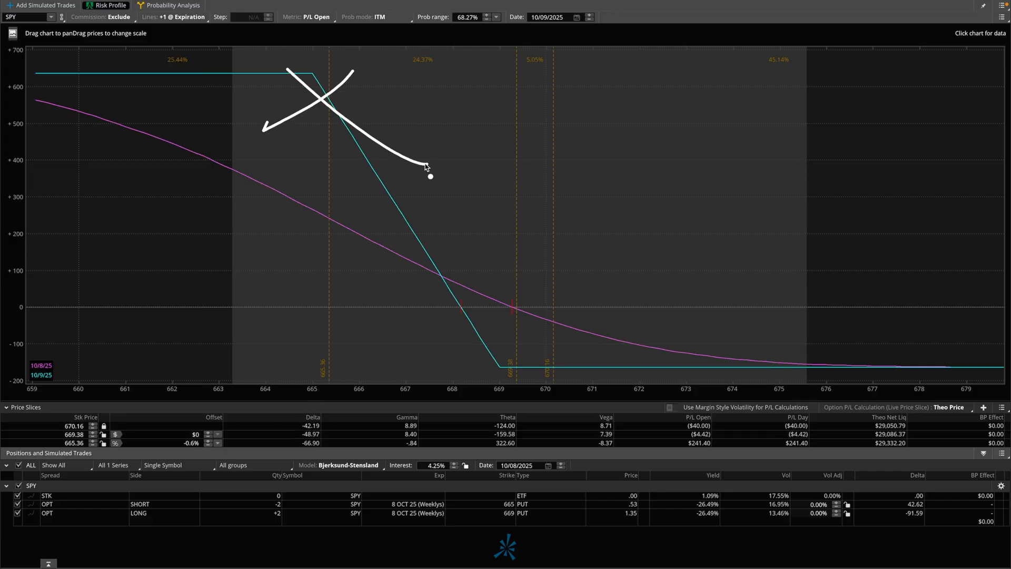
mouse_move(80, 97)
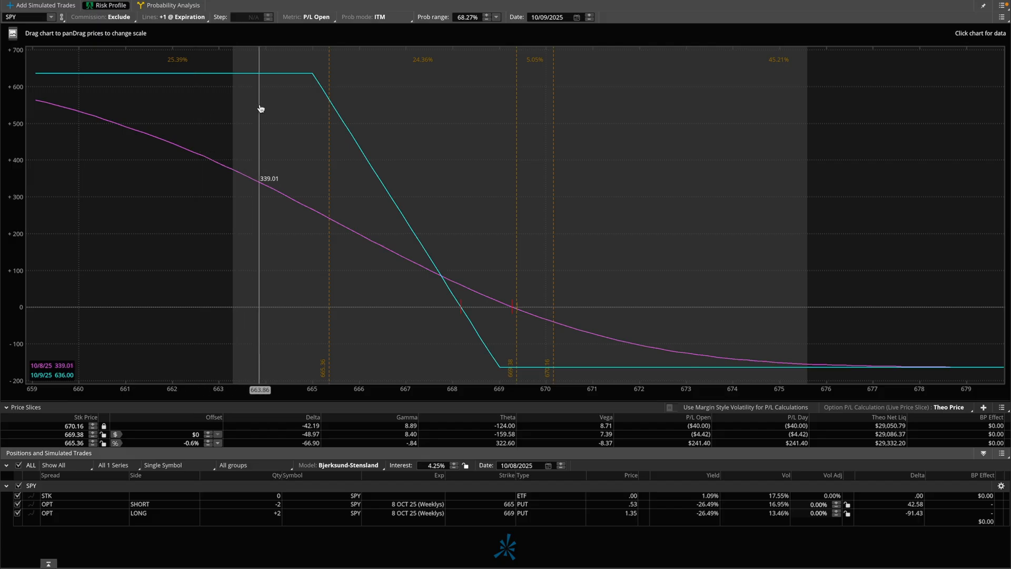
mouse_move(278, 152)
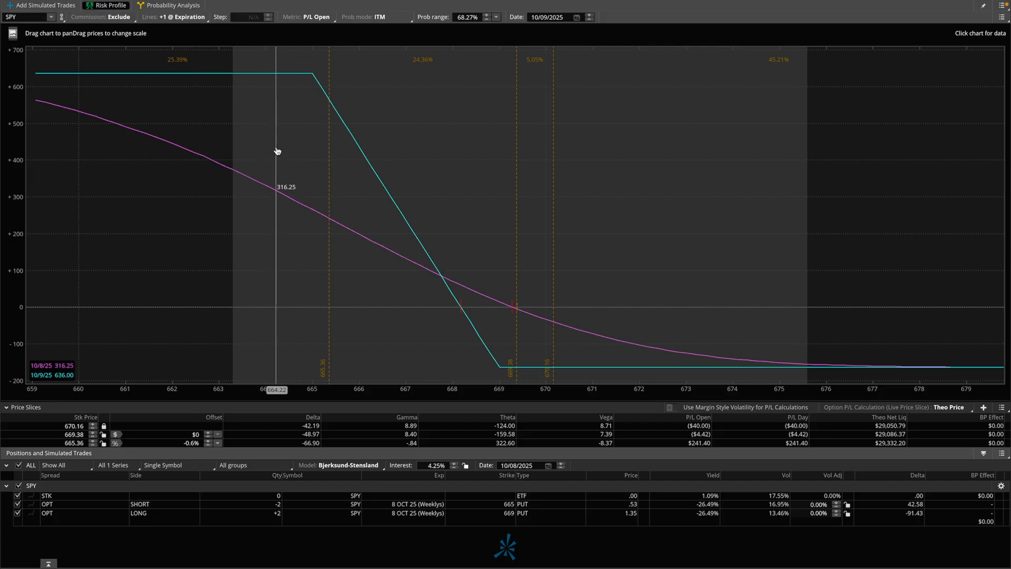
mouse_move(314, 89)
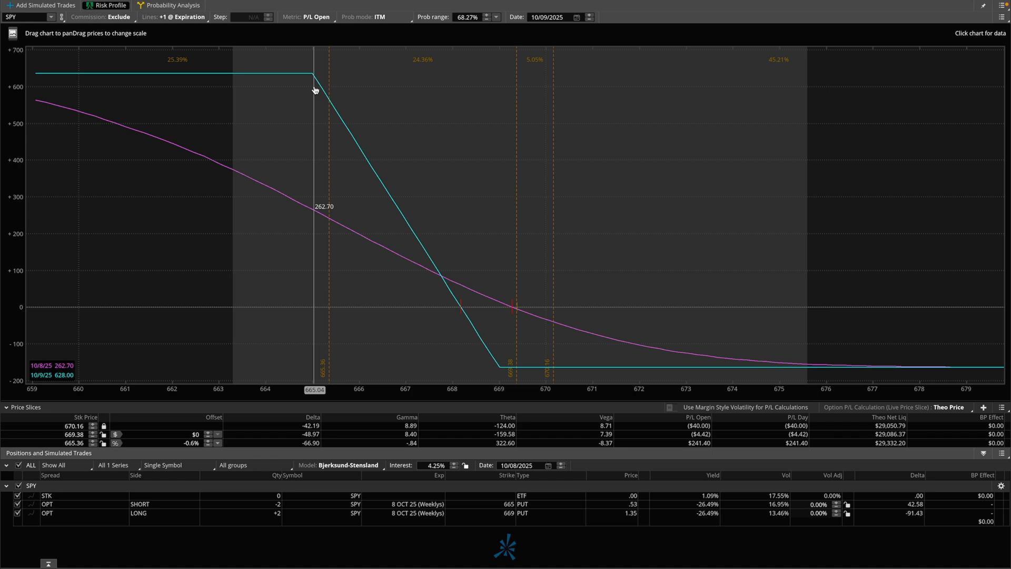
mouse_move(313, 86)
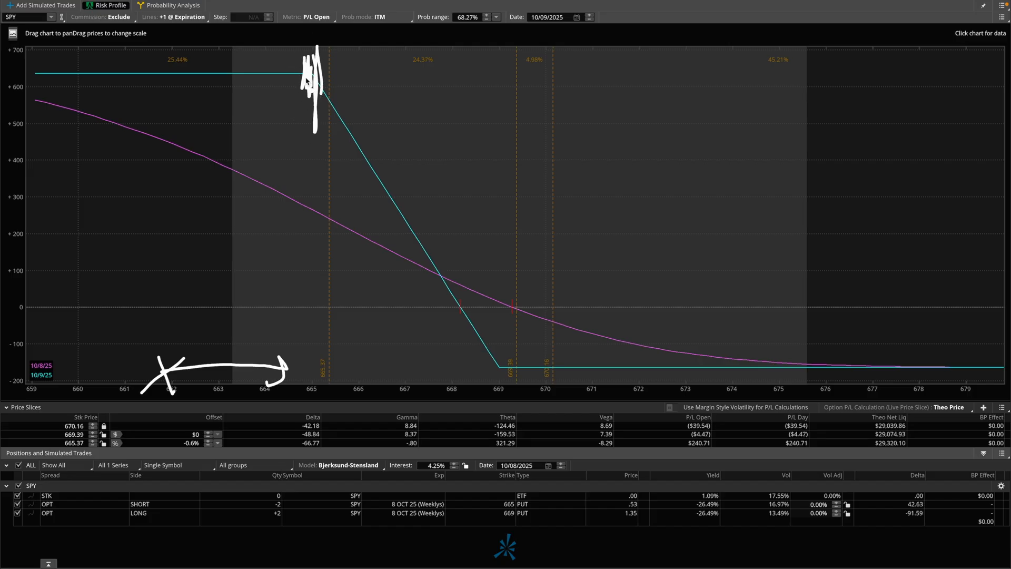
drag(6, 129, 325, 119)
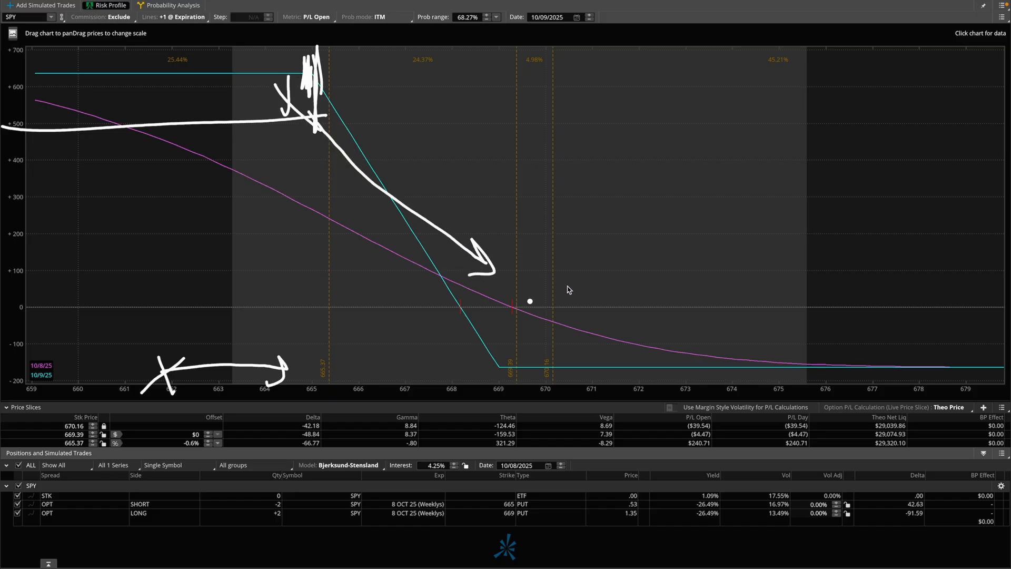
mouse_move(597, 231)
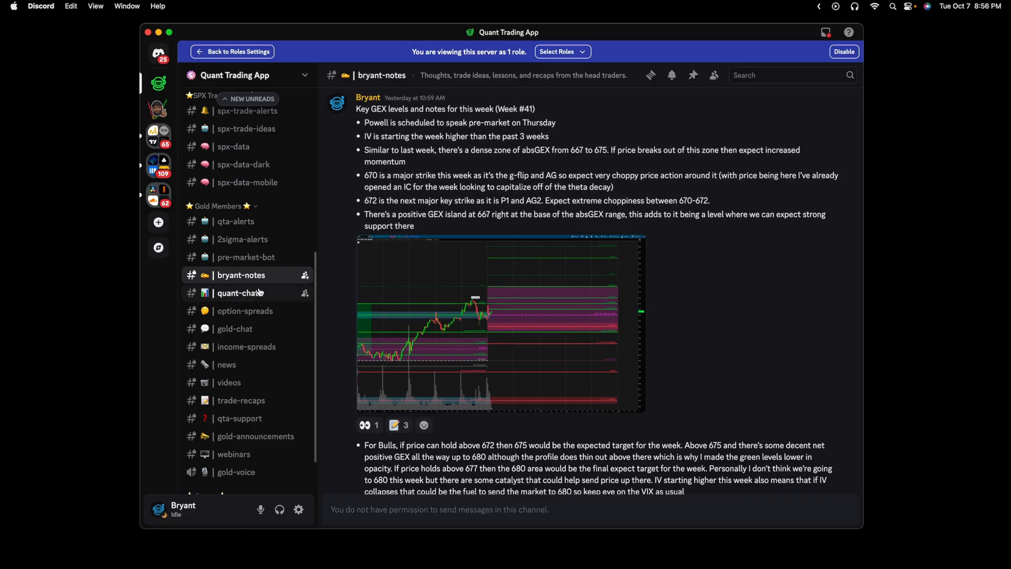
Enlarge and close the weekly GEX levels chart image, then move to the option-spreads channel
click(245, 310)
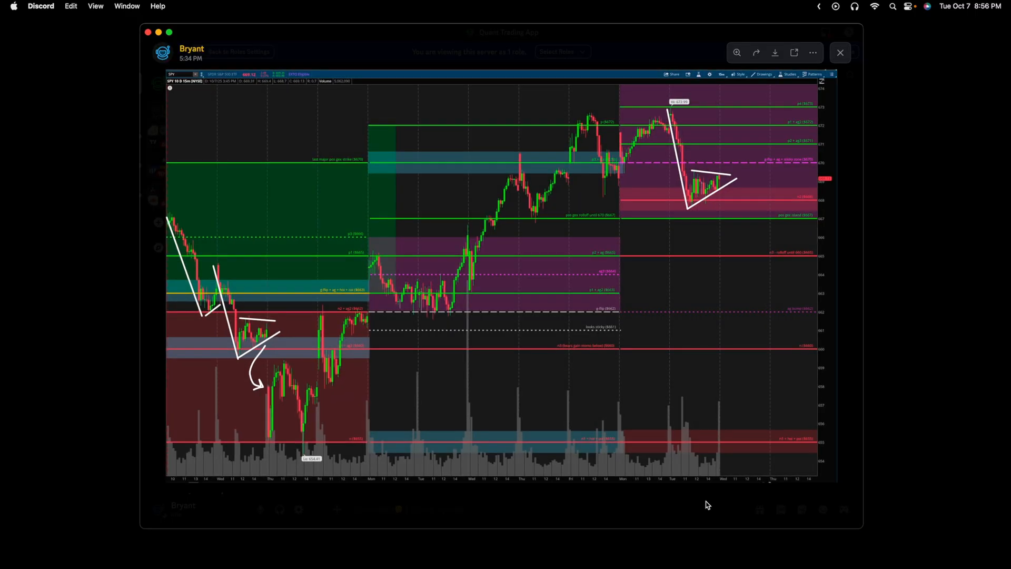
mouse_move(684, 314)
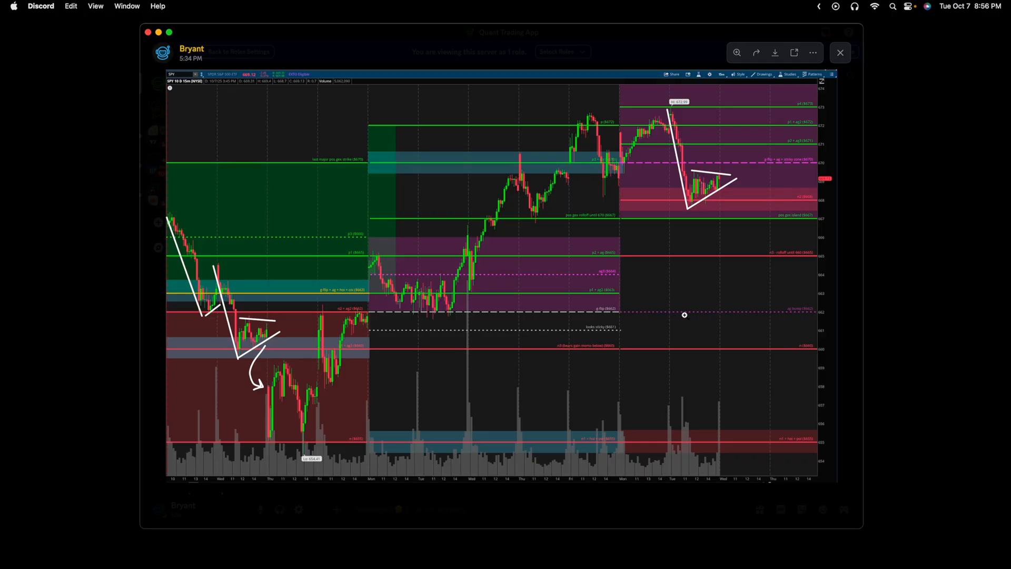
mouse_move(721, 188)
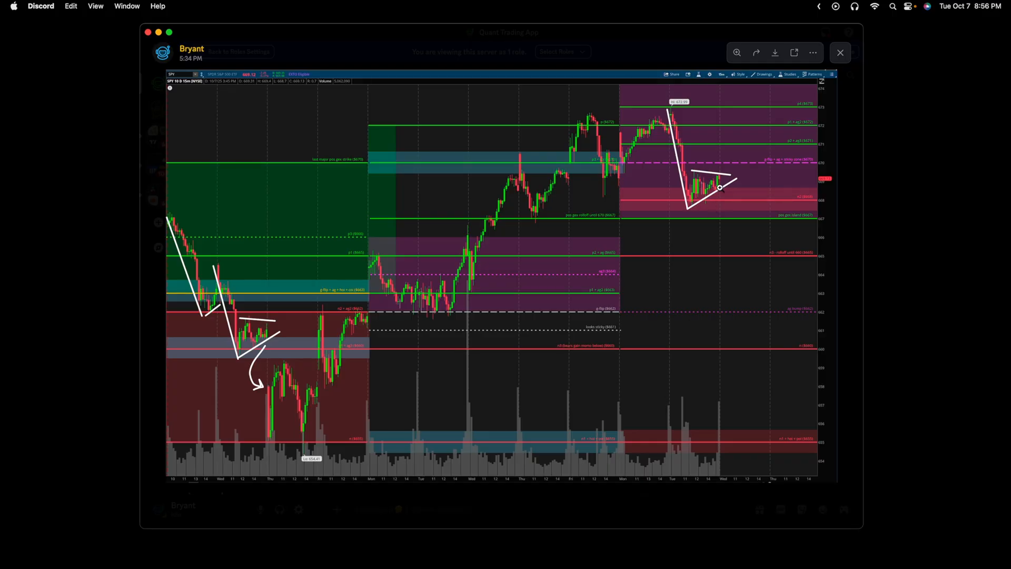
mouse_move(704, 194)
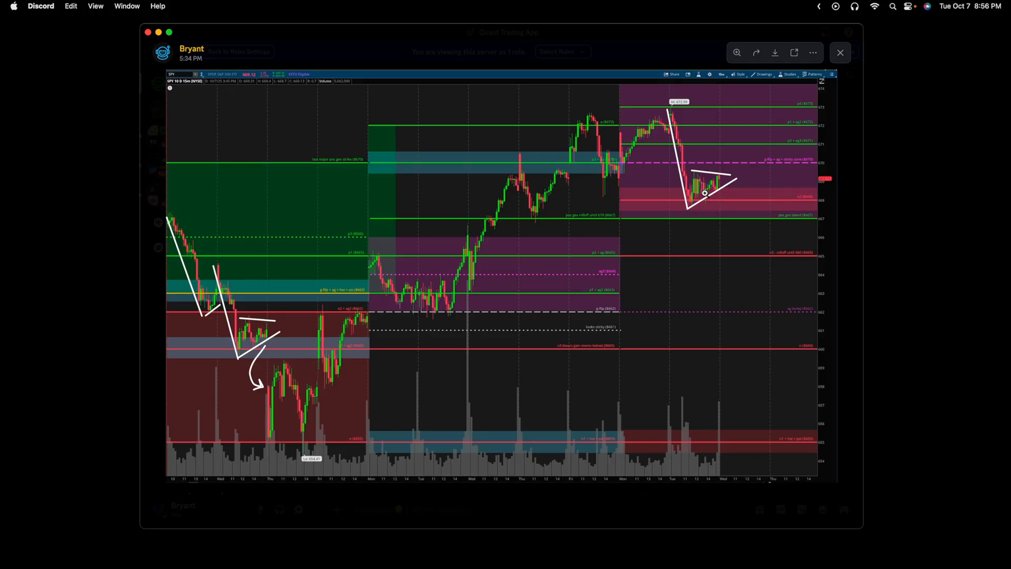
mouse_move(700, 207)
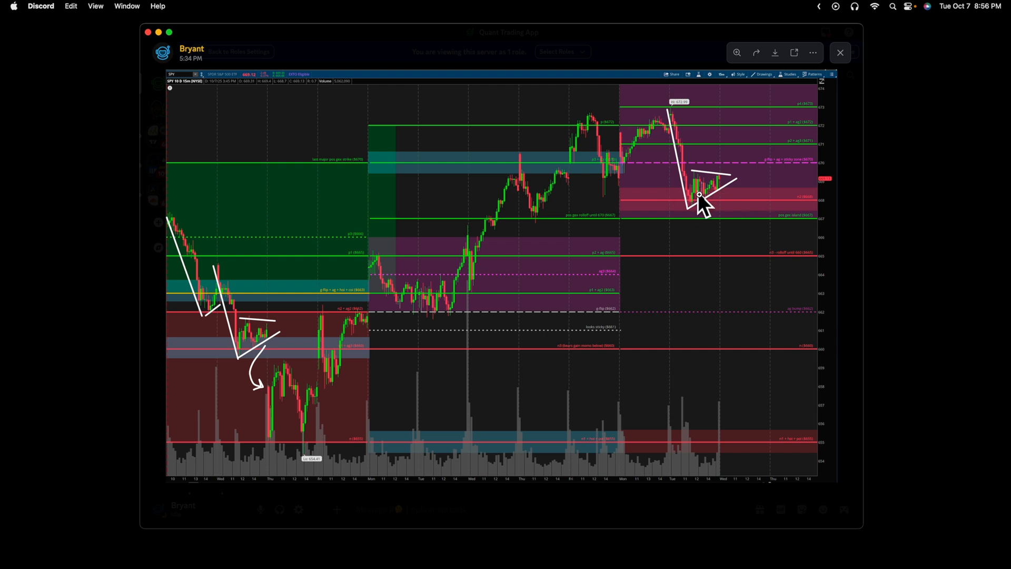
mouse_move(236, 316)
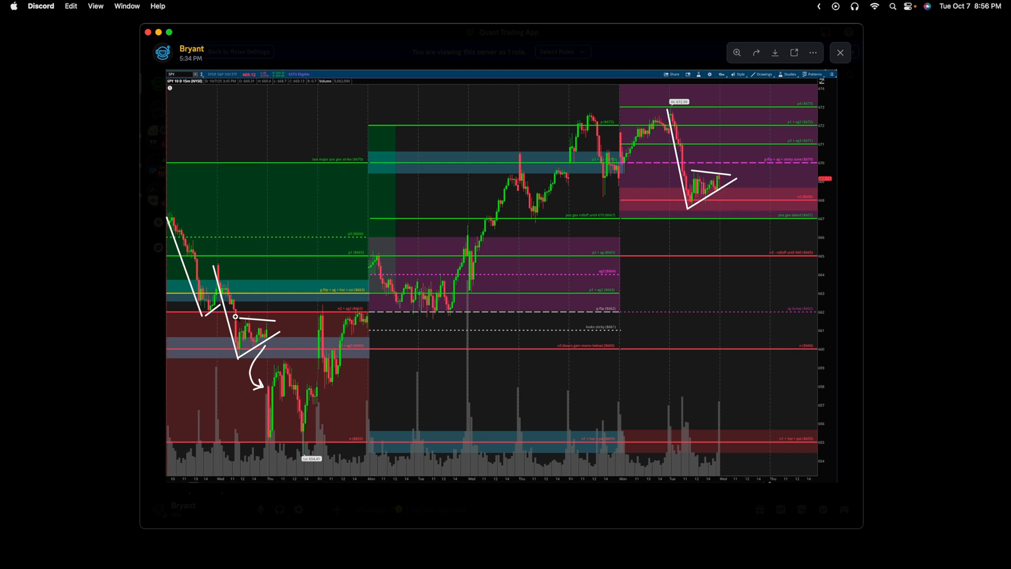
click(839, 52)
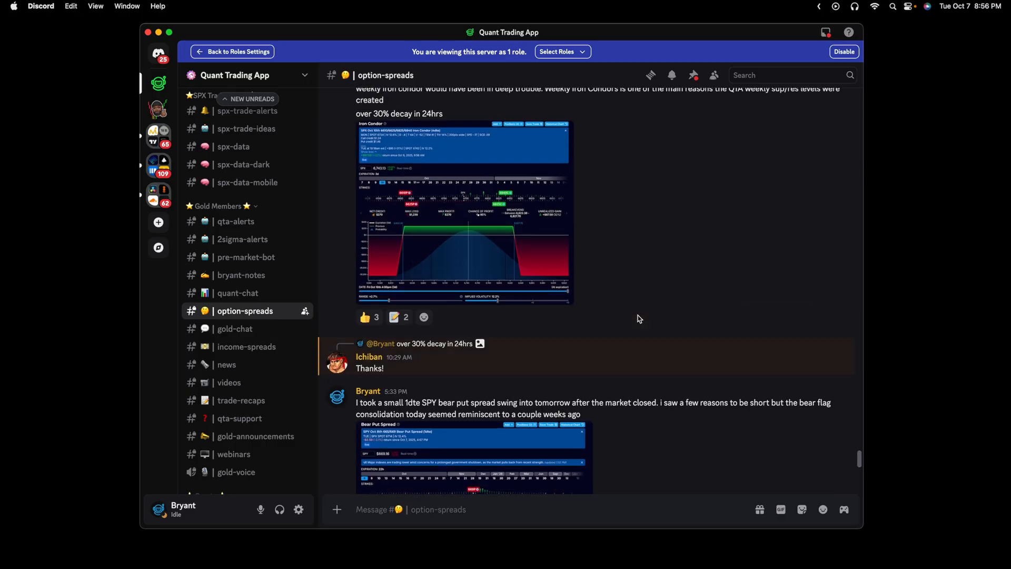
click(463, 211)
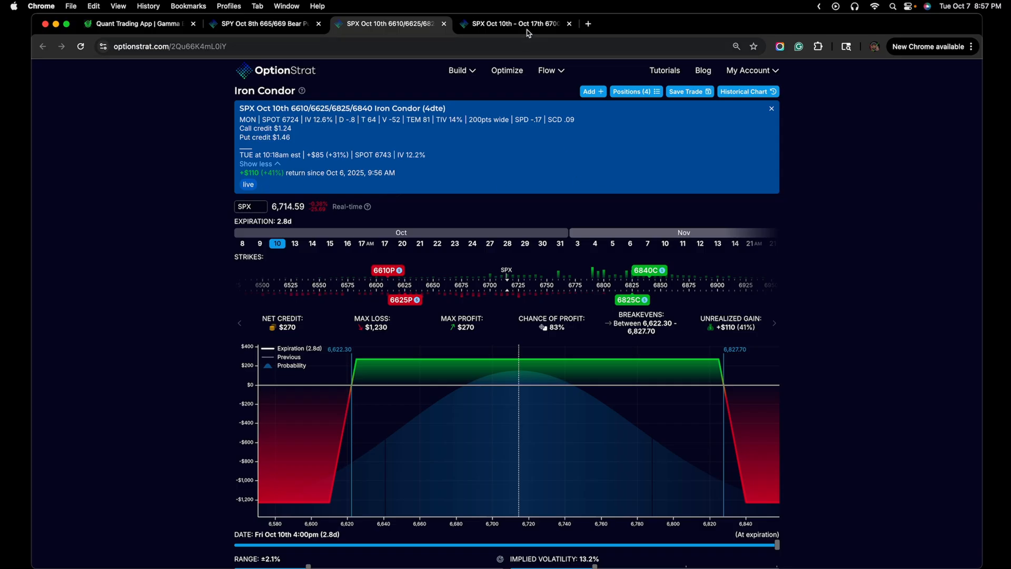
Switch to the SPX Oct 10–Oct 17 6700 calendar call spread page on OptionStrat
click(512, 23)
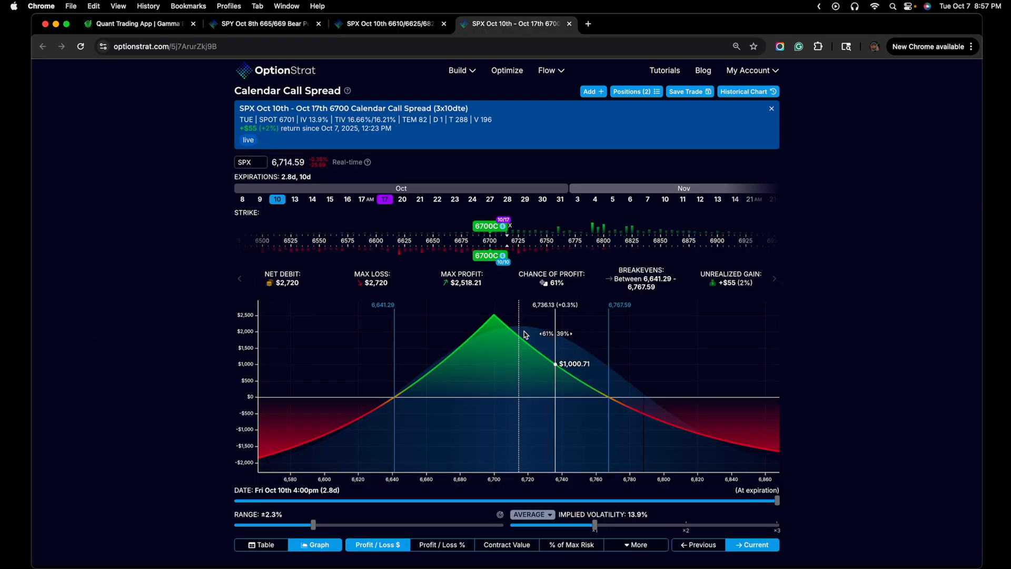
mouse_move(499, 238)
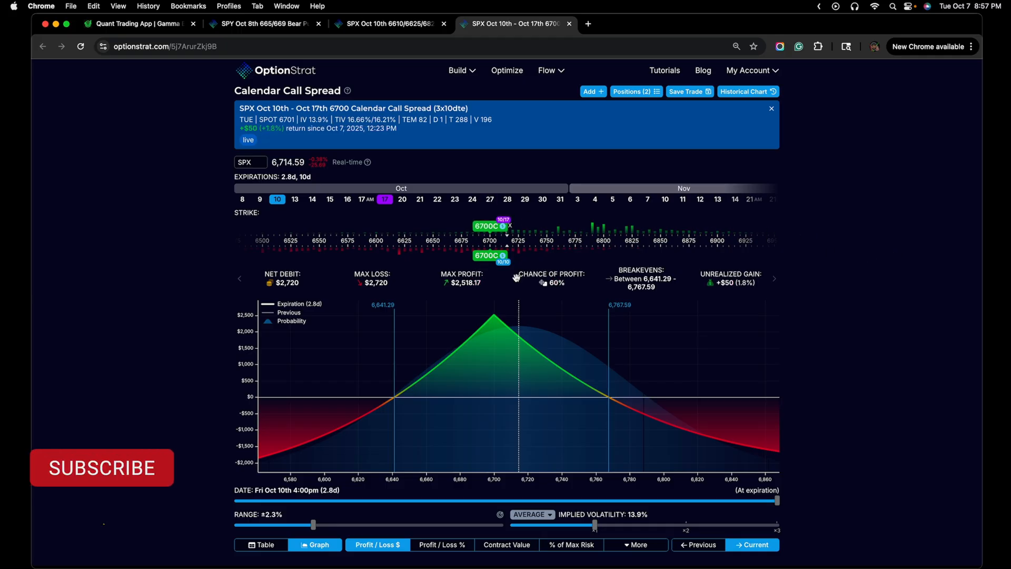
mouse_move(494, 316)
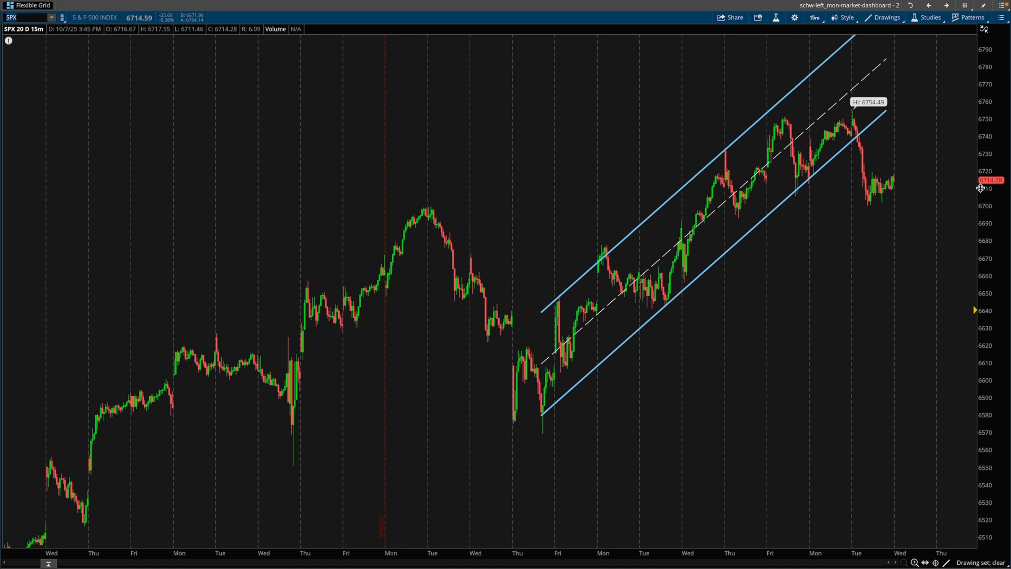
mouse_move(813, 305)
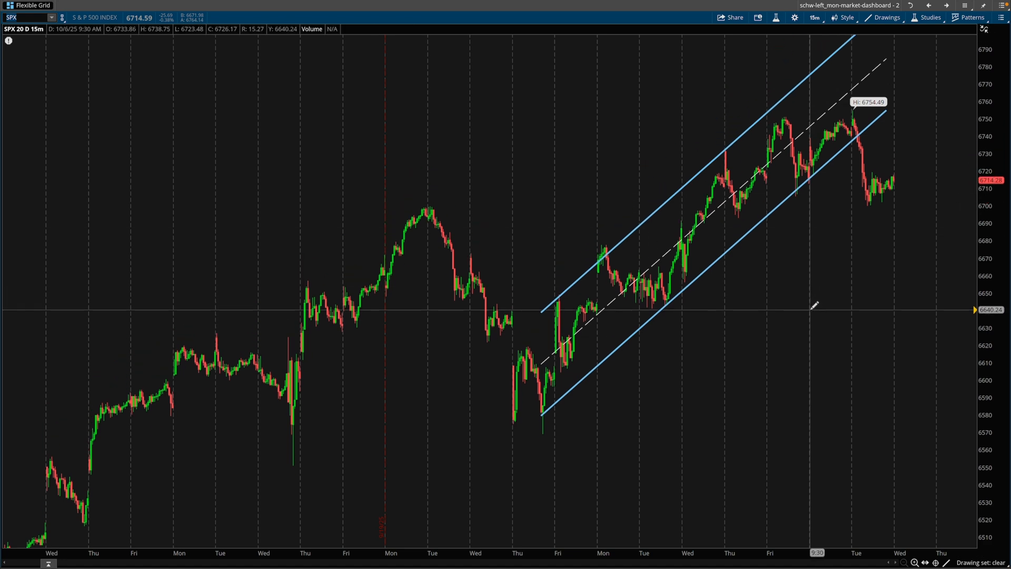
mouse_move(891, 184)
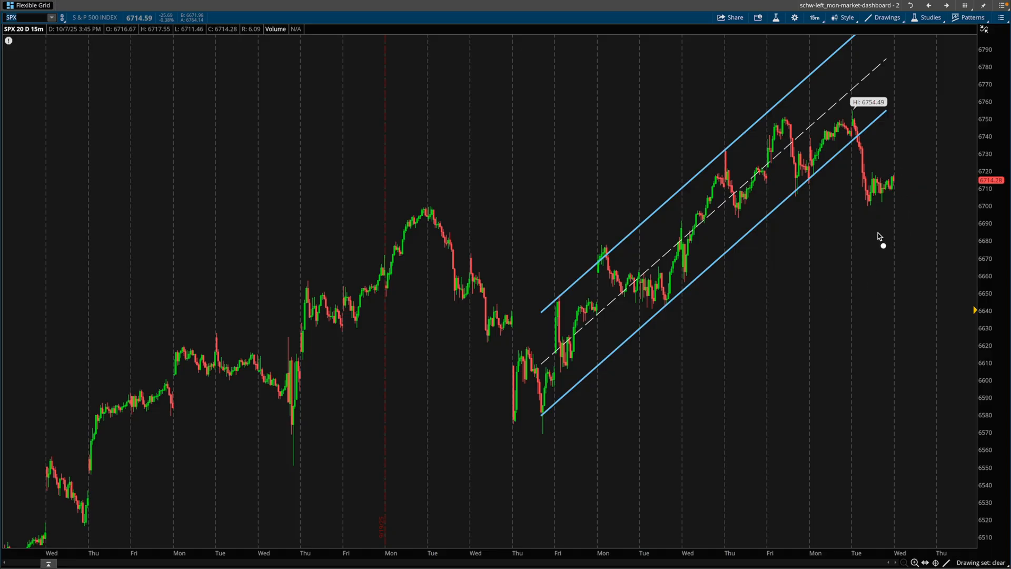
mouse_move(896, 190)
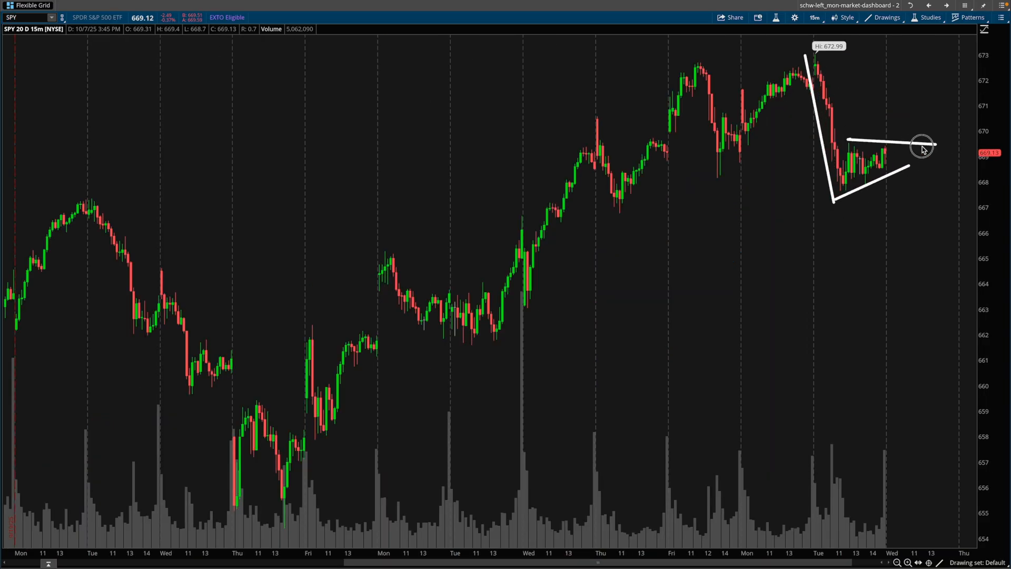
mouse_move(912, 202)
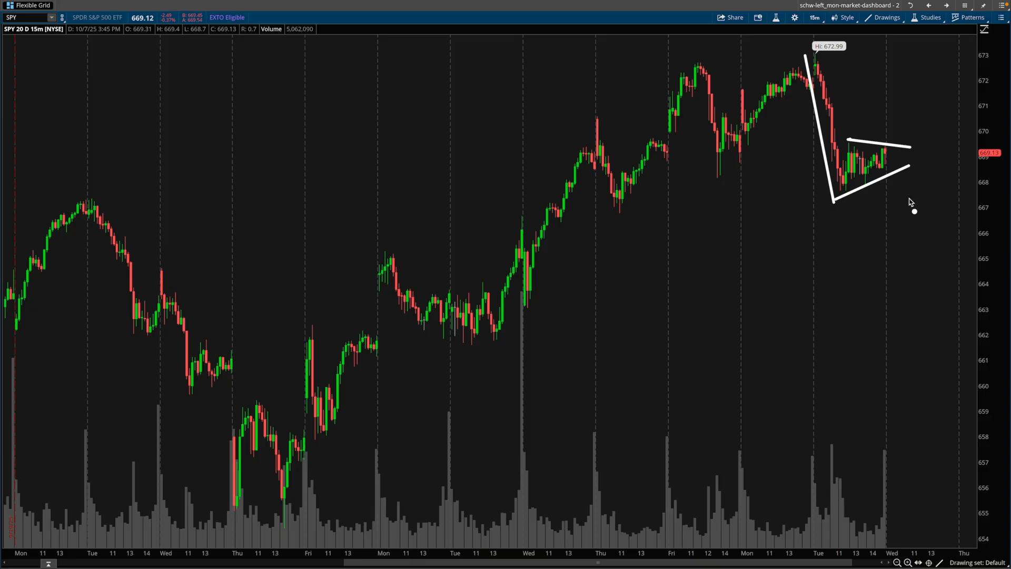
mouse_move(878, 235)
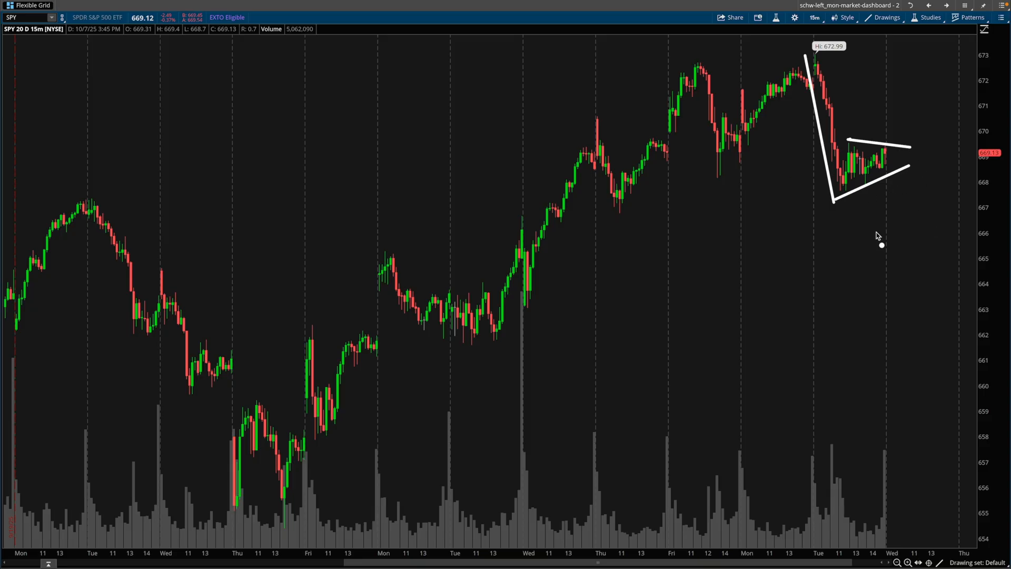
mouse_move(876, 228)
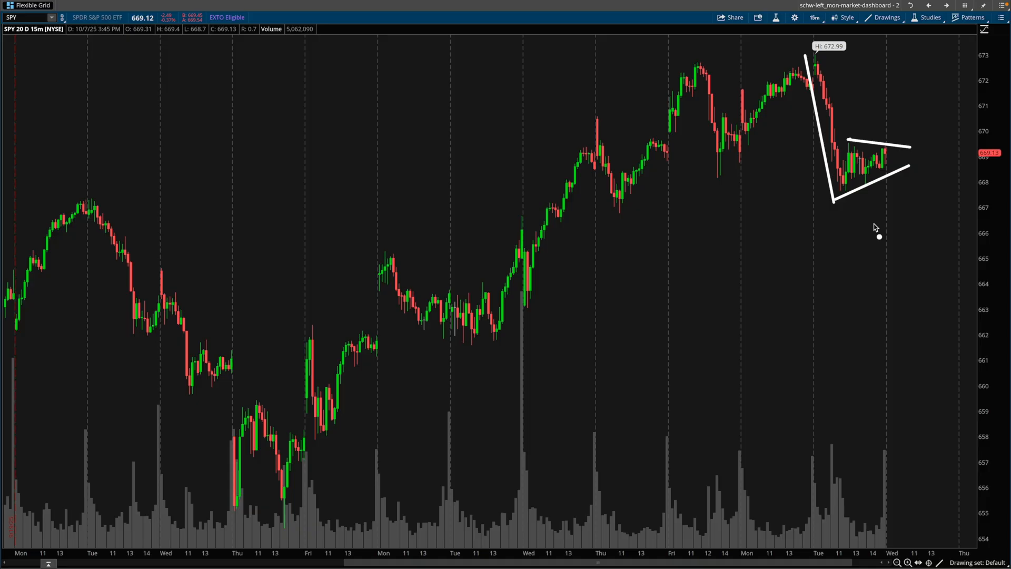
mouse_move(876, 241)
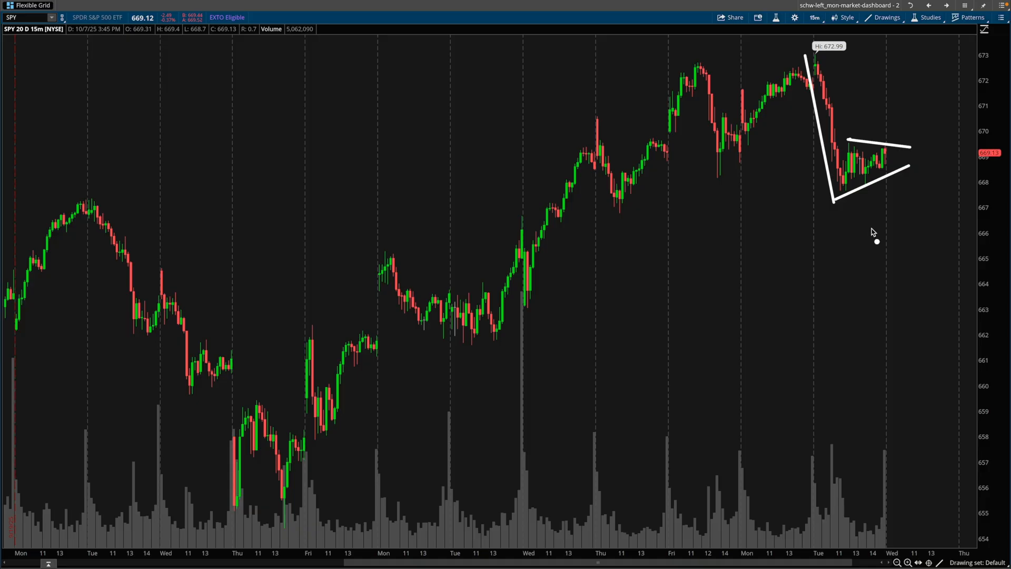
mouse_move(872, 235)
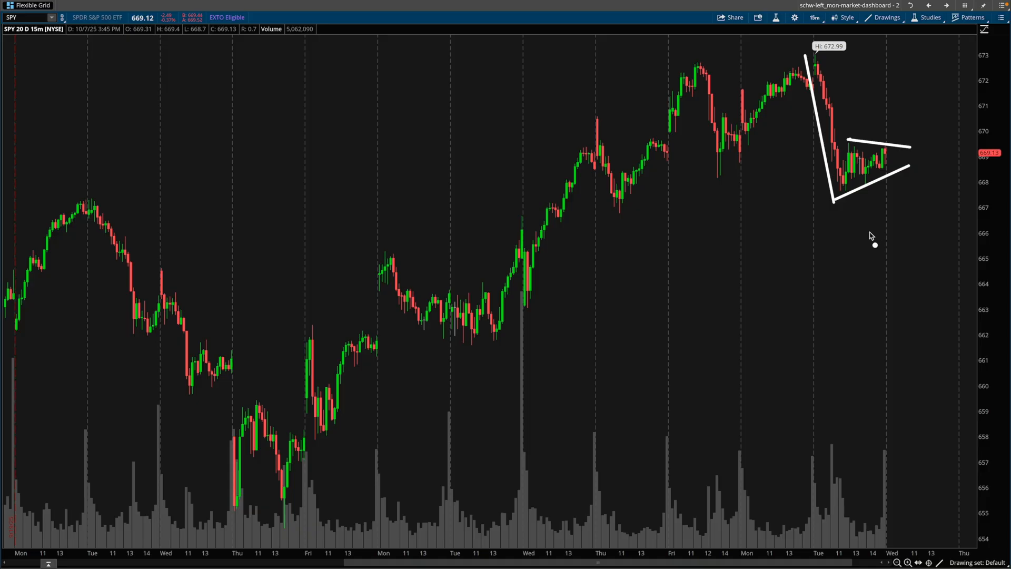